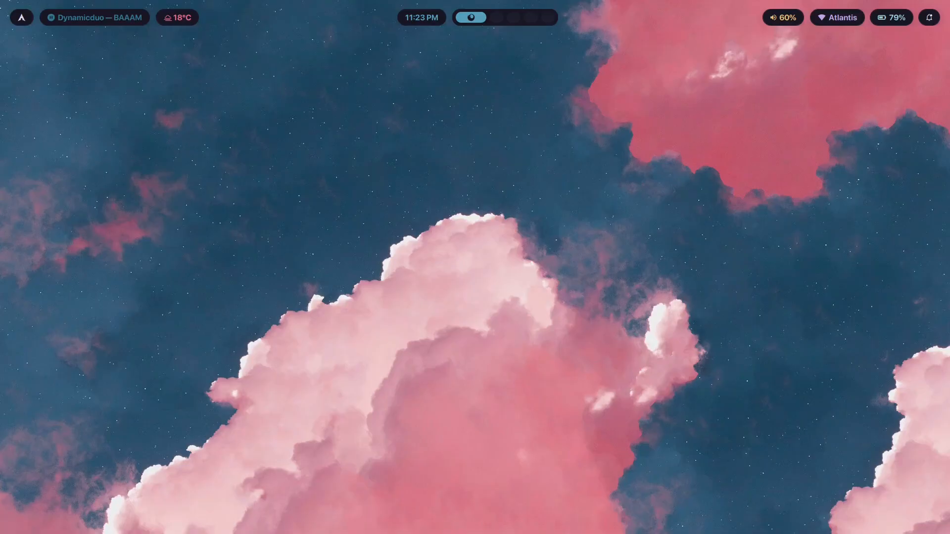
{"action": "mouse_move", "coordinate": [526, 420]}
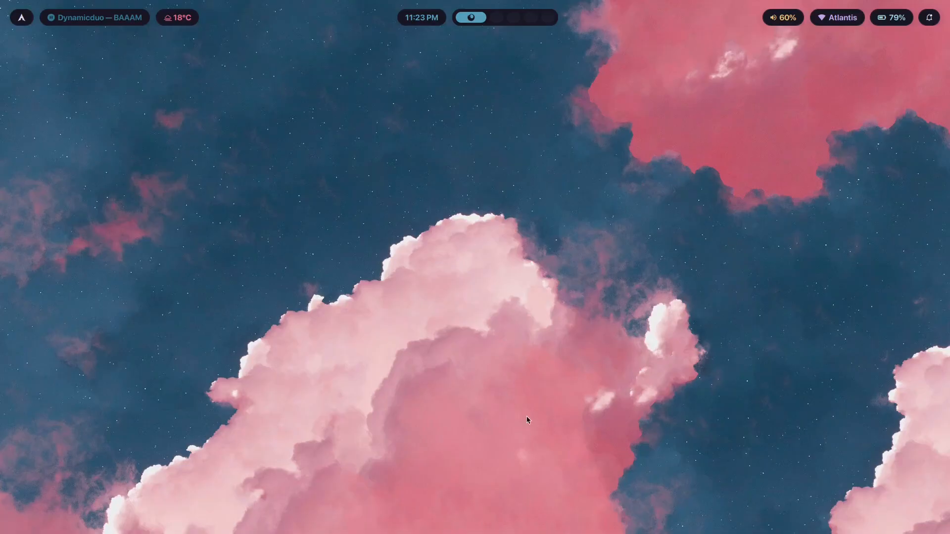
{"action": "mouse_move", "coordinate": [767, 89]}
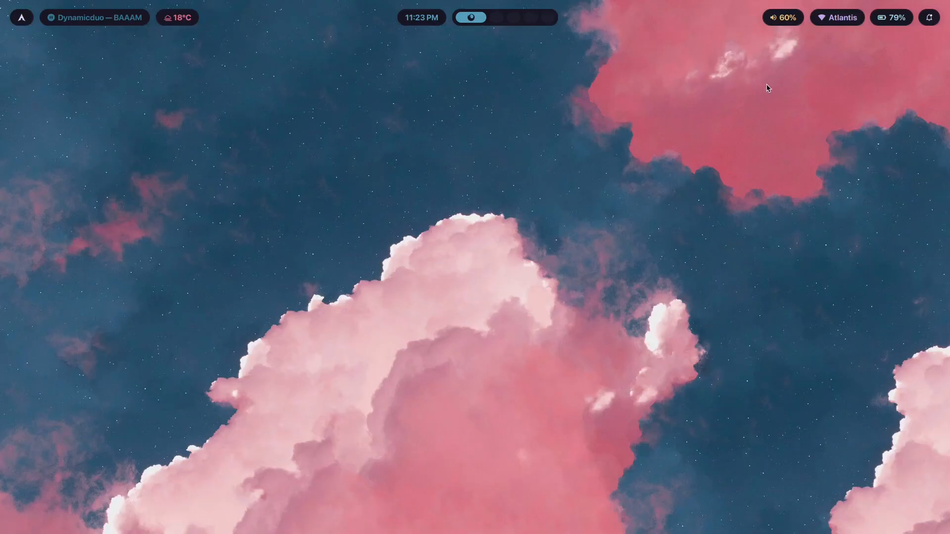
{"action": "mouse_move", "coordinate": [896, 291]}
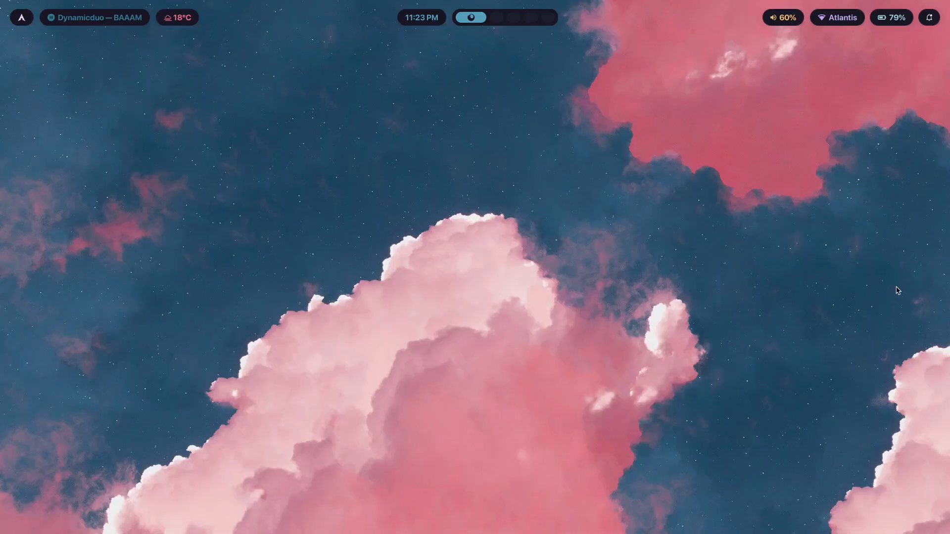
{"action": "mouse_move", "coordinate": [767, 362]}
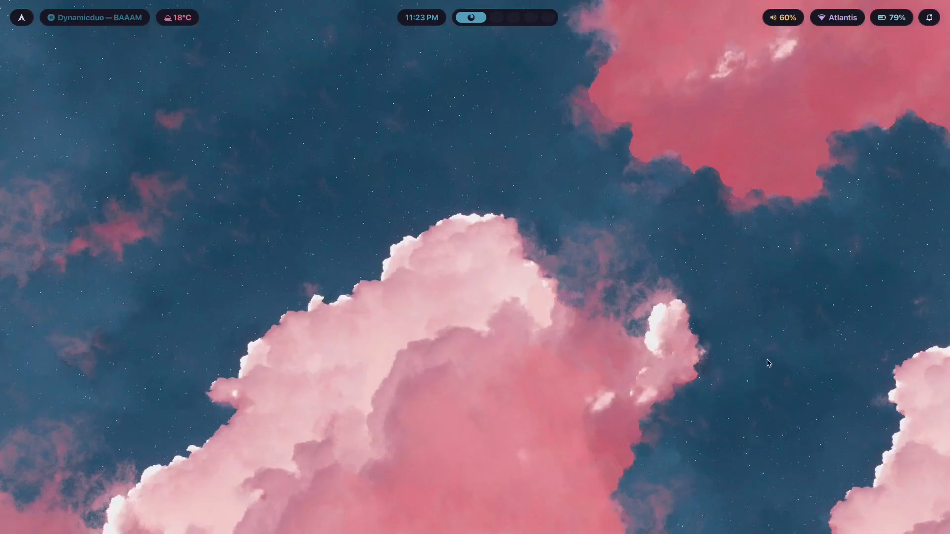
{"action": "mouse_move", "coordinate": [783, 345]}
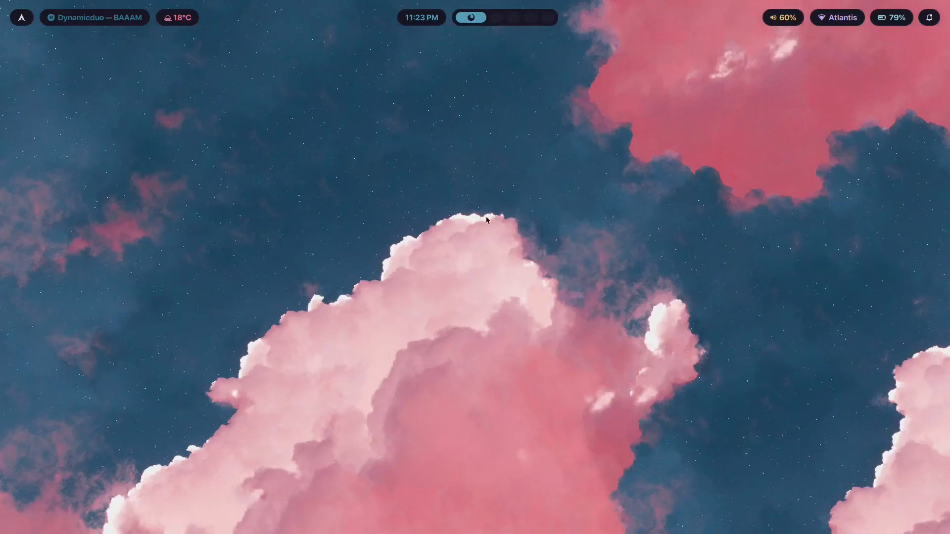
{"action": "mouse_move", "coordinate": [556, 185]}
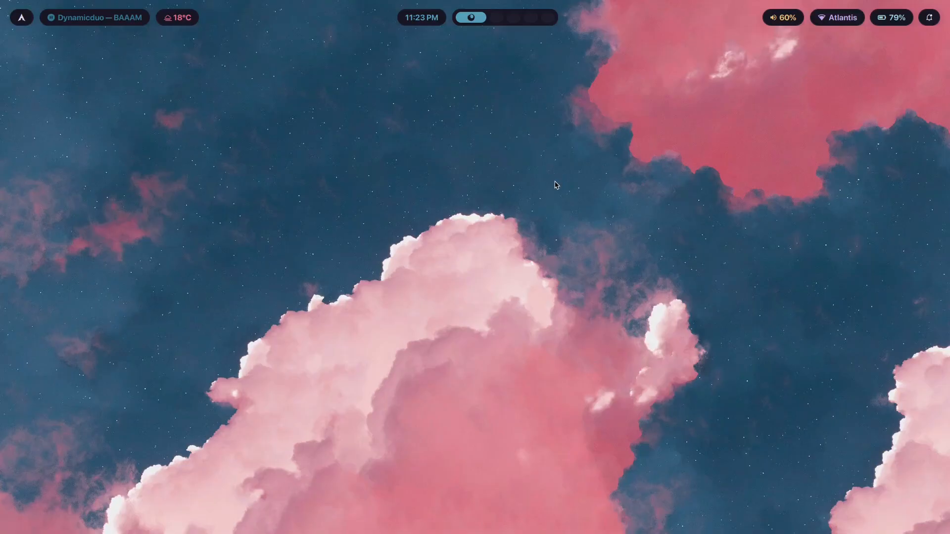
{"action": "mouse_move", "coordinate": [468, 247]}
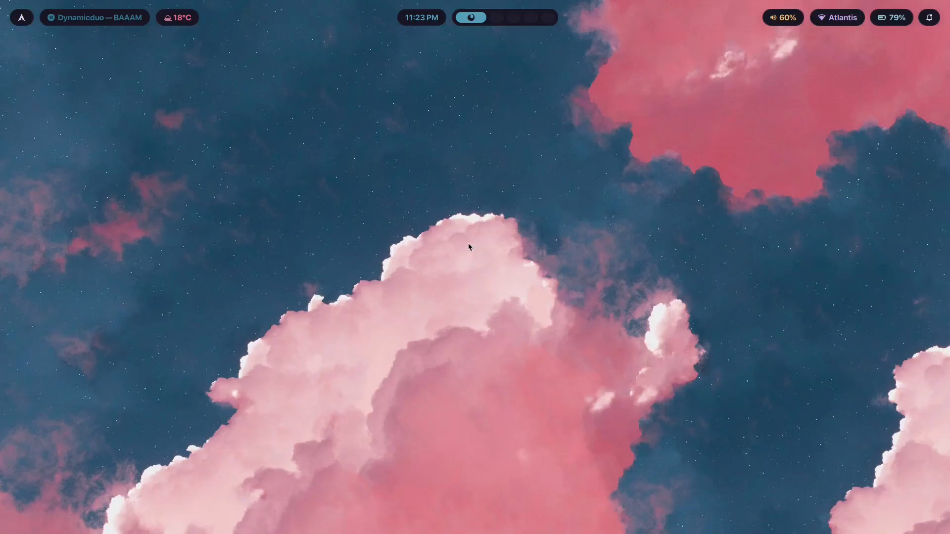
{"action": "mouse_move", "coordinate": [471, 273]}
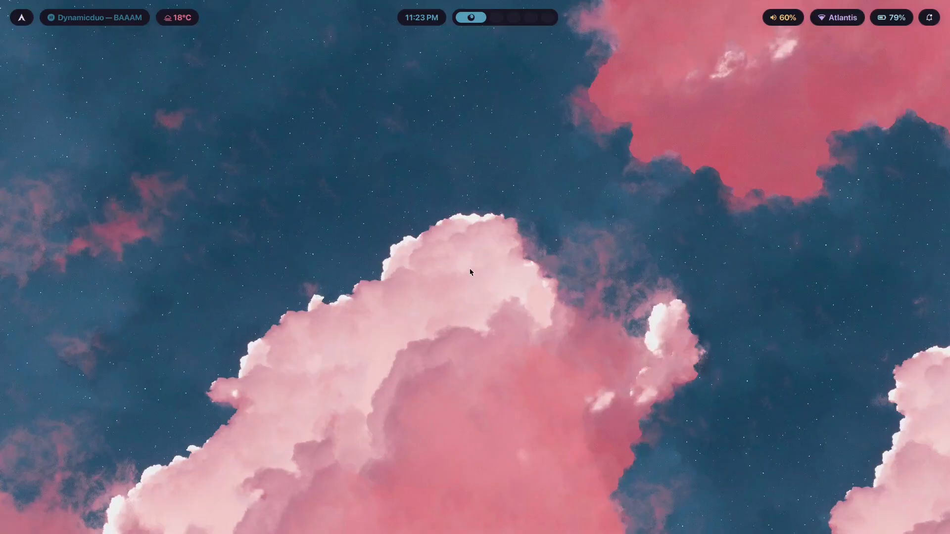
{"action": "mouse_move", "coordinate": [506, 192]}
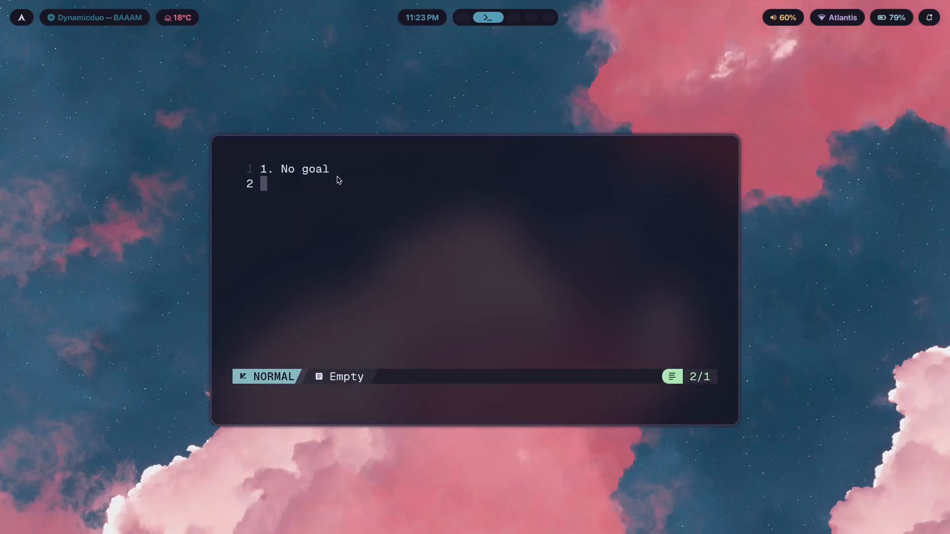
{"action": "mouse_move", "coordinate": [264, 156]}
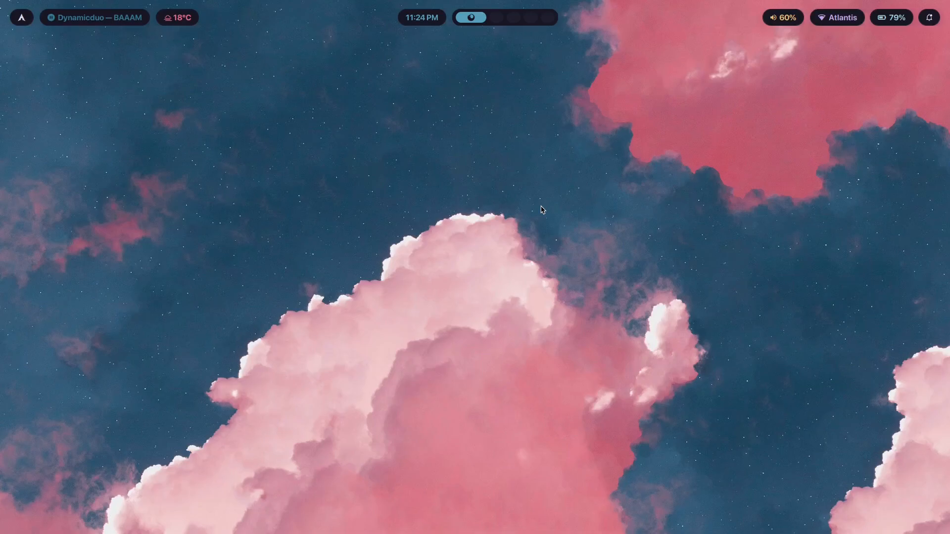
{"action": "mouse_move", "coordinate": [259, 167]}
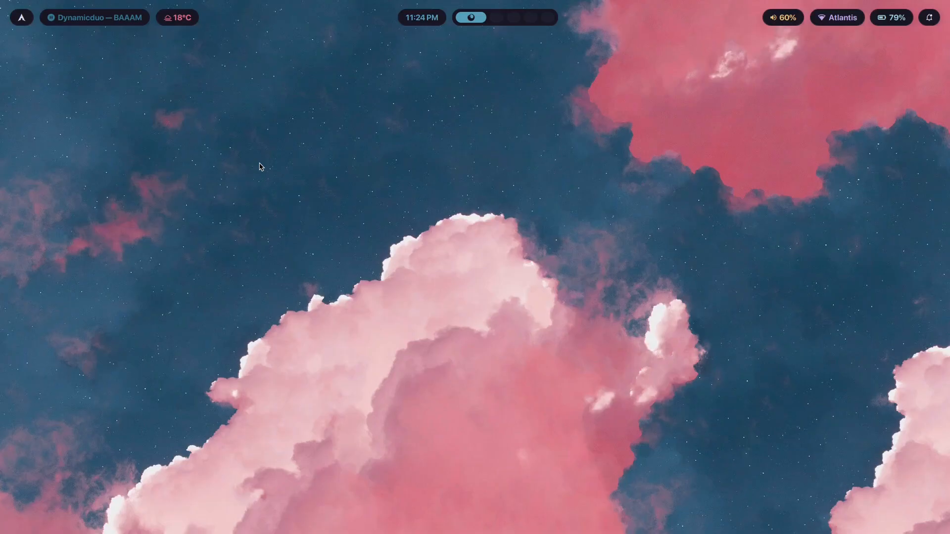
{"action": "mouse_move", "coordinate": [442, 375]}
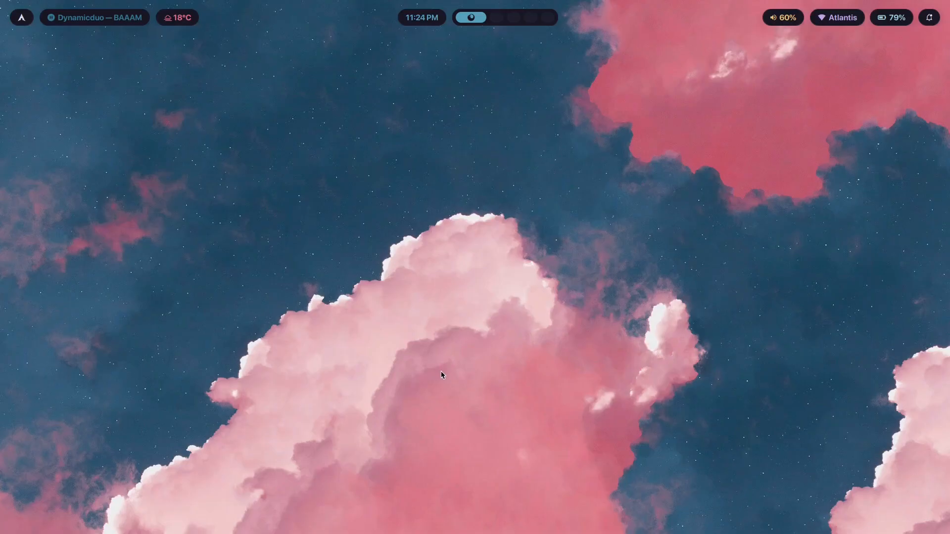
{"action": "mouse_move", "coordinate": [440, 381]}
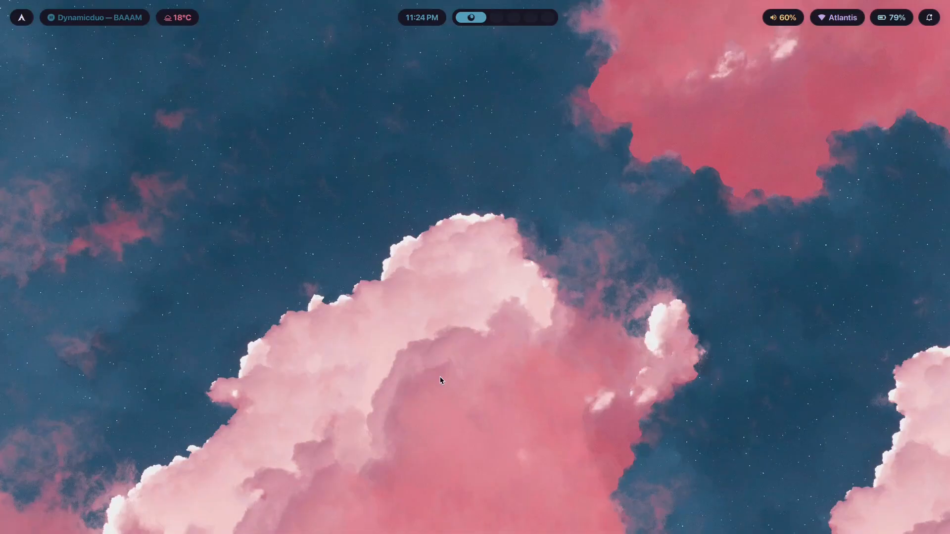
{"action": "mouse_move", "coordinate": [270, 289]}
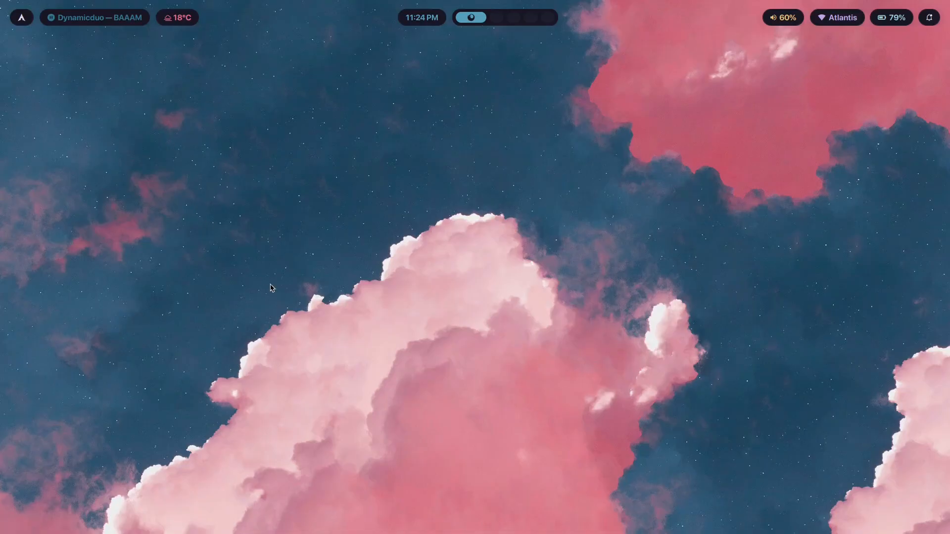
{"action": "mouse_move", "coordinate": [270, 209]}
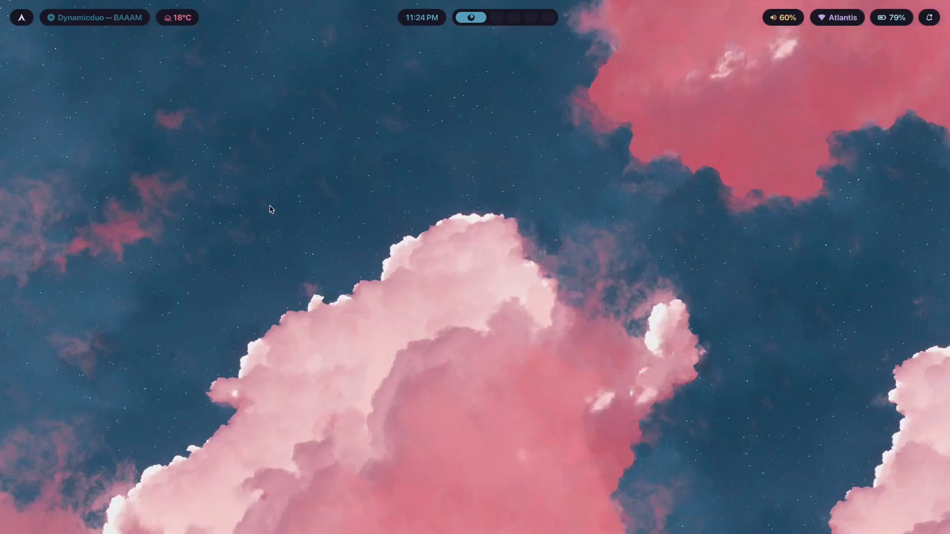
{"action": "mouse_move", "coordinate": [282, 261]}
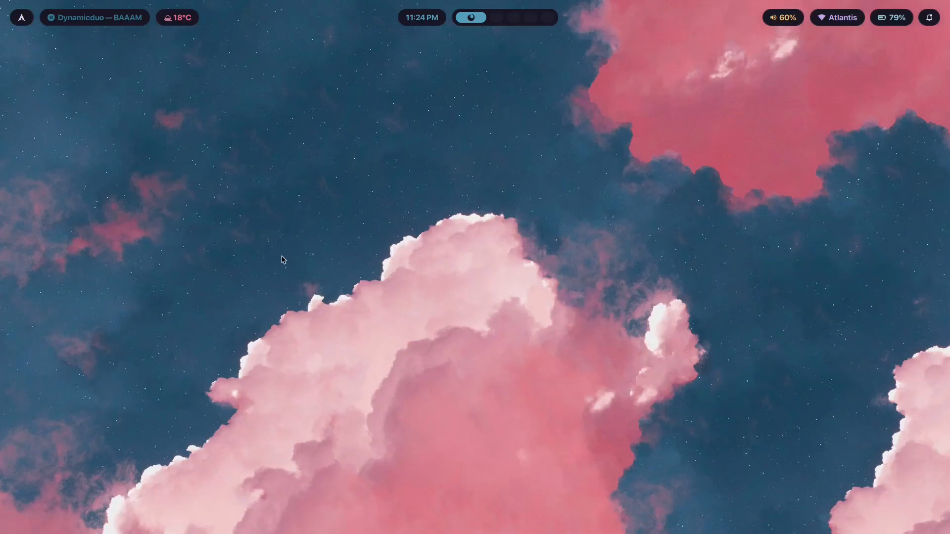
{"action": "mouse_move", "coordinate": [466, 370]}
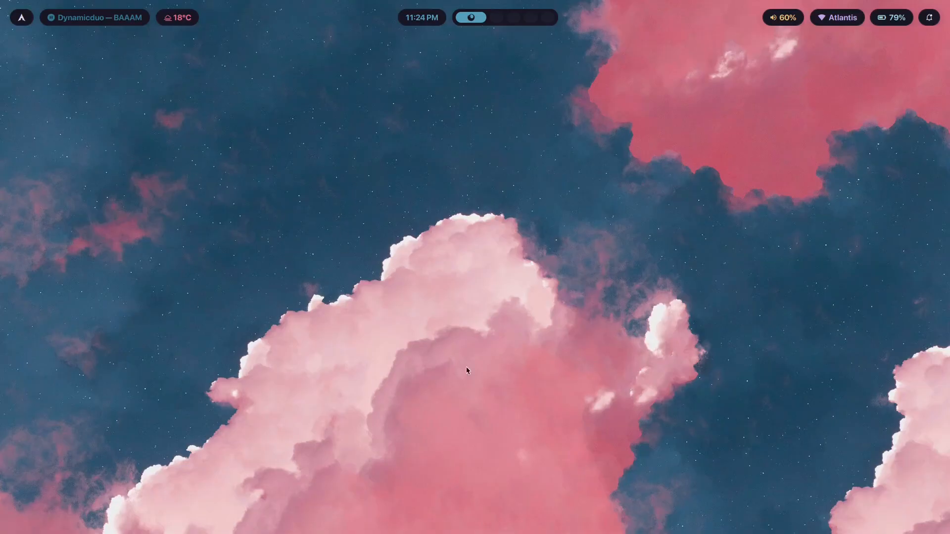
{"action": "mouse_move", "coordinate": [516, 384]}
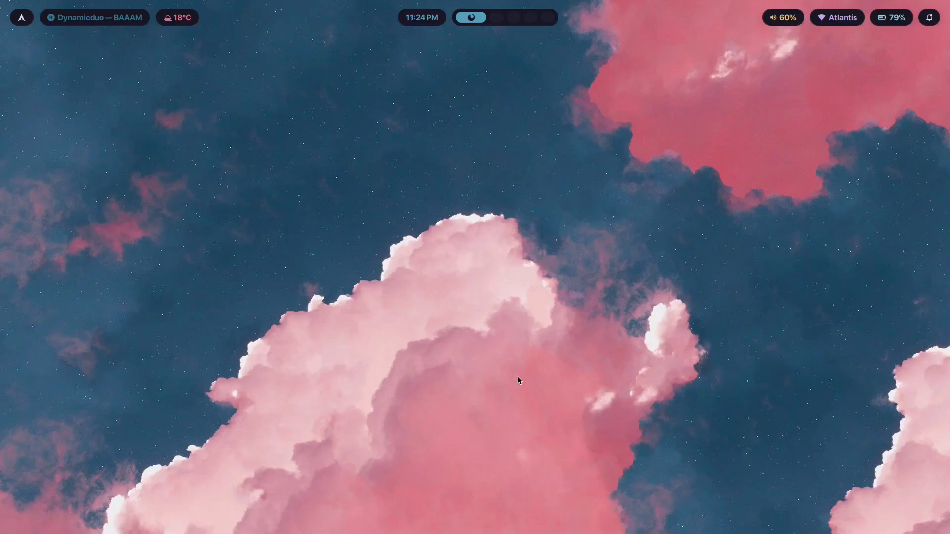
{"action": "mouse_move", "coordinate": [200, 41]}
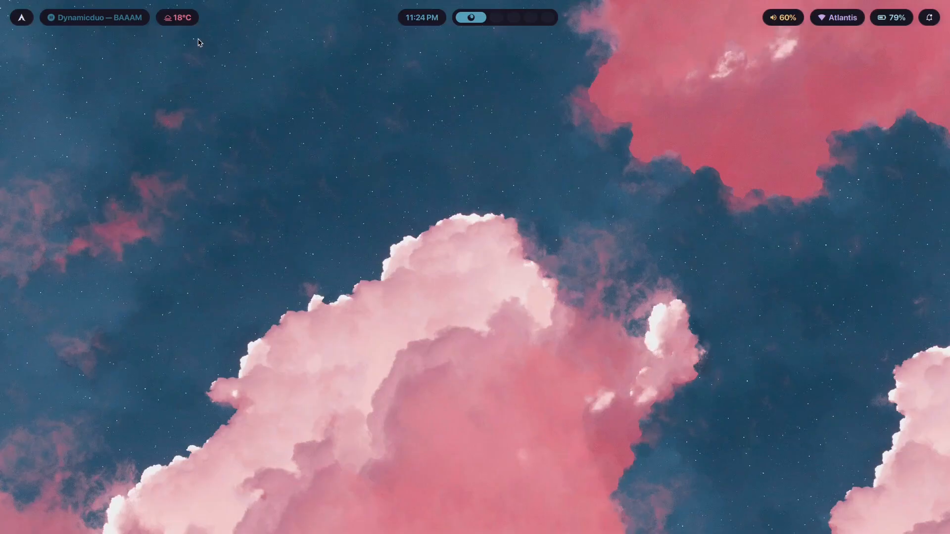
{"action": "mouse_move", "coordinate": [847, 311]}
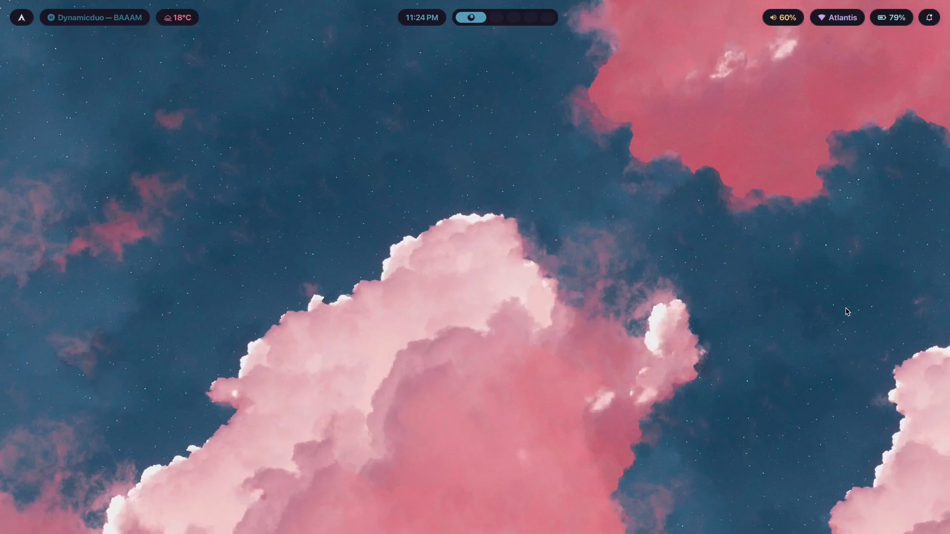
{"action": "mouse_move", "coordinate": [245, 453]}
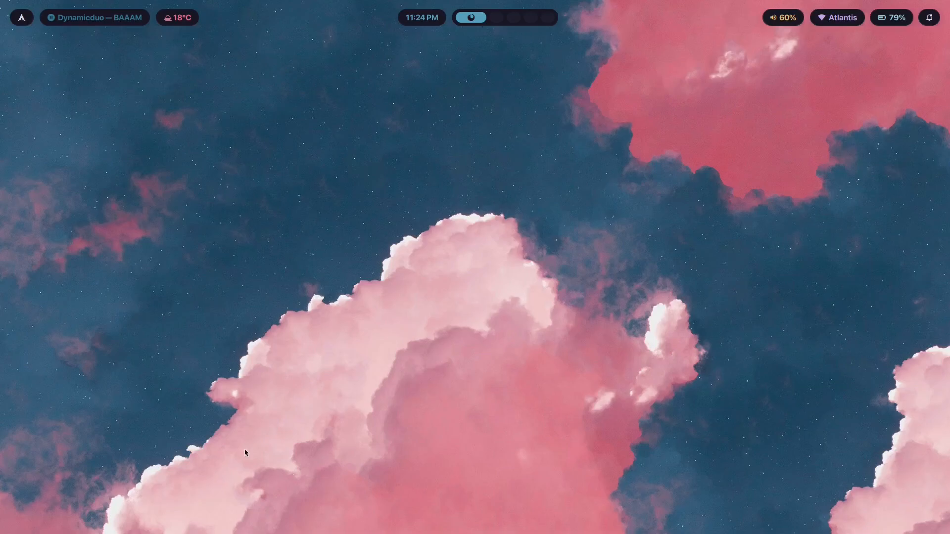
{"action": "mouse_move", "coordinate": [871, 106]}
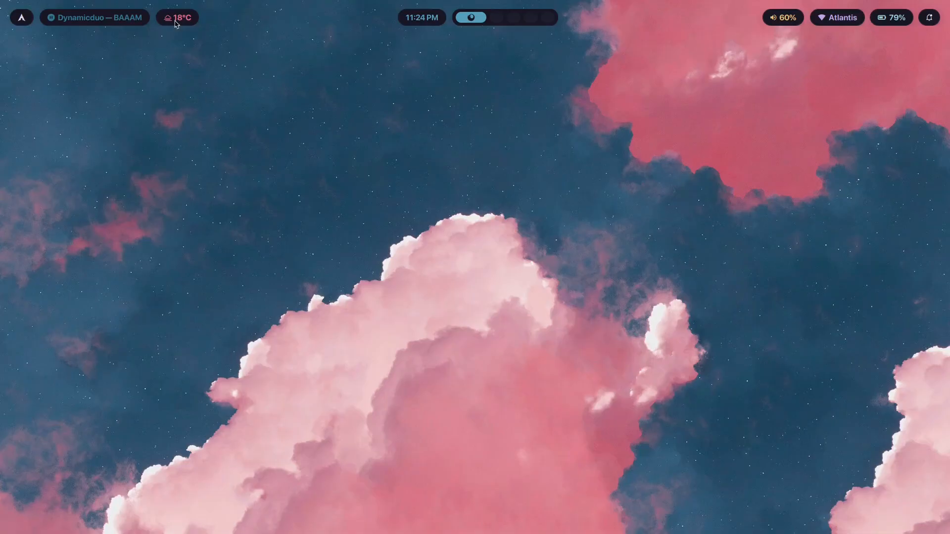
{"action": "mouse_move", "coordinate": [893, 150]}
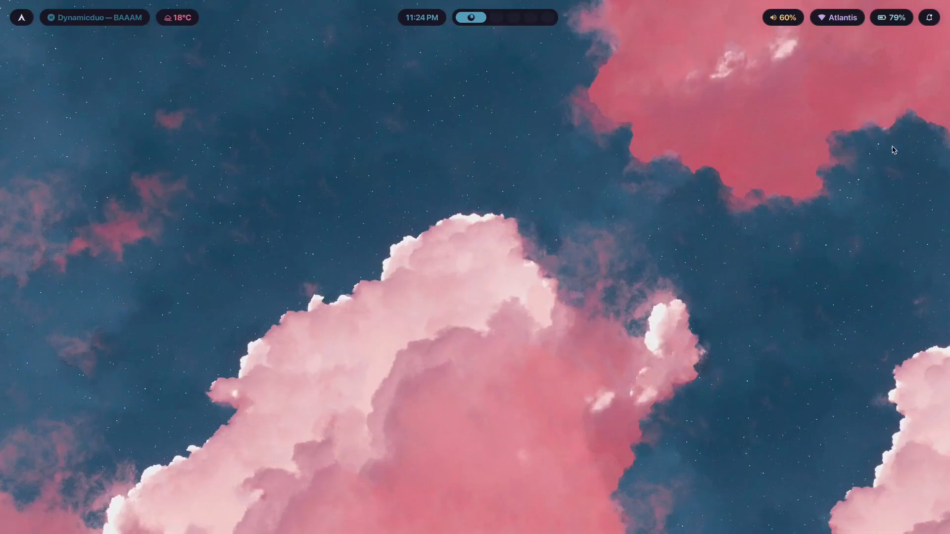
{"action": "mouse_move", "coordinate": [122, 134]}
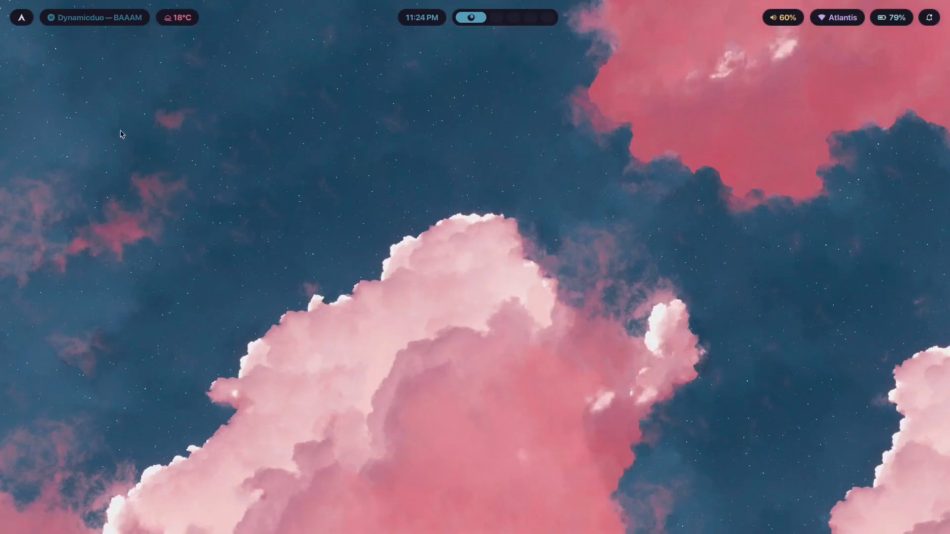
{"action": "mouse_move", "coordinate": [886, 38]}
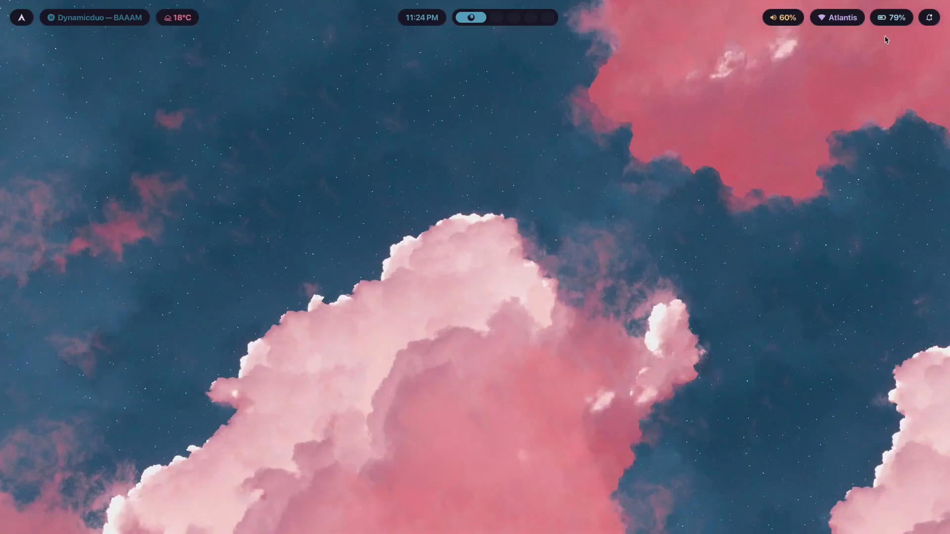
{"action": "mouse_move", "coordinate": [484, 310]}
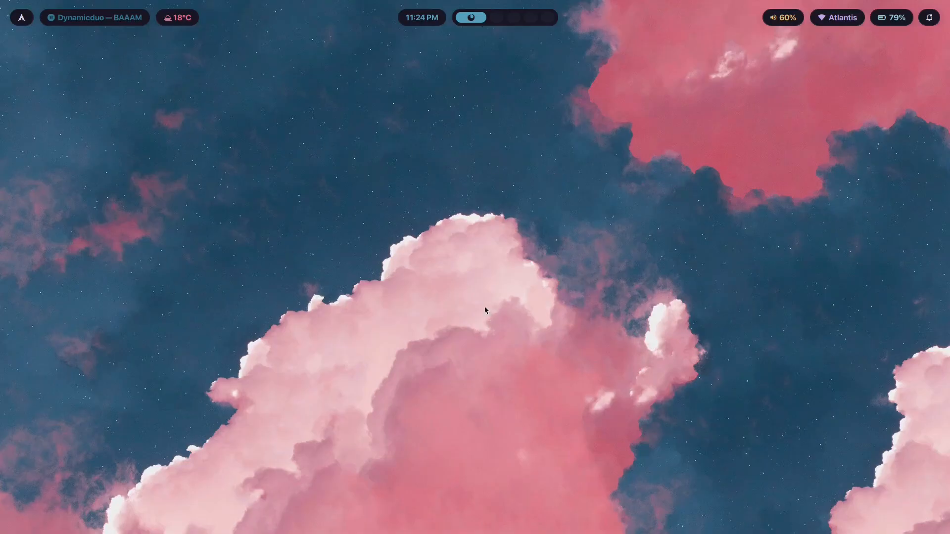
{"action": "mouse_move", "coordinate": [170, 135]}
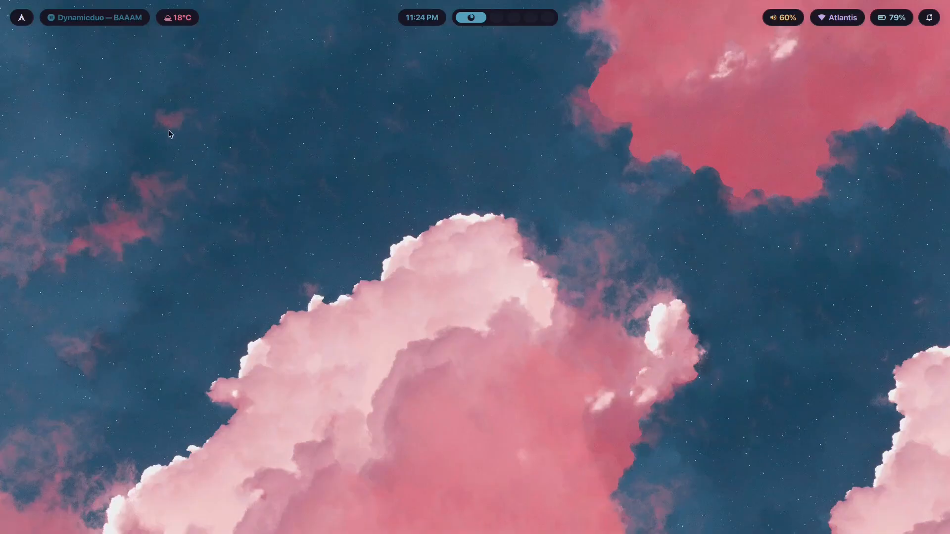
{"action": "mouse_move", "coordinate": [698, 274]}
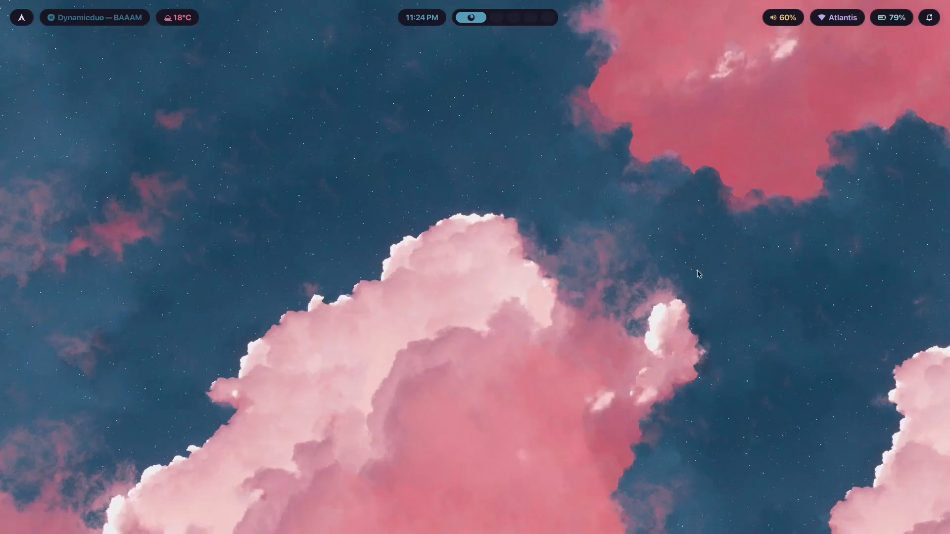
{"action": "mouse_move", "coordinate": [397, 238]}
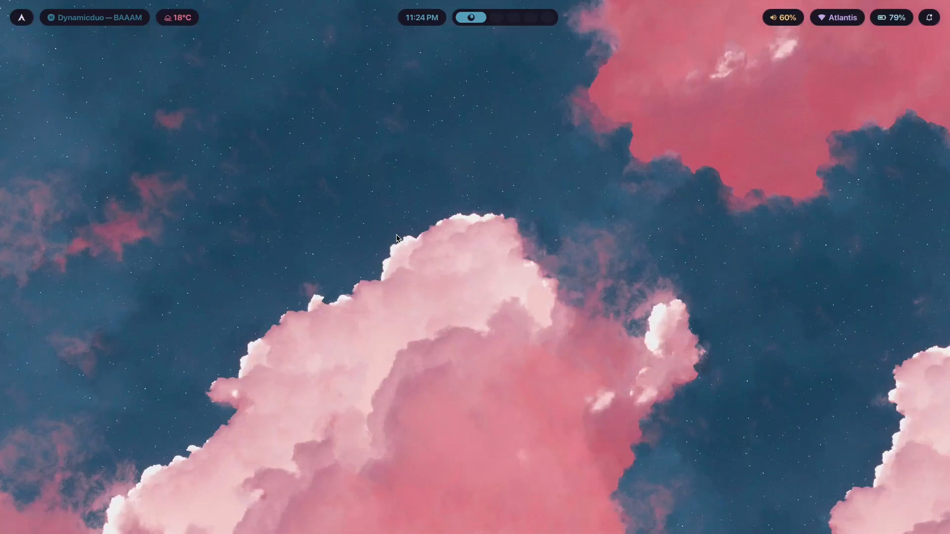
{"action": "mouse_move", "coordinate": [891, 140]}
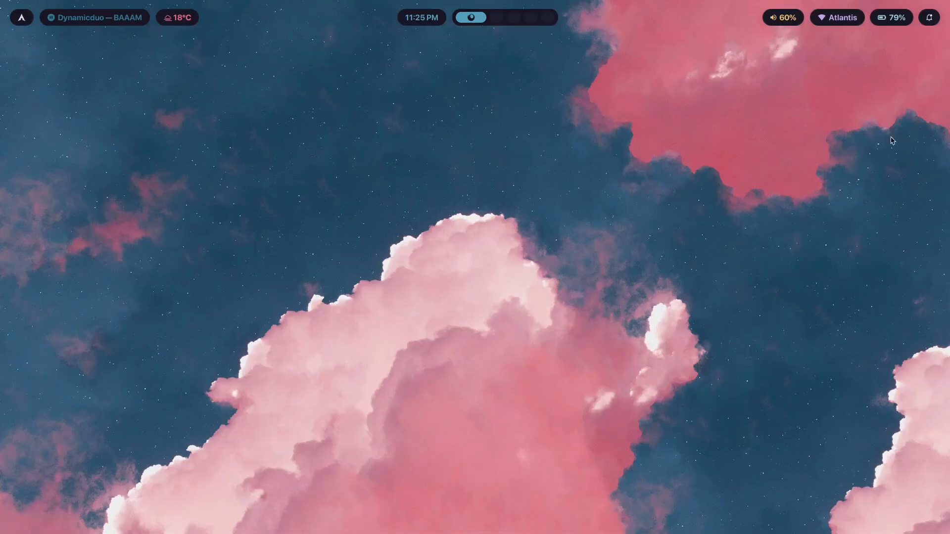
{"action": "mouse_move", "coordinate": [216, 134]}
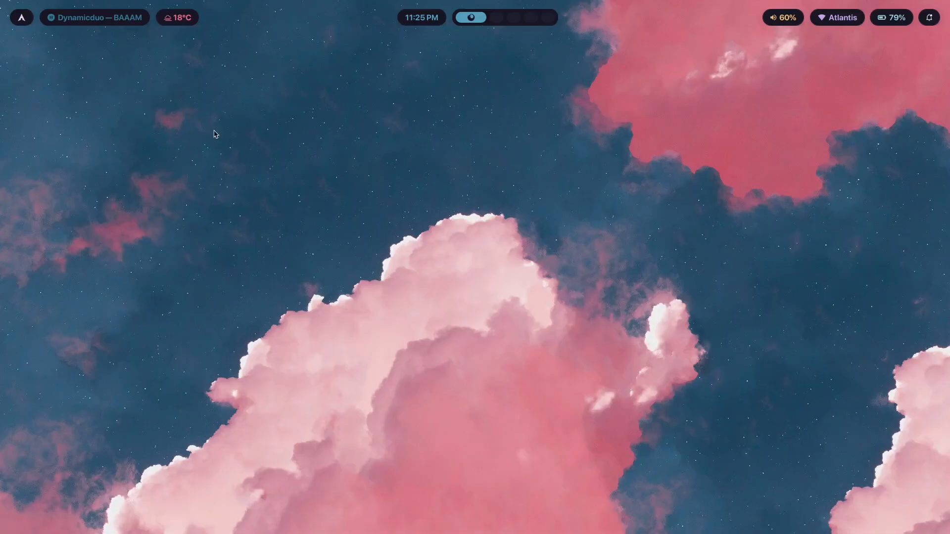
{"action": "mouse_move", "coordinate": [909, 126]}
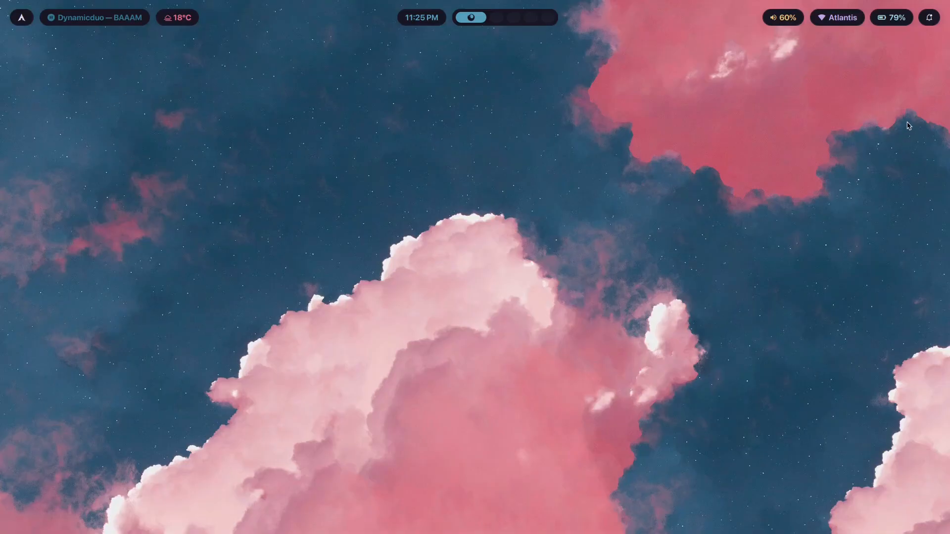
{"action": "mouse_move", "coordinate": [925, 109]}
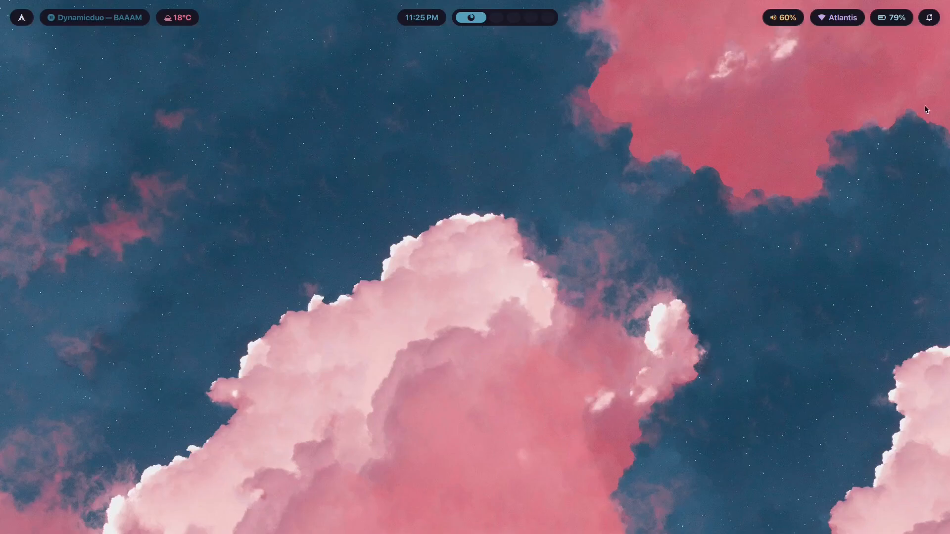
{"action": "mouse_move", "coordinate": [104, 83]}
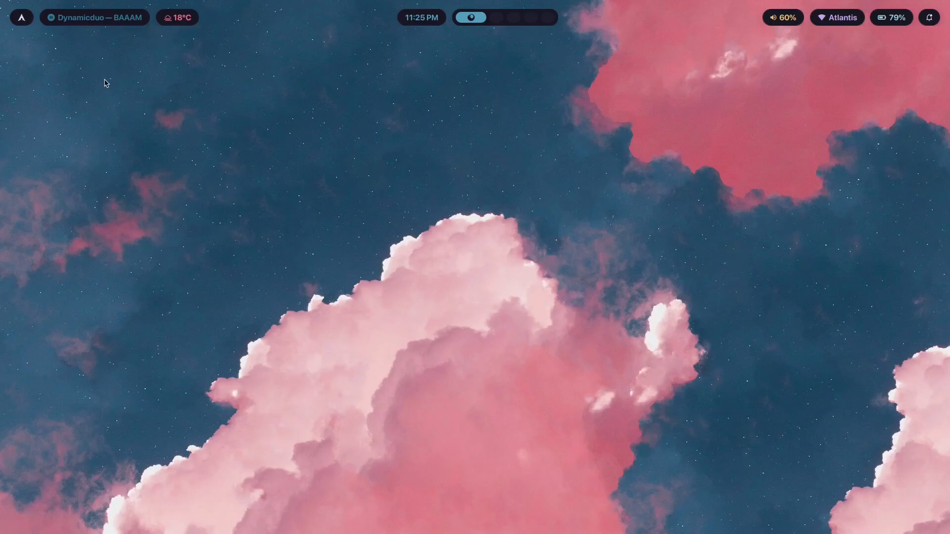
{"action": "mouse_move", "coordinate": [910, 199]}
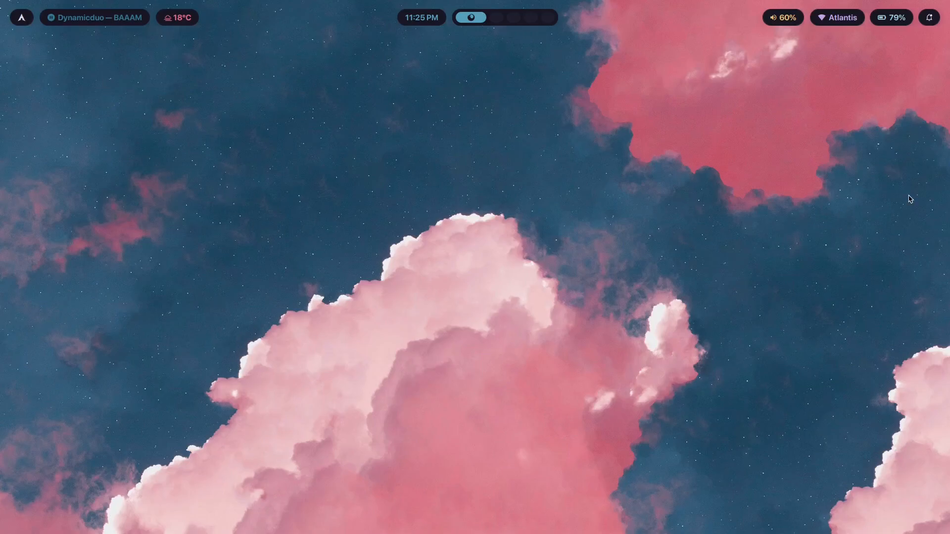
{"action": "mouse_move", "coordinate": [905, 206]}
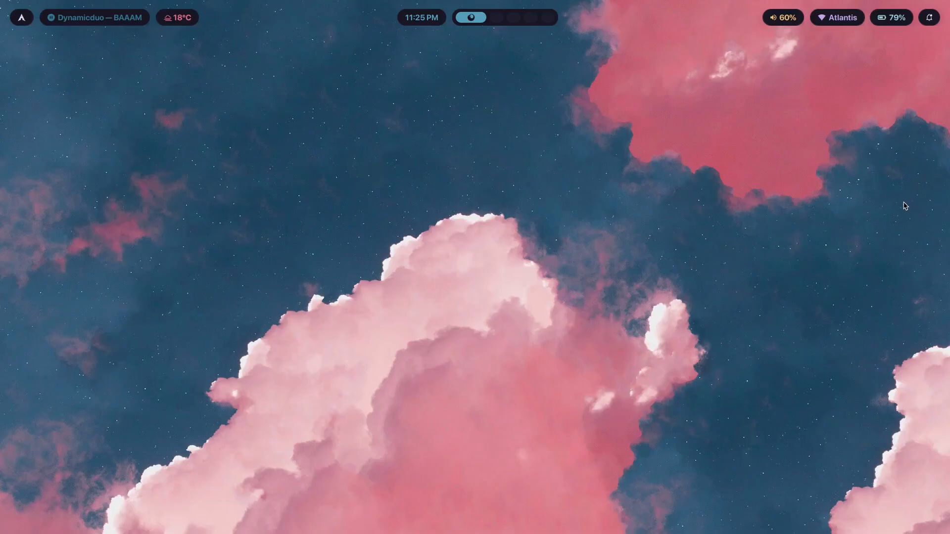
{"action": "mouse_move", "coordinate": [926, 162]}
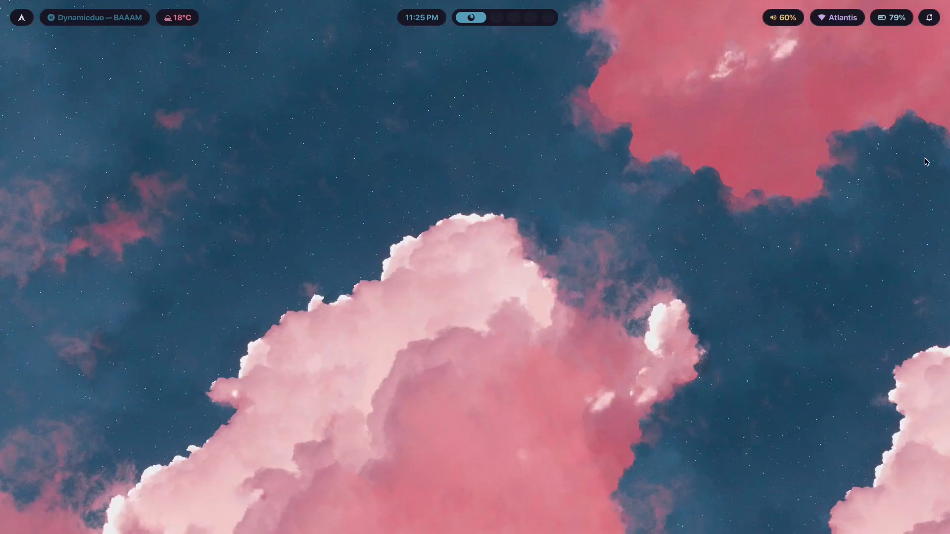
{"action": "mouse_move", "coordinate": [151, 392]}
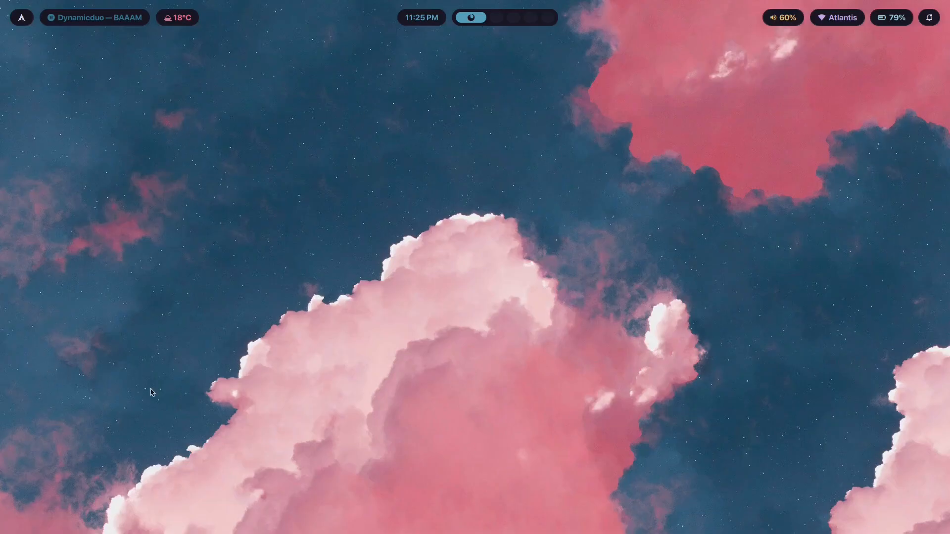
{"action": "mouse_move", "coordinate": [75, 196]}
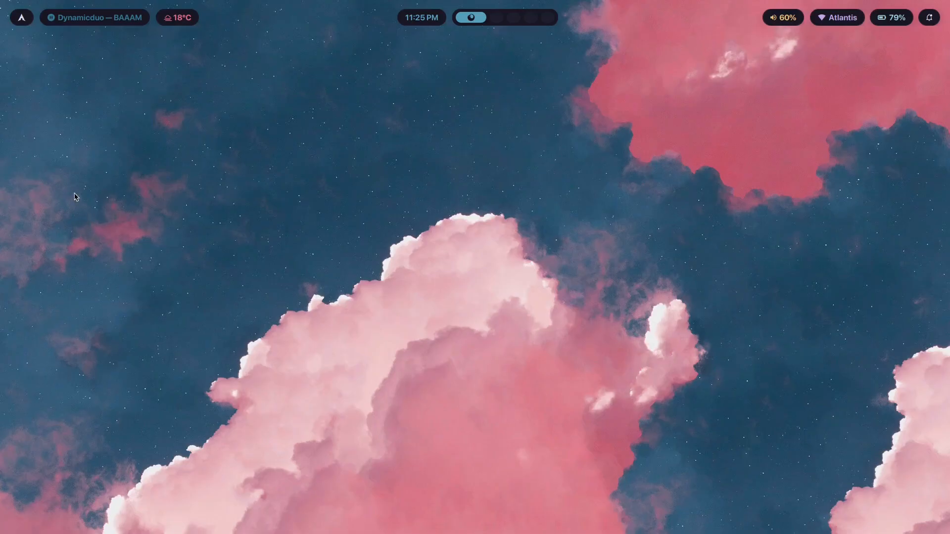
{"action": "mouse_move", "coordinate": [15, 151]}
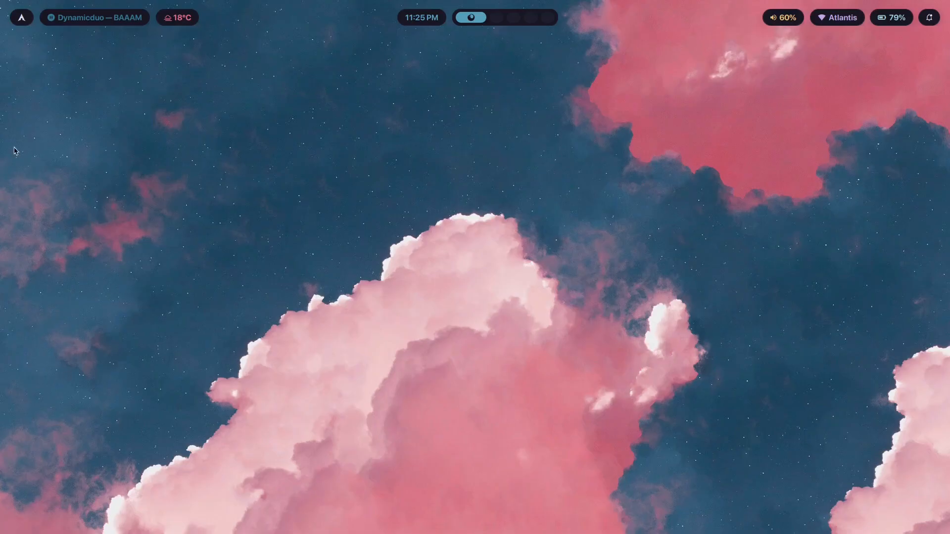
{"action": "mouse_move", "coordinate": [18, 181]}
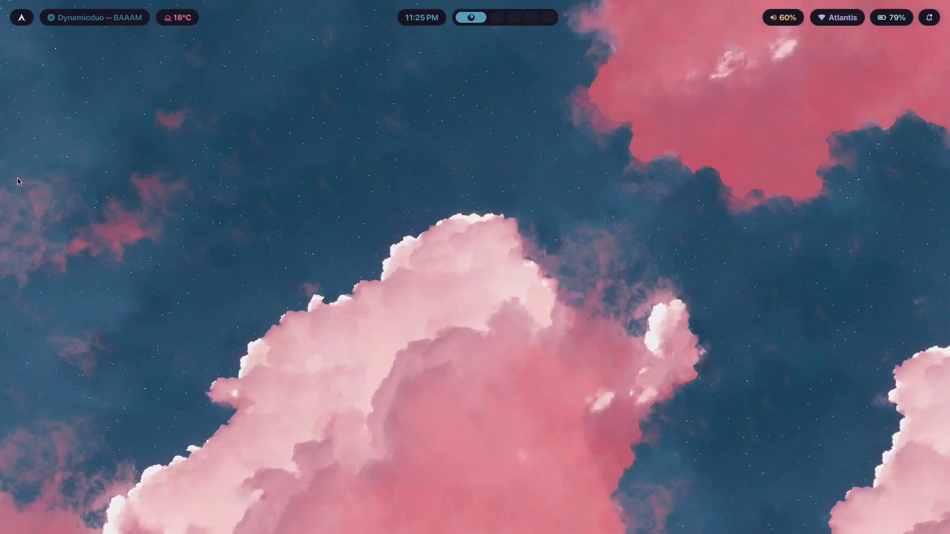
{"action": "mouse_move", "coordinate": [938, 203]}
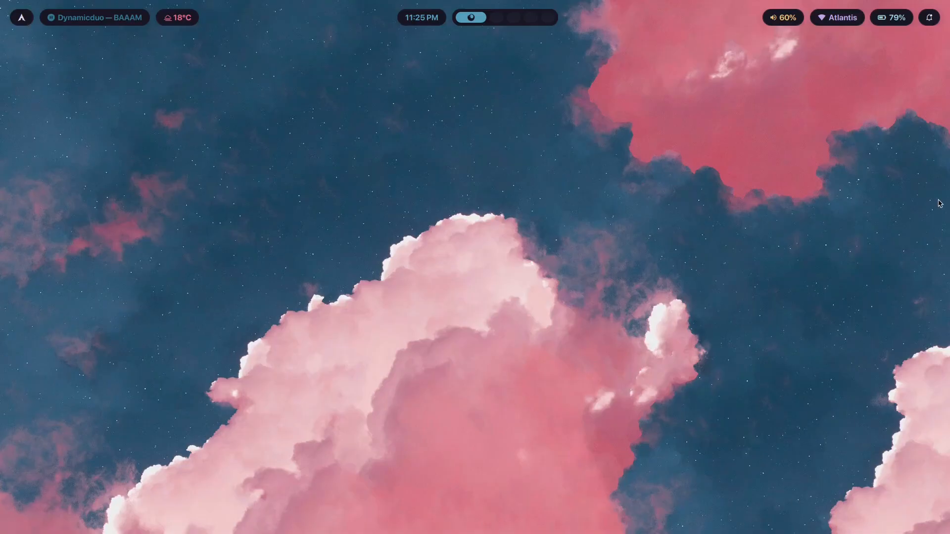
{"action": "mouse_move", "coordinate": [183, 67]}
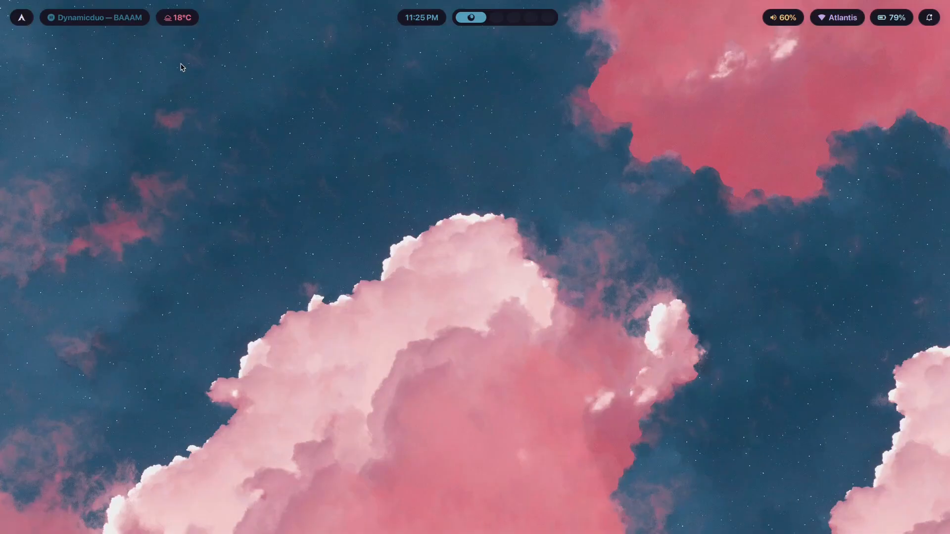
{"action": "mouse_move", "coordinate": [695, 218]}
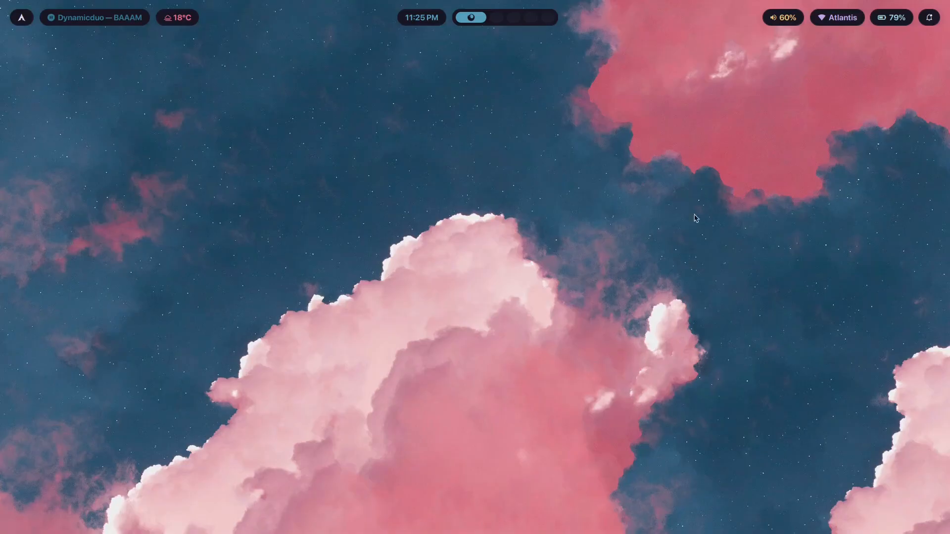
{"action": "mouse_move", "coordinate": [23, 251]}
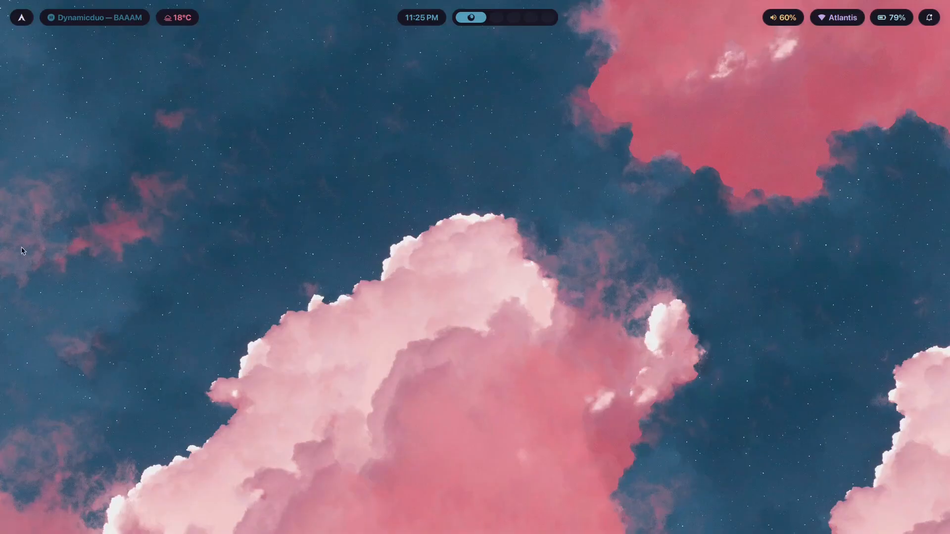
{"action": "mouse_move", "coordinate": [3, 42]}
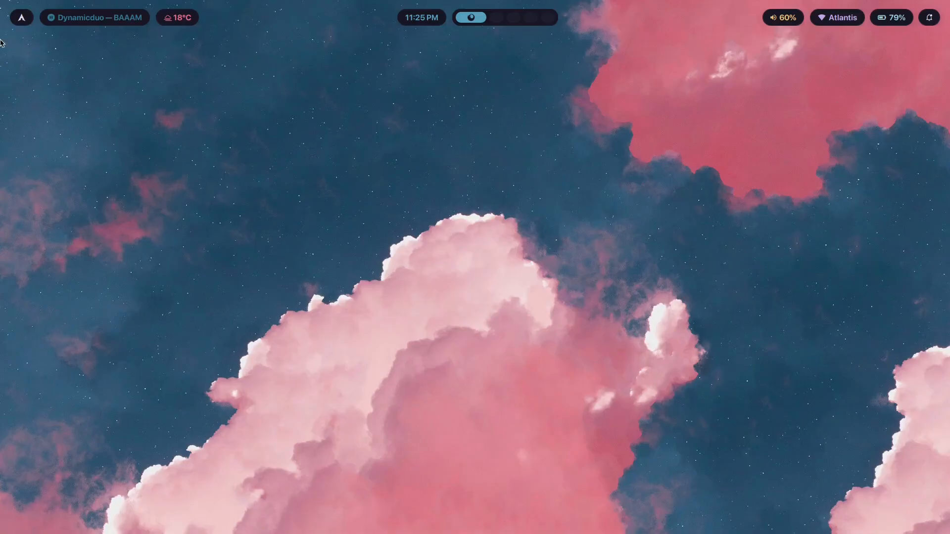
{"action": "mouse_move", "coordinate": [89, 154]}
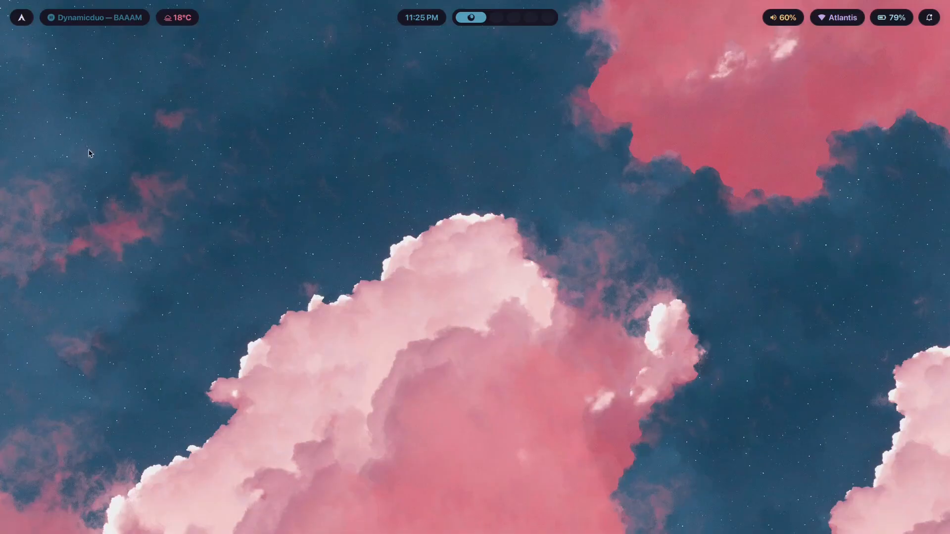
{"action": "mouse_move", "coordinate": [274, 205]}
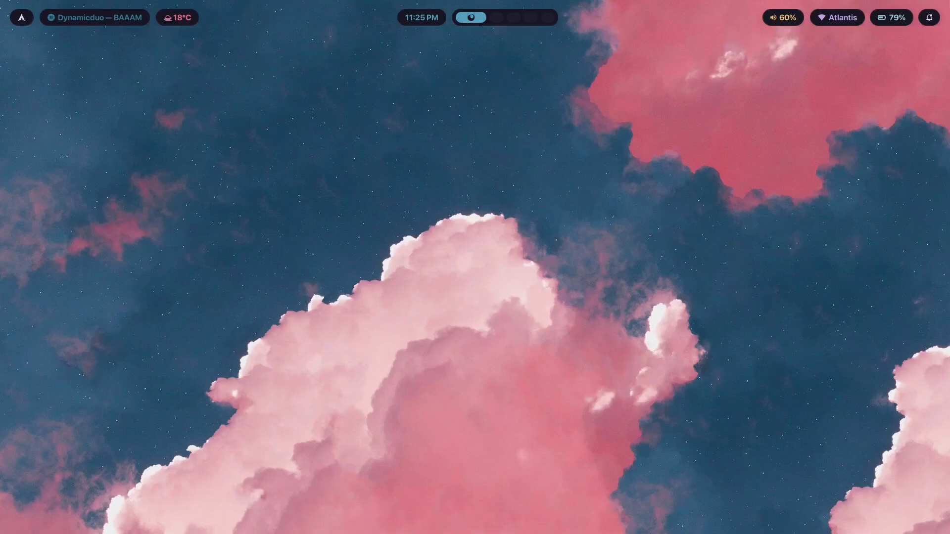
{"action": "mouse_move", "coordinate": [730, 183]}
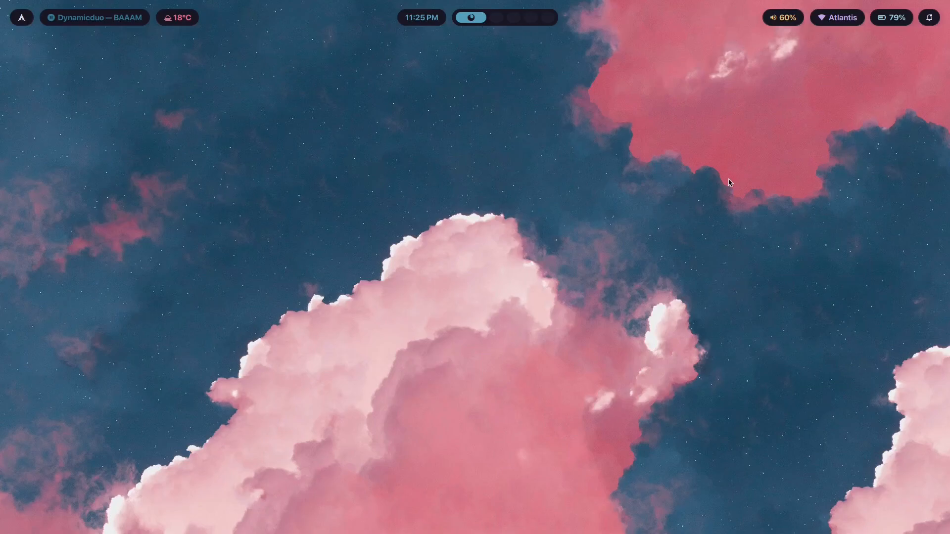
{"action": "mouse_move", "coordinate": [406, 87]}
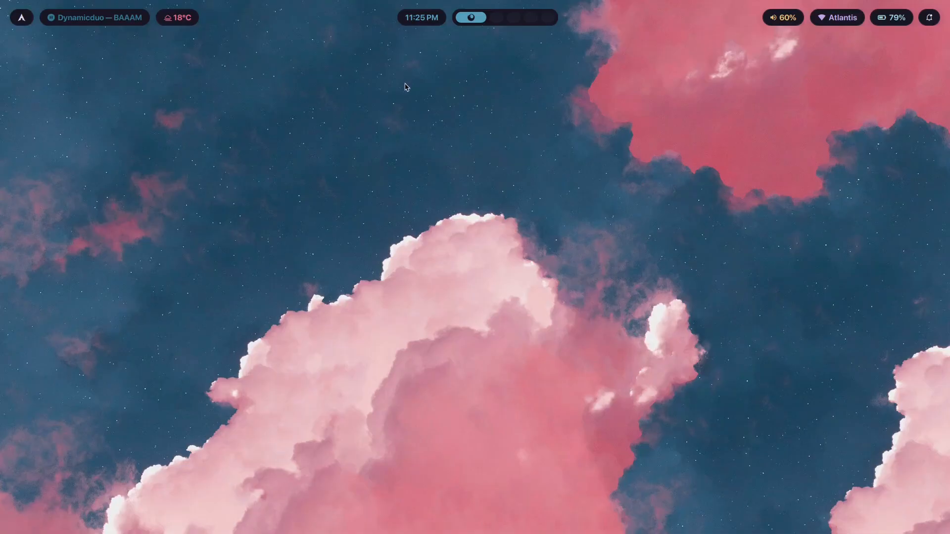
{"action": "mouse_move", "coordinate": [563, 94]}
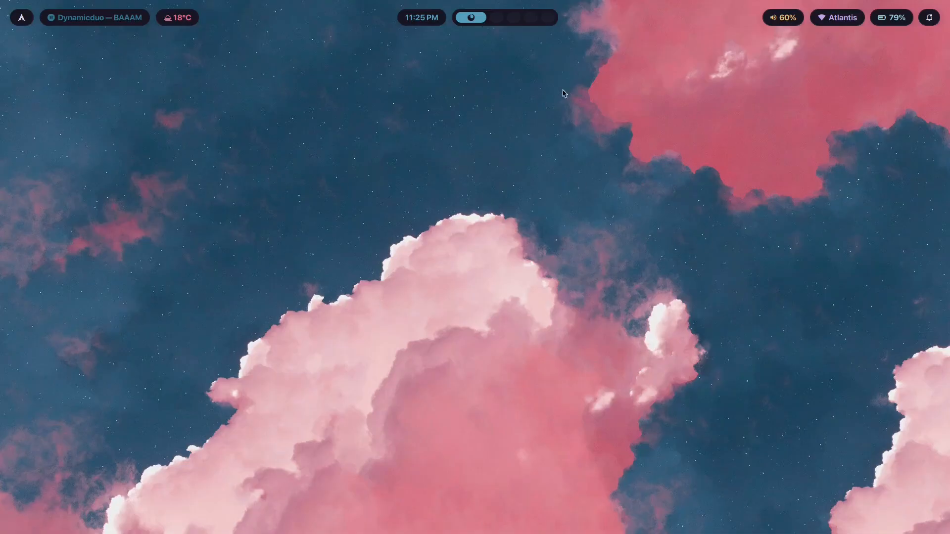
{"action": "mouse_move", "coordinate": [645, 153]}
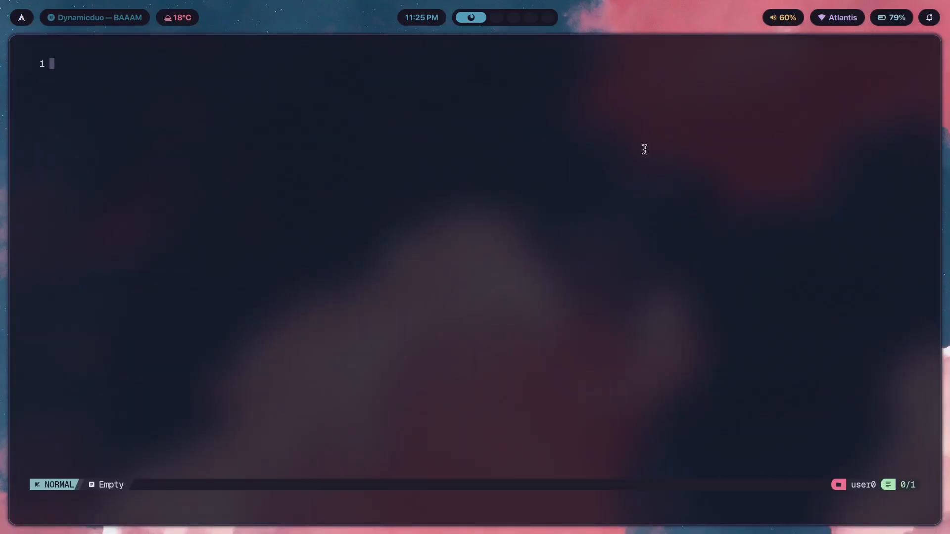
- Type 'Dark background, minimalistic colors, no anime wallpapers' on line 1 in insert mode
{"action": "key", "text": "i"}
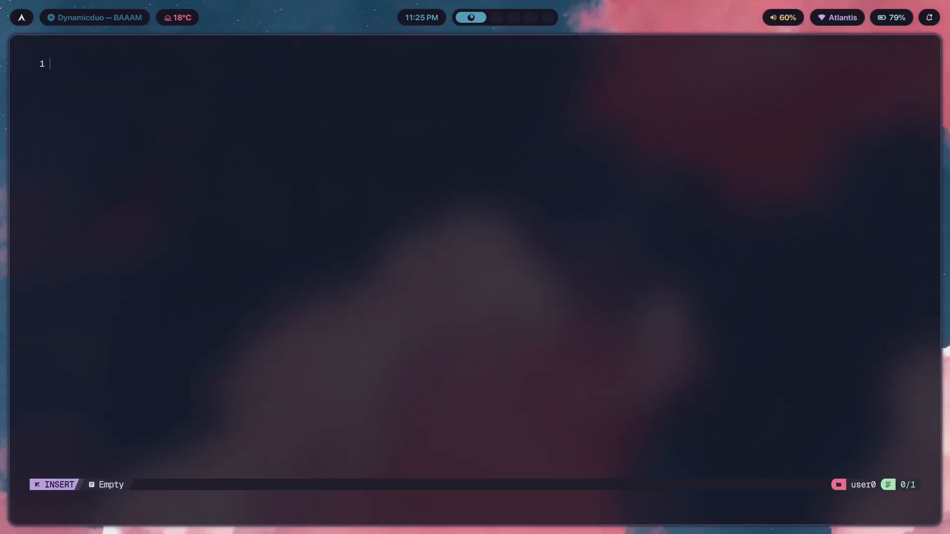
{"action": "type", "text": "1"}
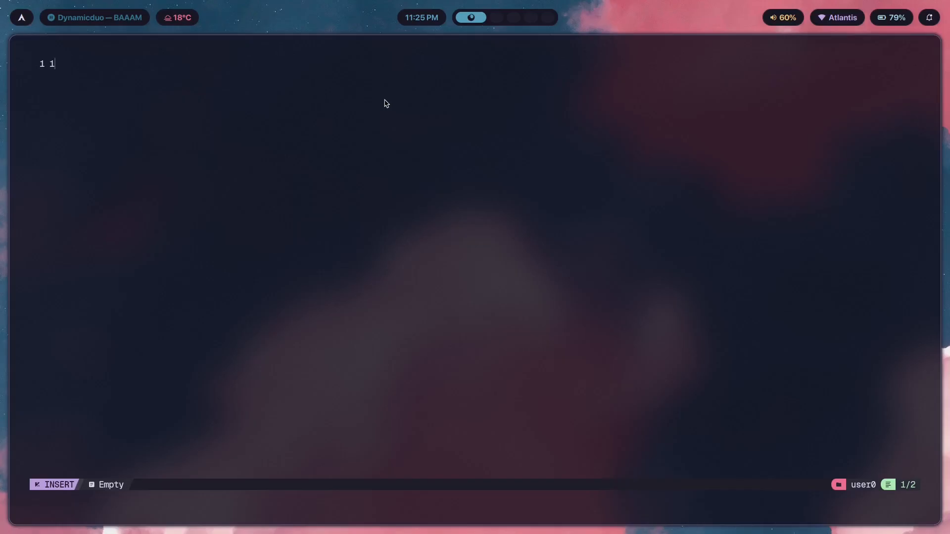
{"action": "key", "text": "Backspace"}
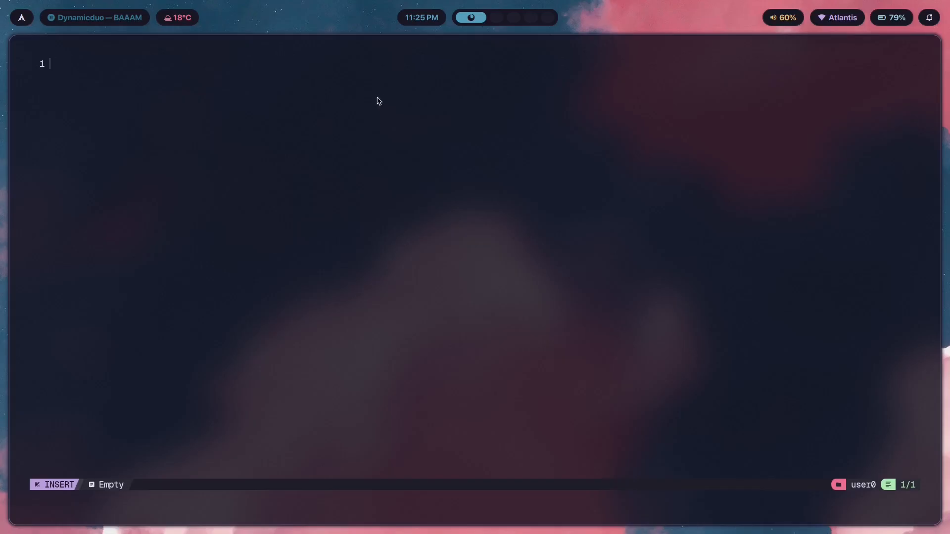
{"action": "mouse_move", "coordinate": [544, 142]}
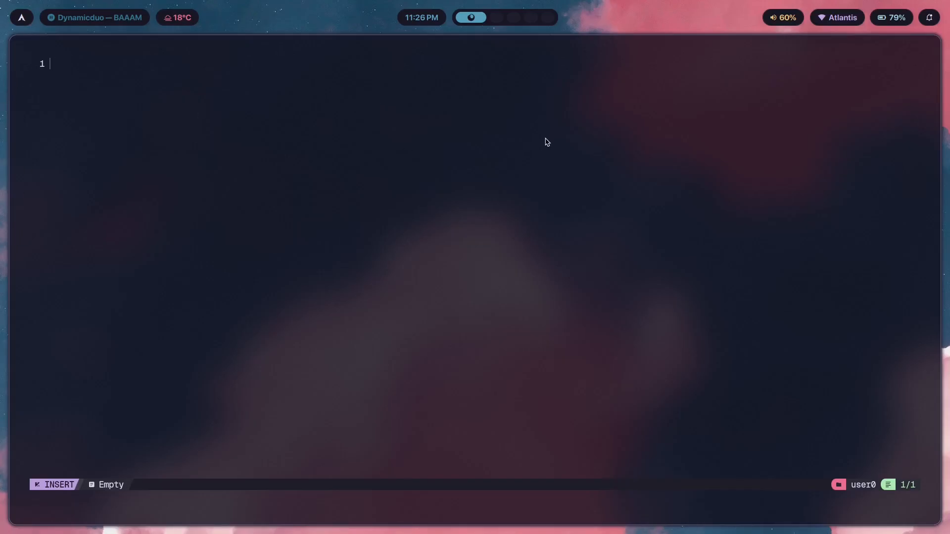
{"action": "mouse_move", "coordinate": [272, 249]}
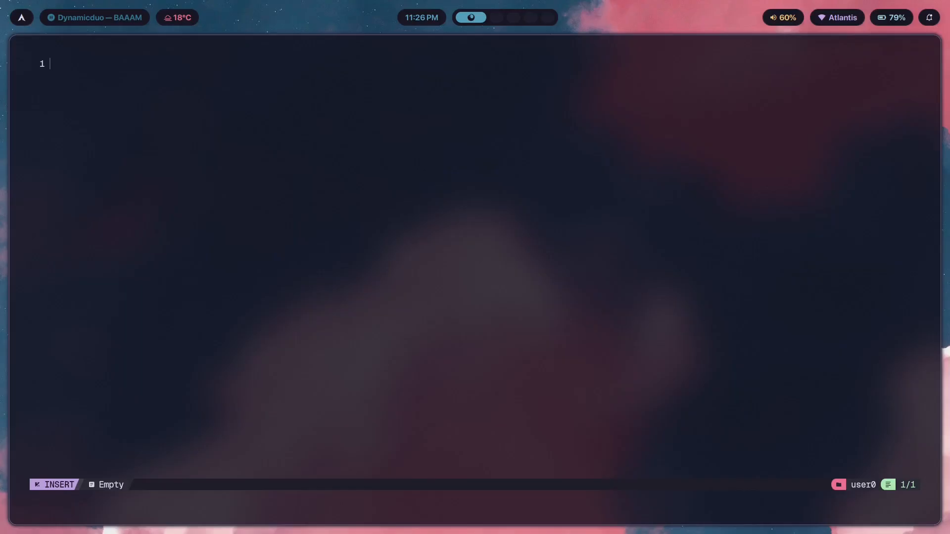
{"action": "type", "text": "Dark"}
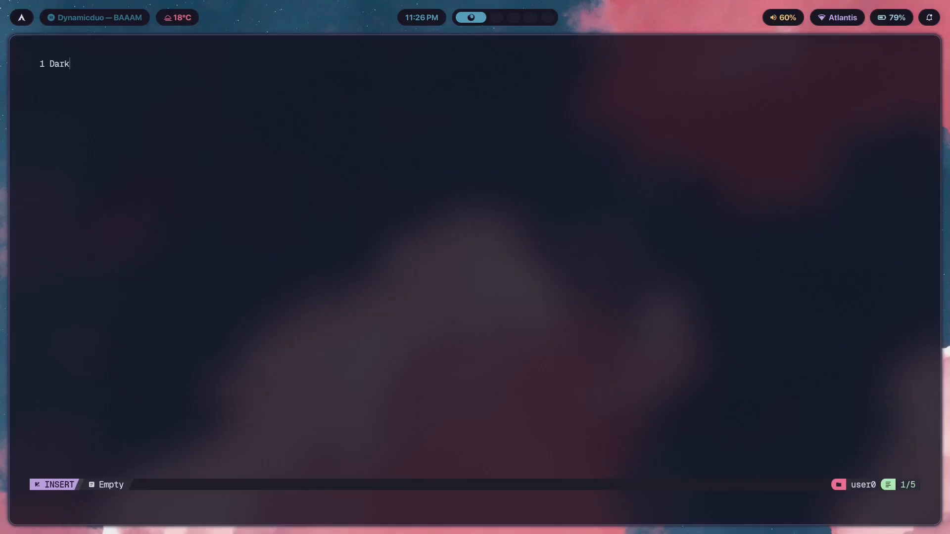
{"action": "type", "text": "background,"}
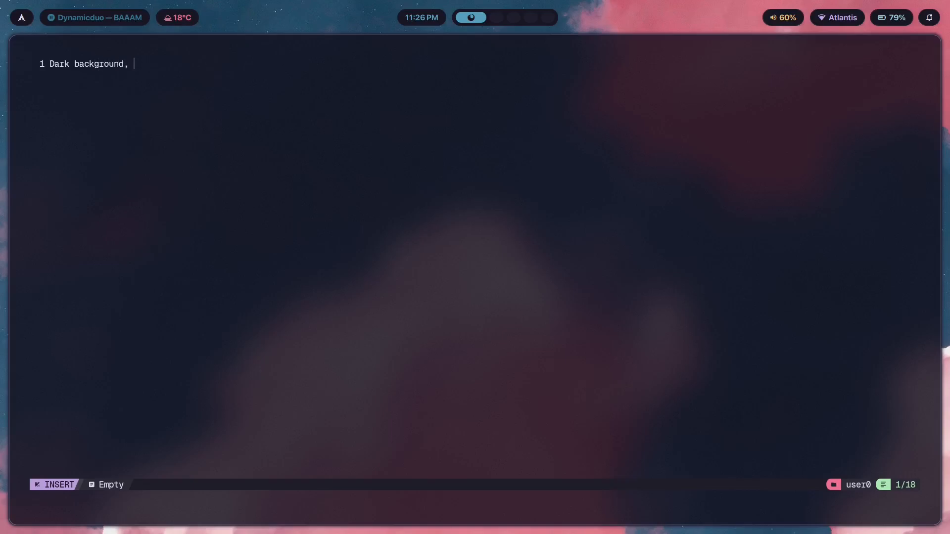
{"action": "type", "text": "minimalist"}
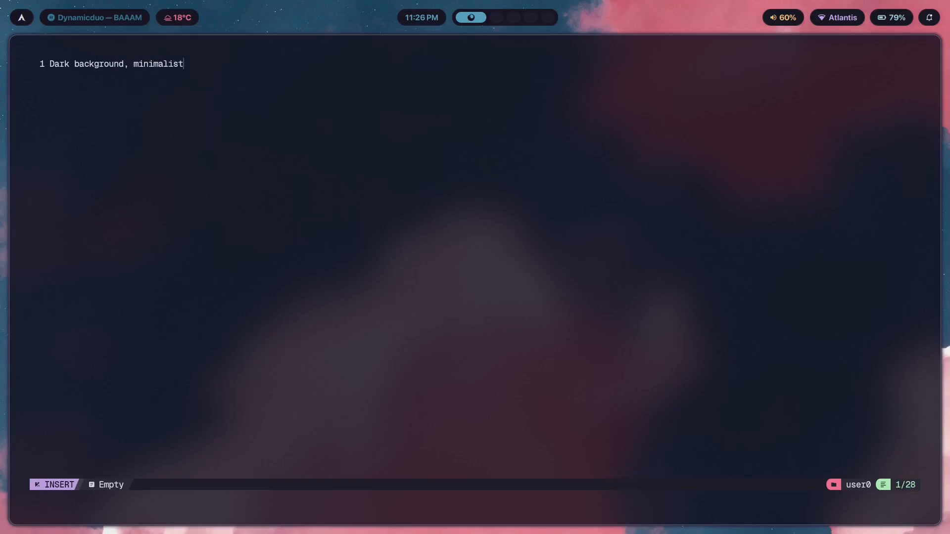
{"action": "type", "text": "ic colors, no"}
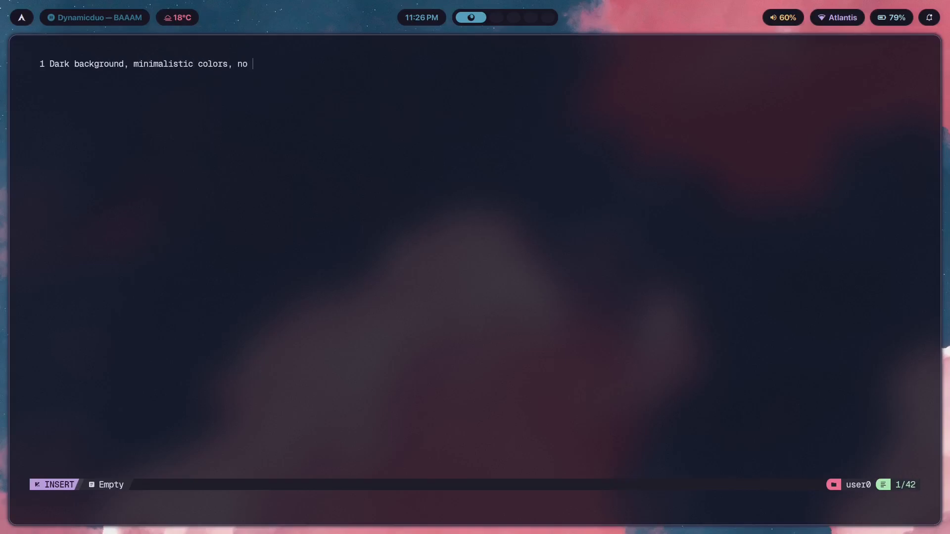
{"action": "type", "text": "anime wallpape"}
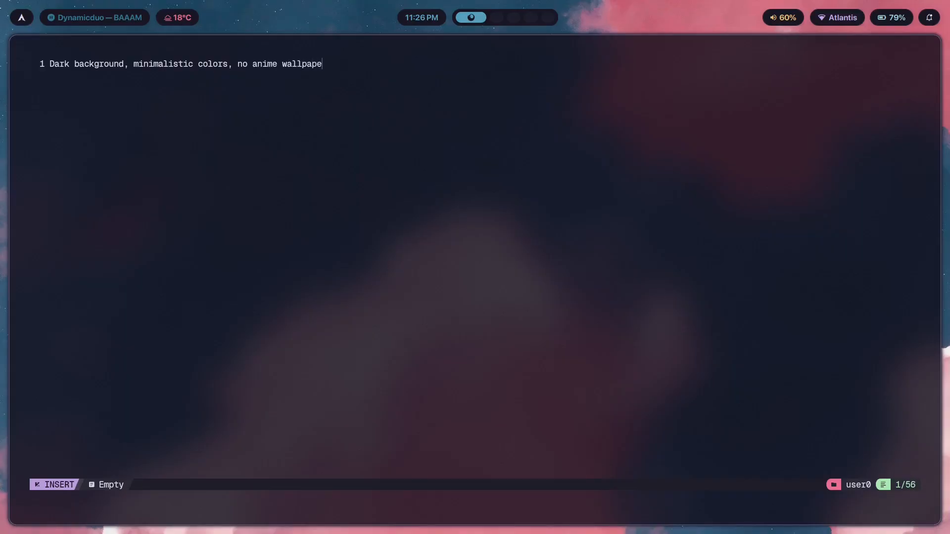
{"action": "type", "text": "rs"}
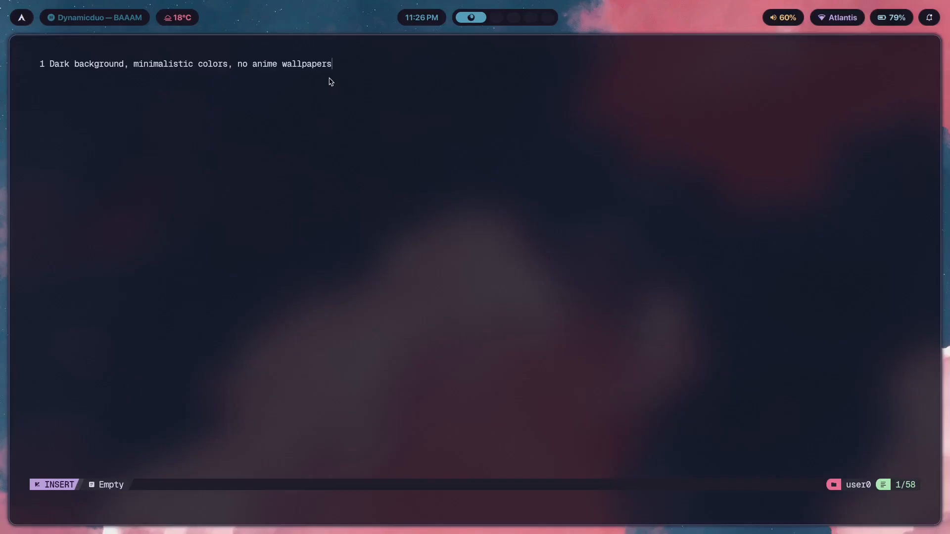
{"action": "mouse_move", "coordinate": [358, 87]}
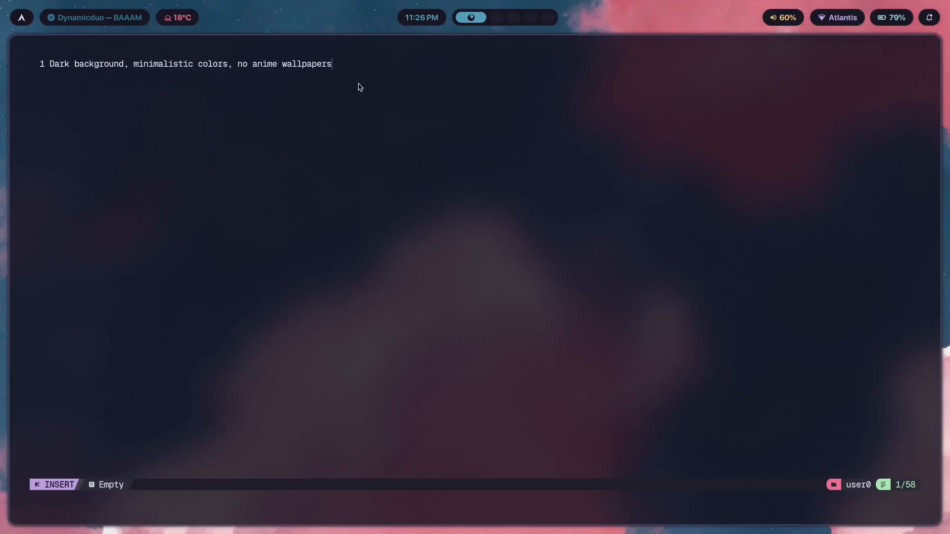
{"action": "mouse_move", "coordinate": [397, 83]}
{"action": "type", "text": ","}
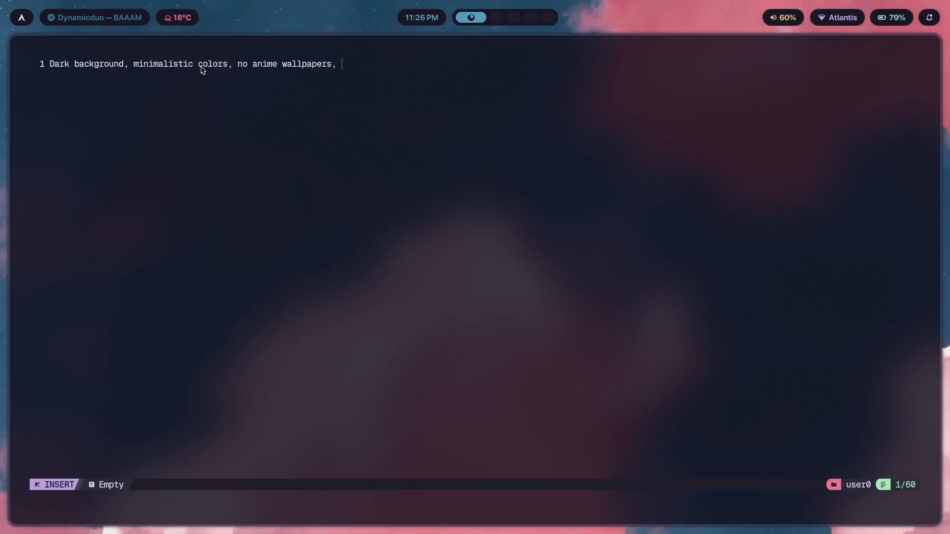
{"action": "mouse_move", "coordinate": [382, 75]}
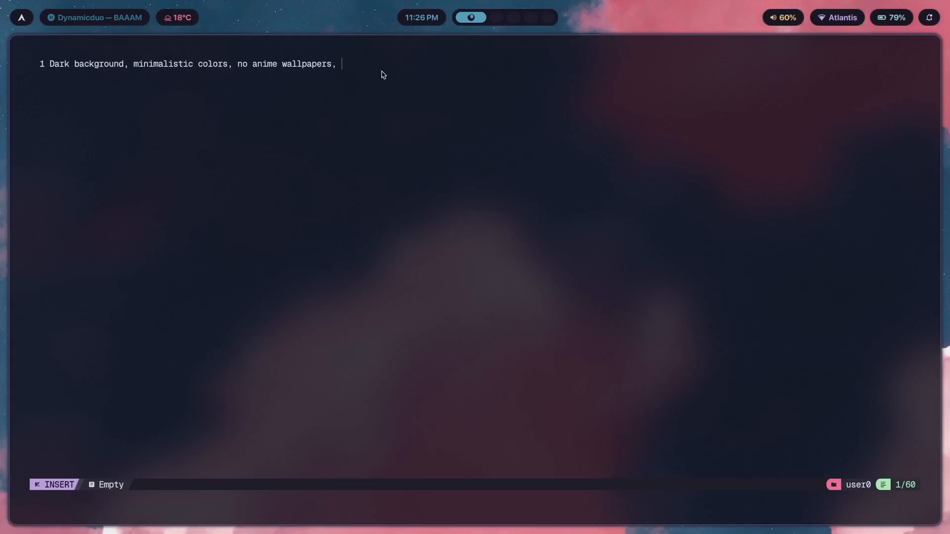
{"action": "mouse_move", "coordinate": [353, 71]}
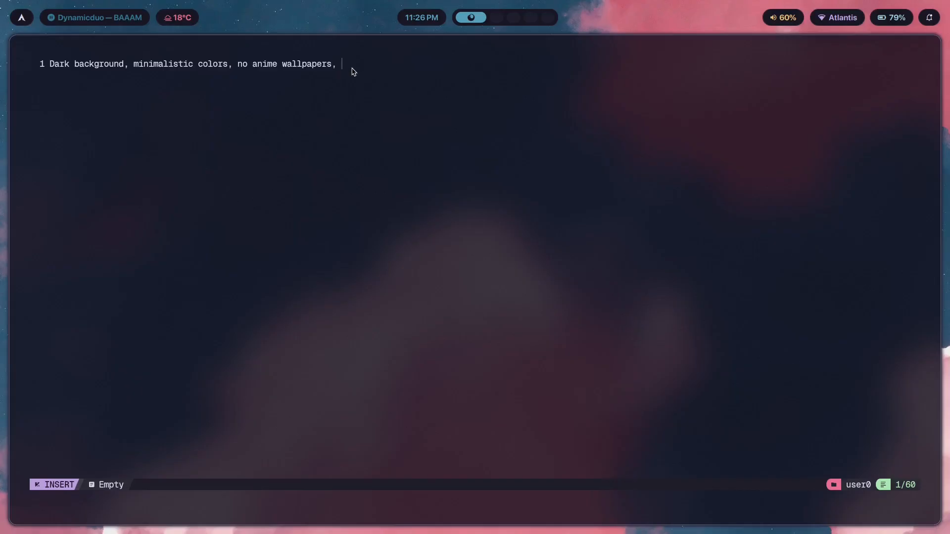
{"action": "mouse_move", "coordinate": [345, 68]}
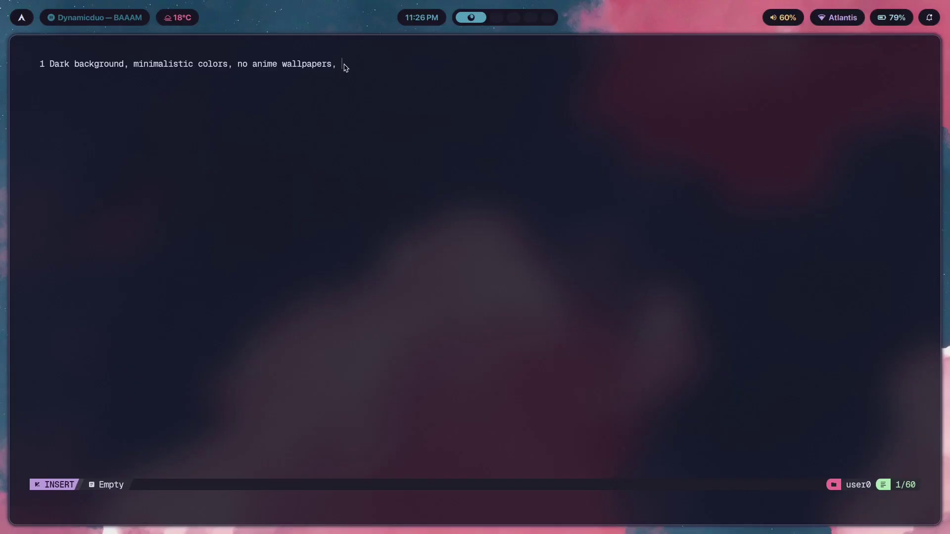
{"action": "mouse_move", "coordinate": [48, 129]}
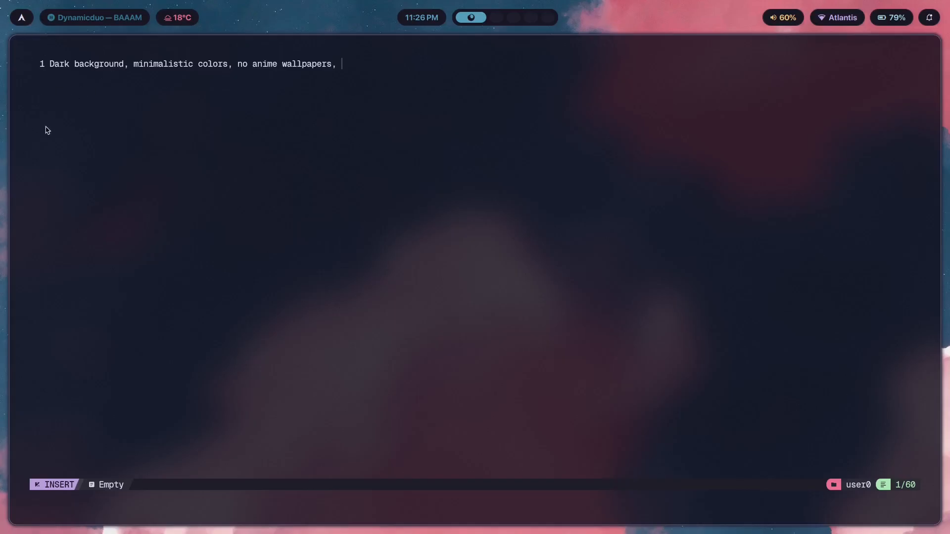
{"action": "mouse_move", "coordinate": [409, 89]}
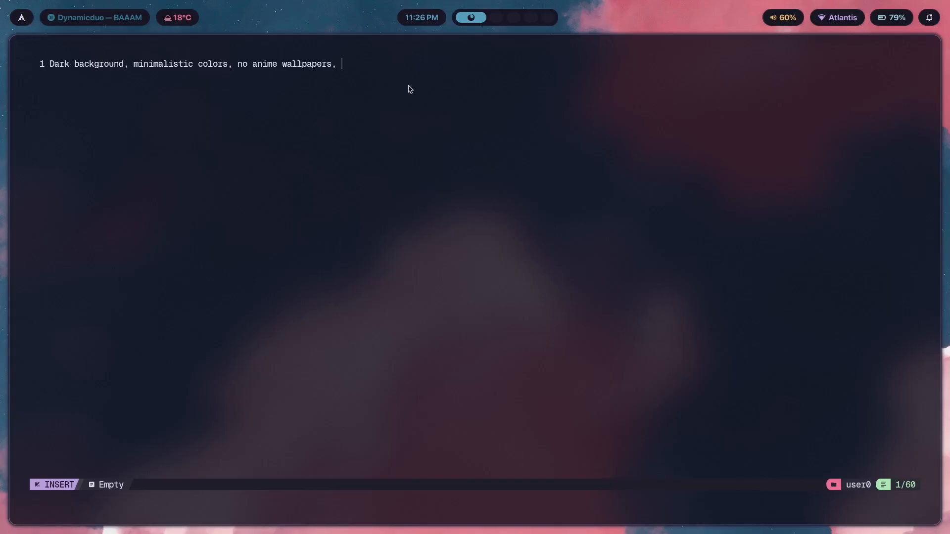
{"action": "mouse_move", "coordinate": [934, 52]}
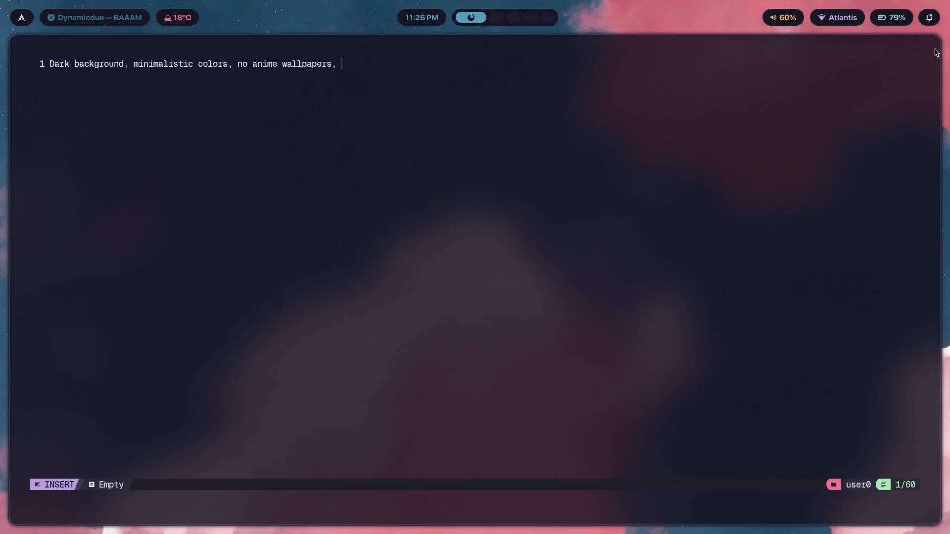
{"action": "mouse_move", "coordinate": [489, 40]}
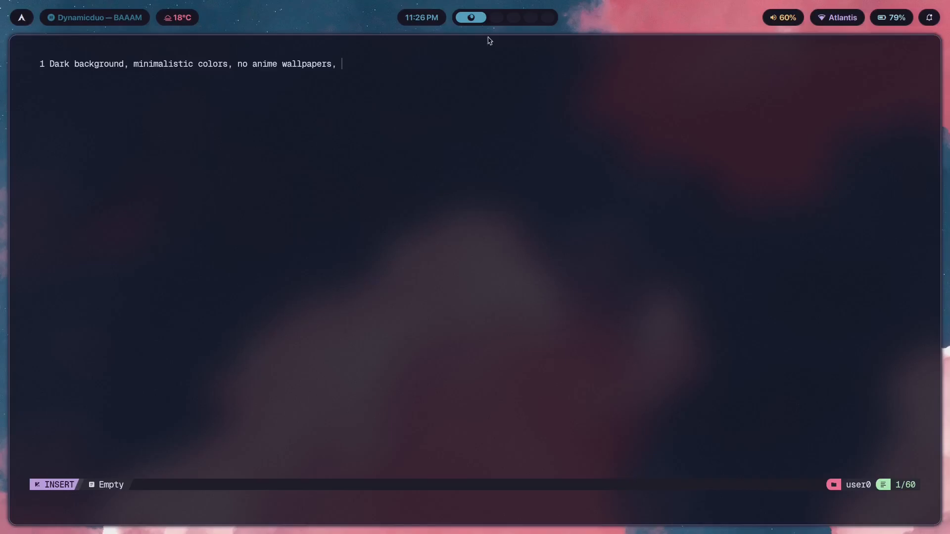
- Leave insert mode so Neovim returns to normal mode after the preference line
{"action": "key", "text": "Escape"}
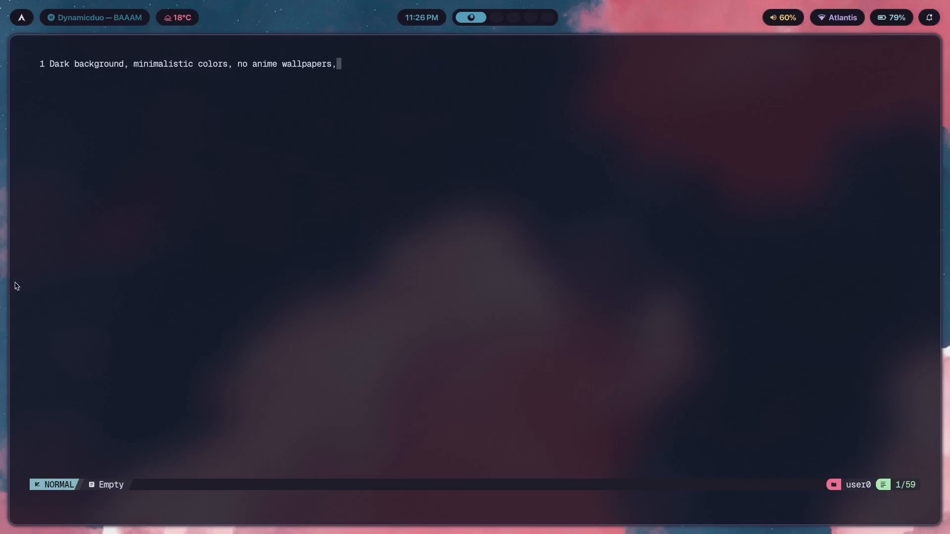
{"action": "mouse_move", "coordinate": [535, 86]}
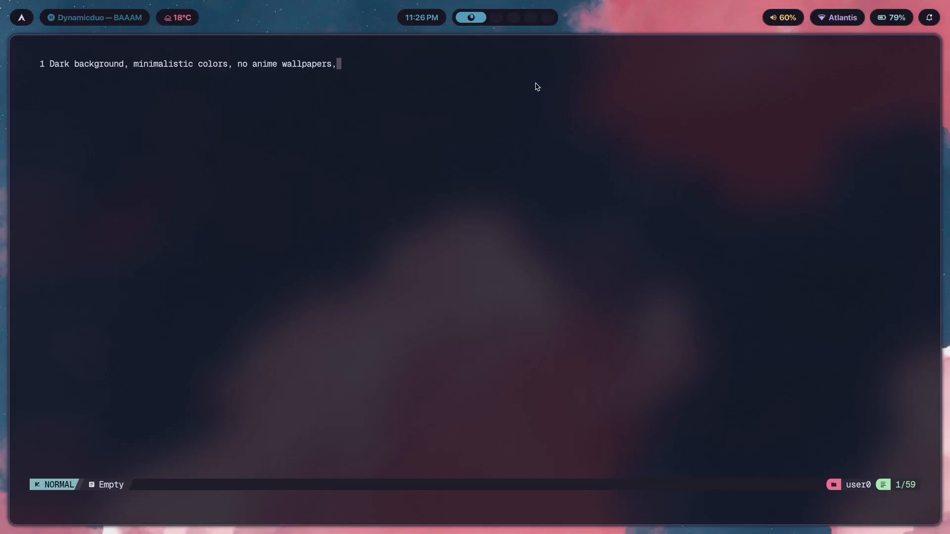
{"action": "mouse_move", "coordinate": [473, 219]}
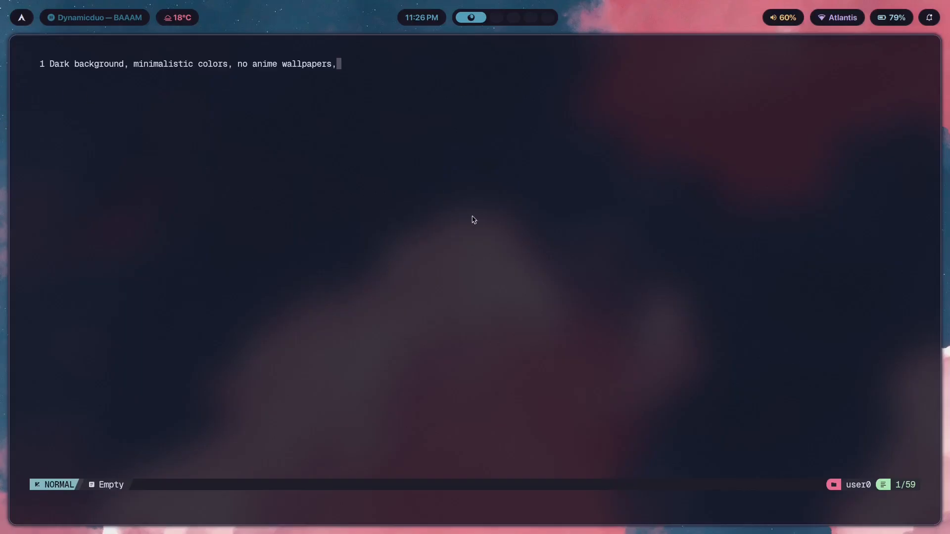
{"action": "mouse_move", "coordinate": [83, 202]}
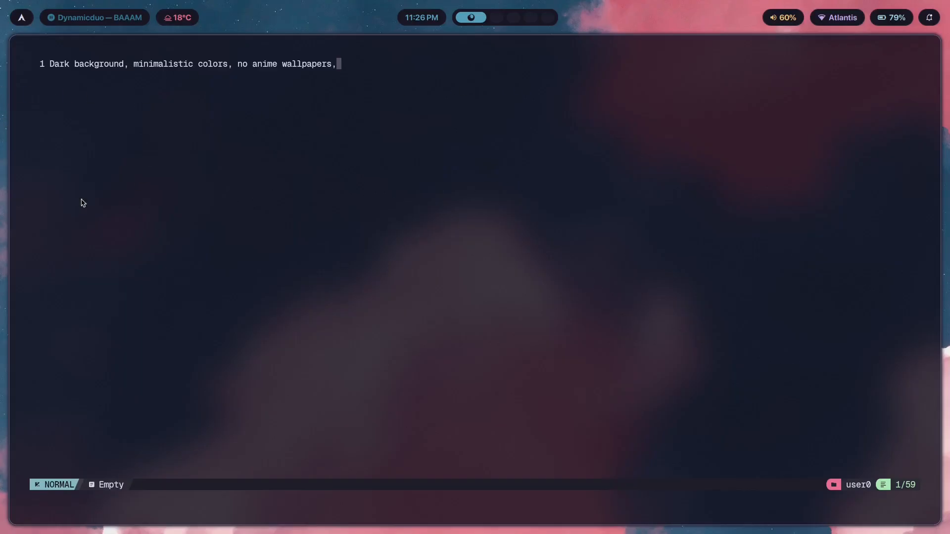
{"action": "mouse_move", "coordinate": [35, 121]}
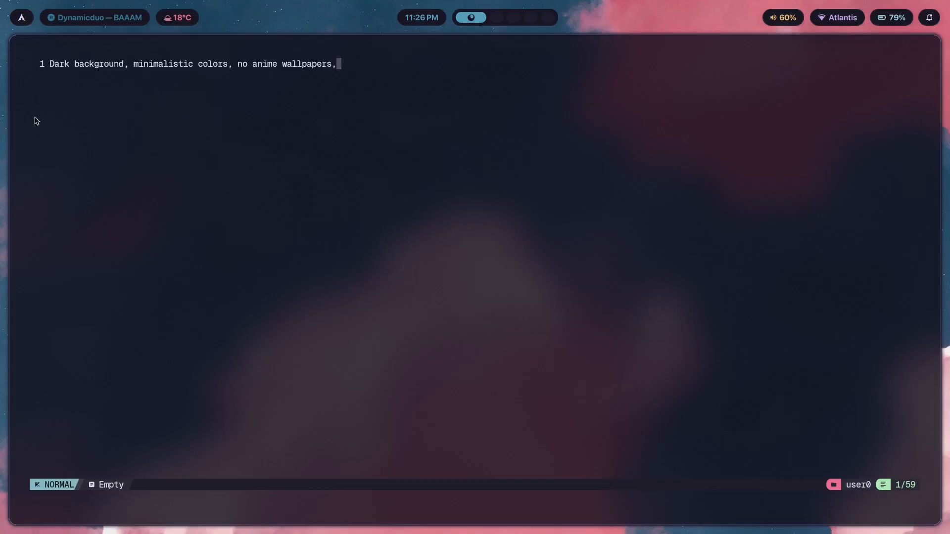
{"action": "mouse_move", "coordinate": [150, 95]}
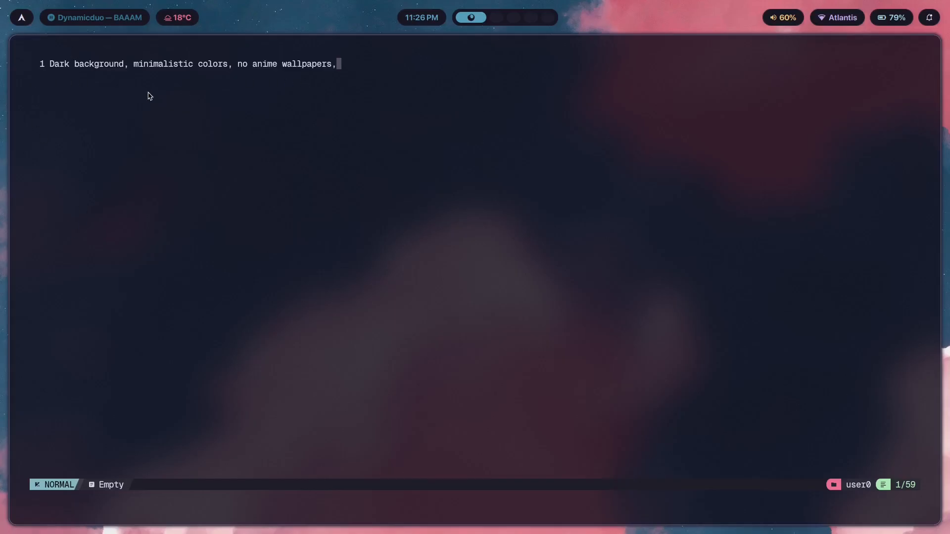
{"action": "mouse_move", "coordinate": [5, 44]}
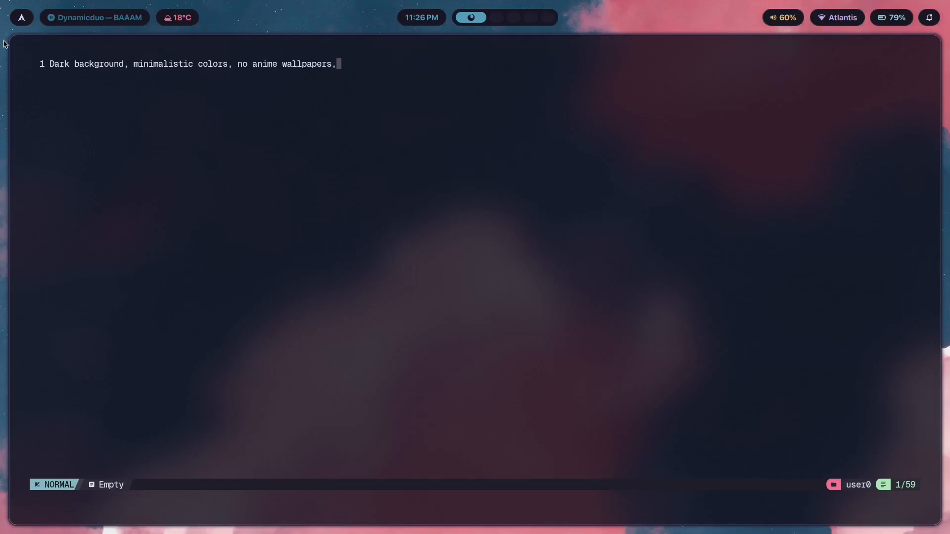
{"action": "mouse_move", "coordinate": [247, 106]}
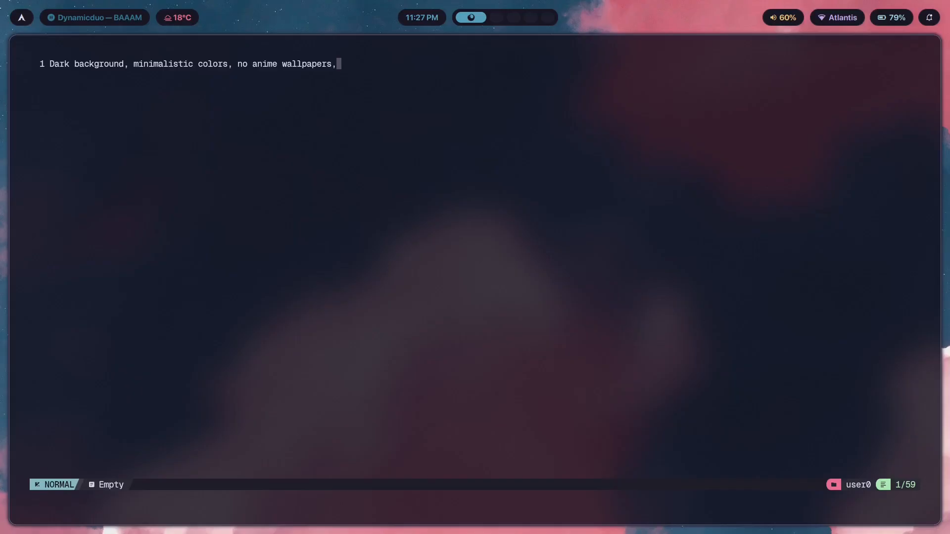
{"action": "mouse_move", "coordinate": [614, 183]}
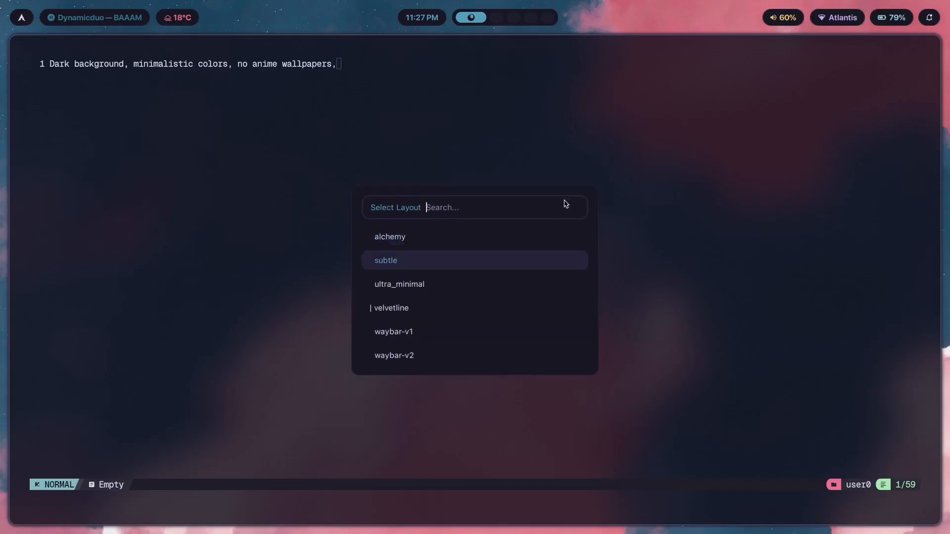
- Try the ultra_minimal bar layout, revert to the original, then bring up the theme list
{"action": "left_click", "coordinate": [400, 284]}
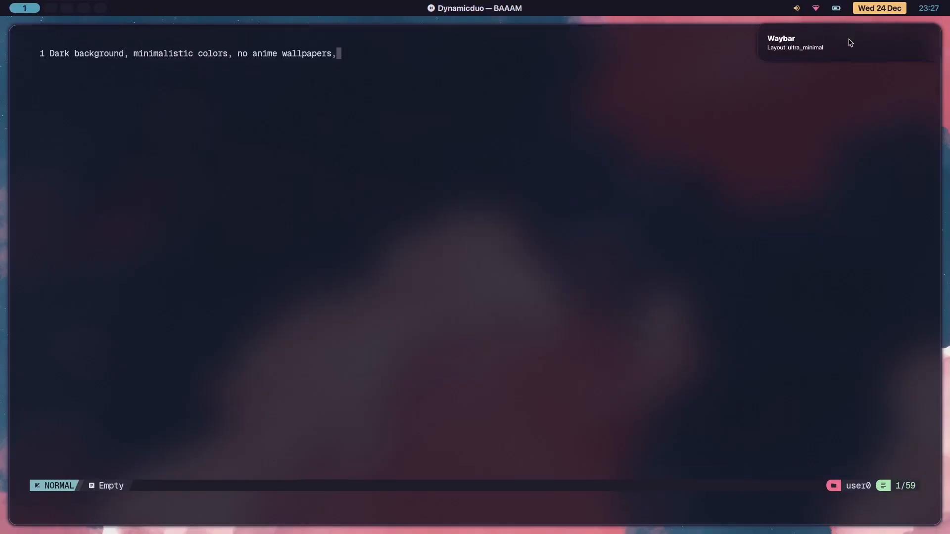
{"action": "mouse_move", "coordinate": [320, 135]}
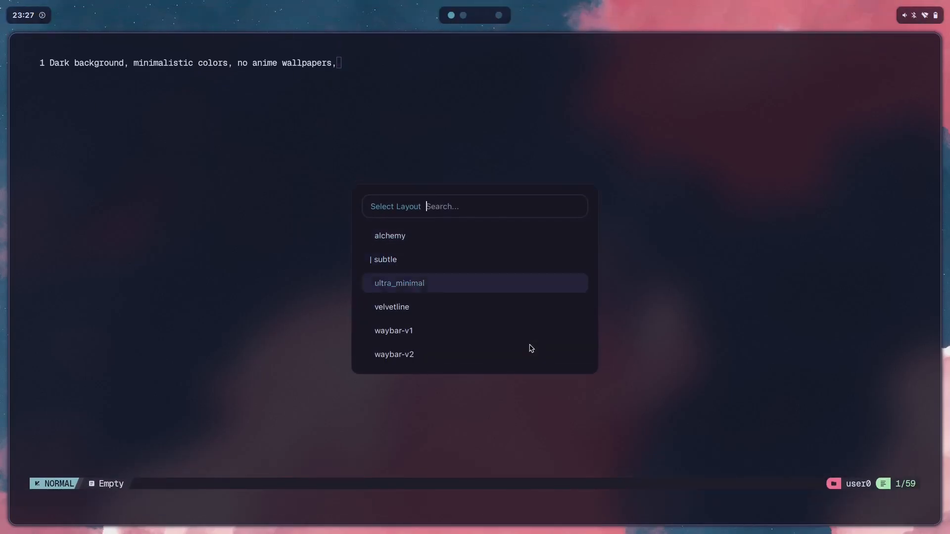
{"action": "left_click", "coordinate": [391, 307]}
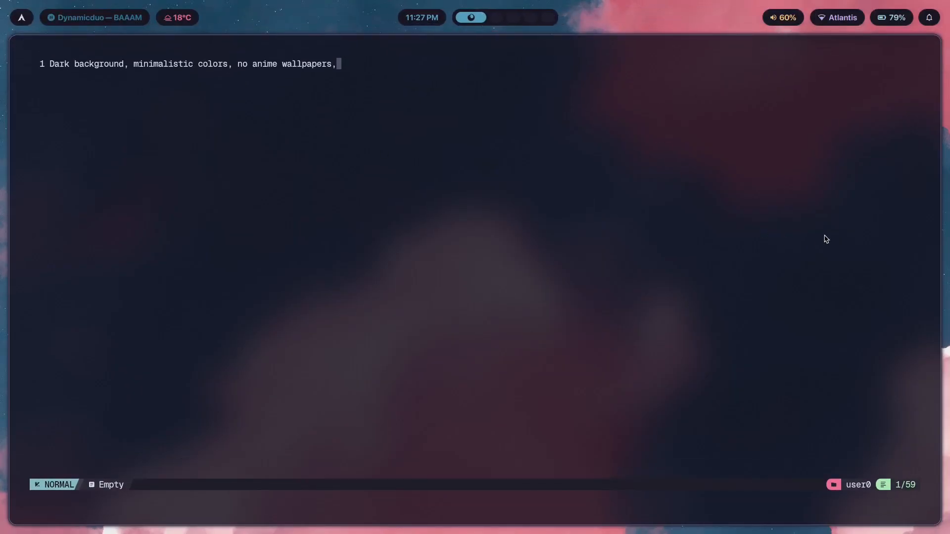
{"action": "mouse_move", "coordinate": [943, 22]}
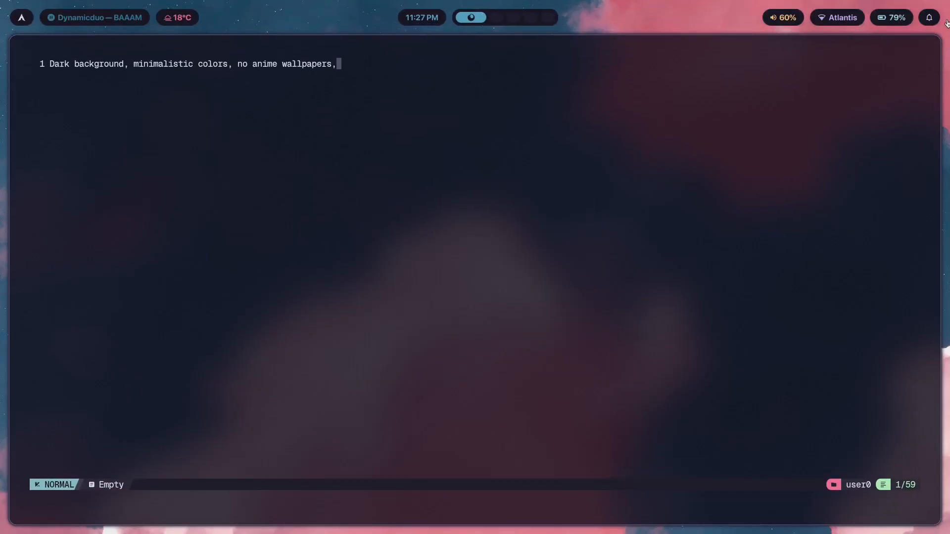
{"action": "mouse_move", "coordinate": [472, 160]}
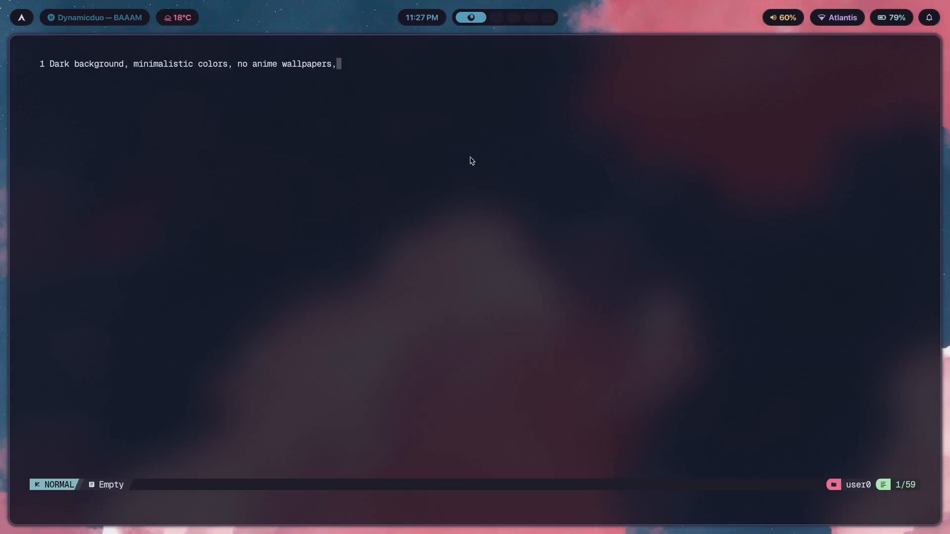
{"action": "mouse_move", "coordinate": [343, 95]}
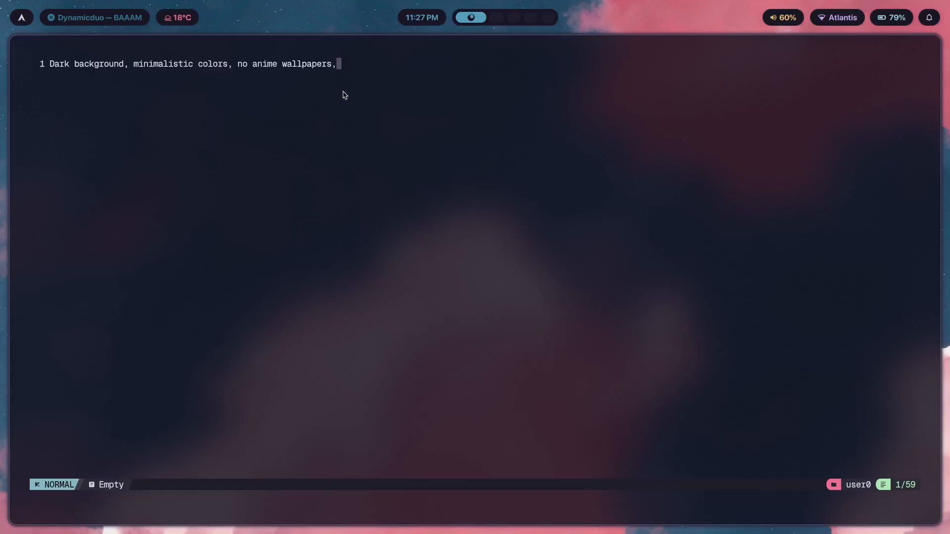
{"action": "mouse_move", "coordinate": [726, 358]}
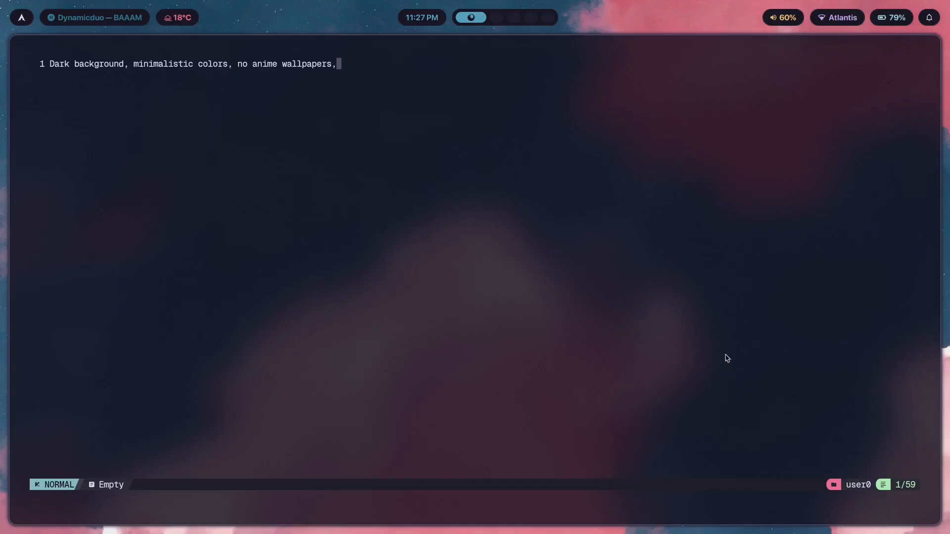
{"action": "mouse_move", "coordinate": [744, 126]}
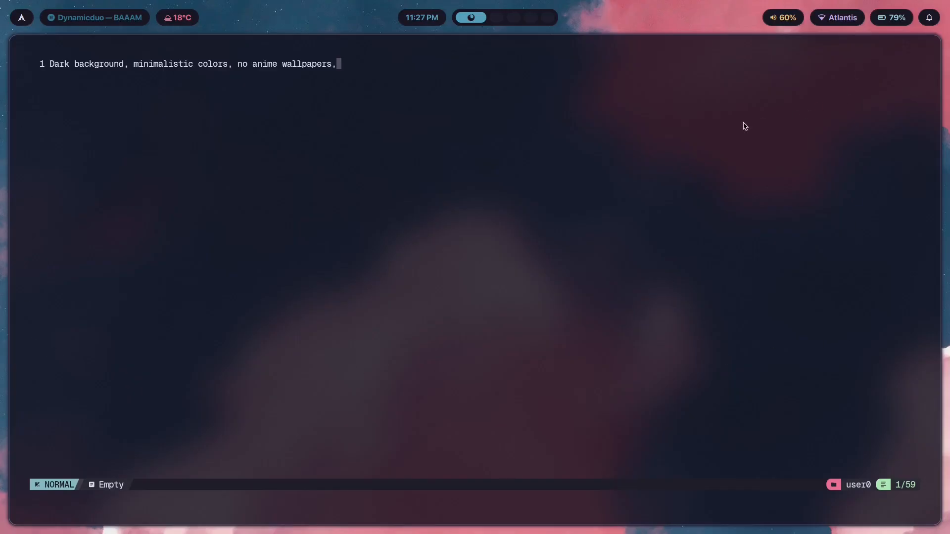
{"action": "mouse_move", "coordinate": [768, 265]}
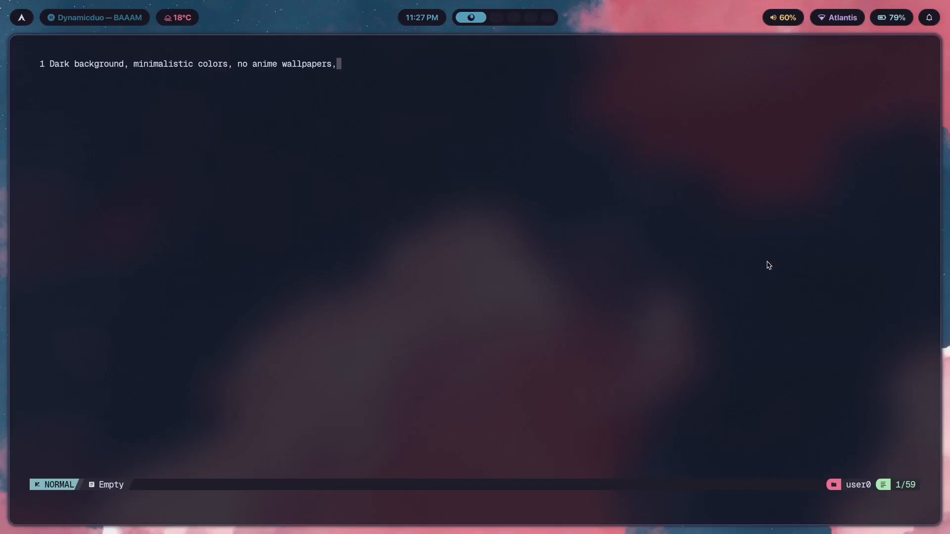
{"action": "key", "text": "v"}
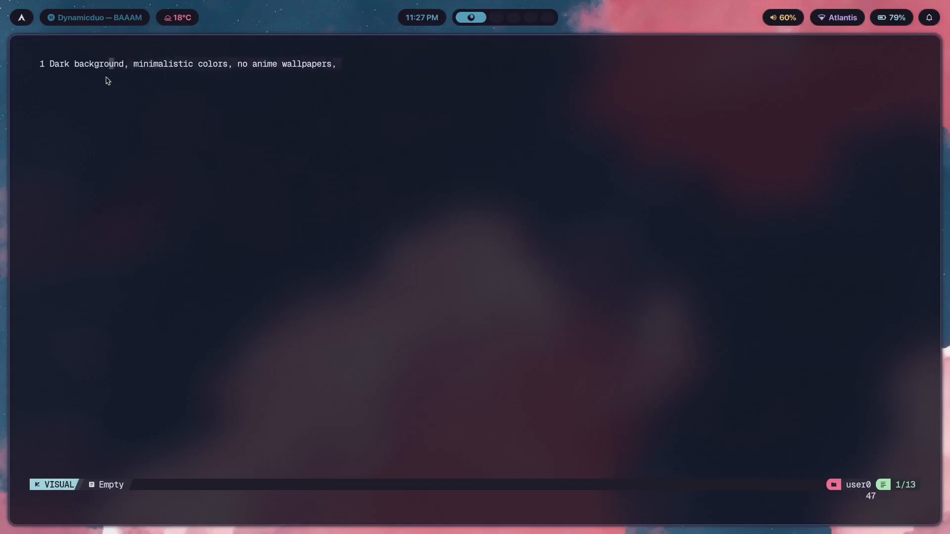
{"action": "key", "text": "Escape"}
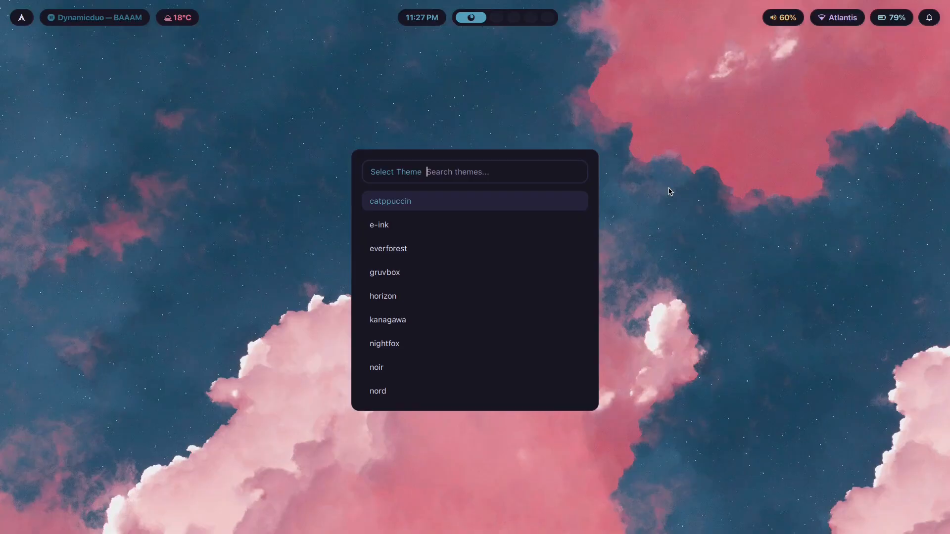
- Apply the everforest theme, foggy_valley_2.png wallpaper and velvetline Waybar layout
{"action": "left_click", "coordinate": [388, 248]}
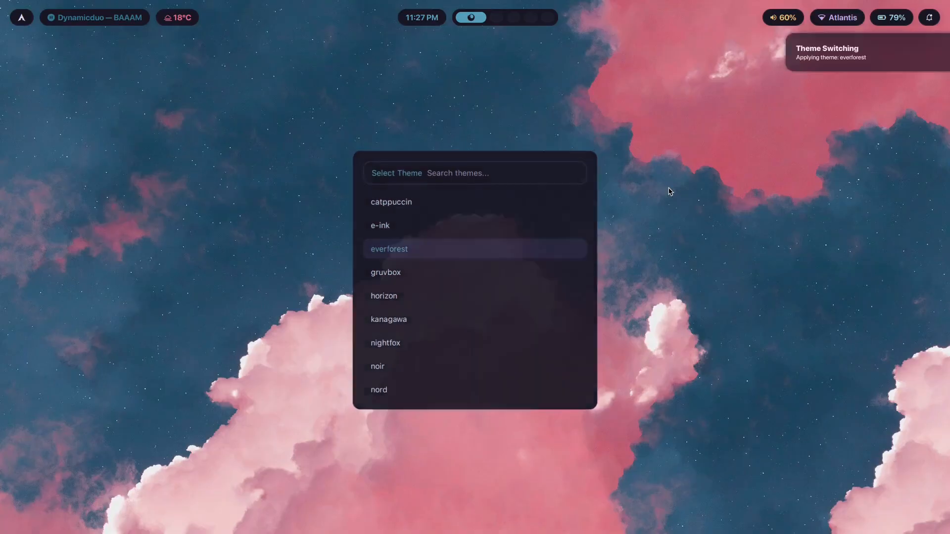
{"action": "left_click", "coordinate": [388, 249]}
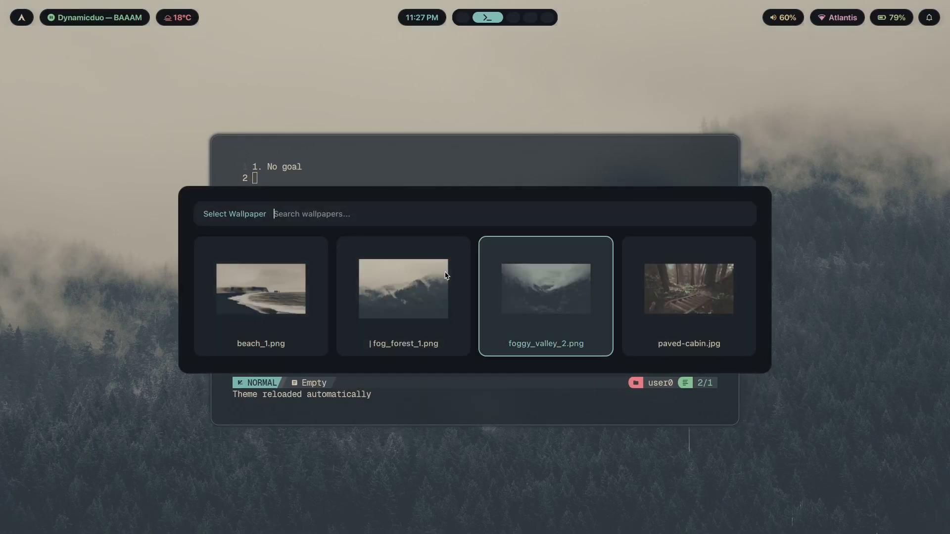
{"action": "left_click", "coordinate": [545, 296]}
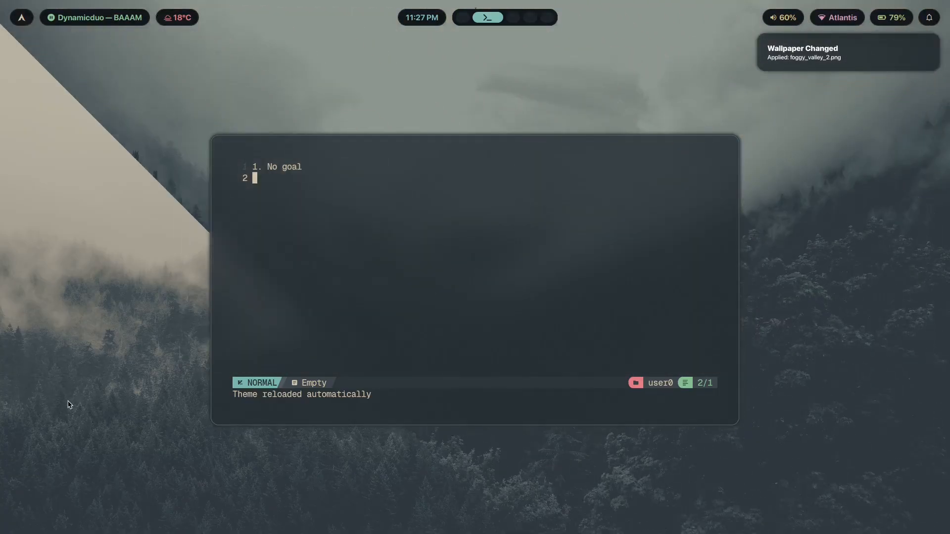
{"action": "mouse_move", "coordinate": [615, 57]}
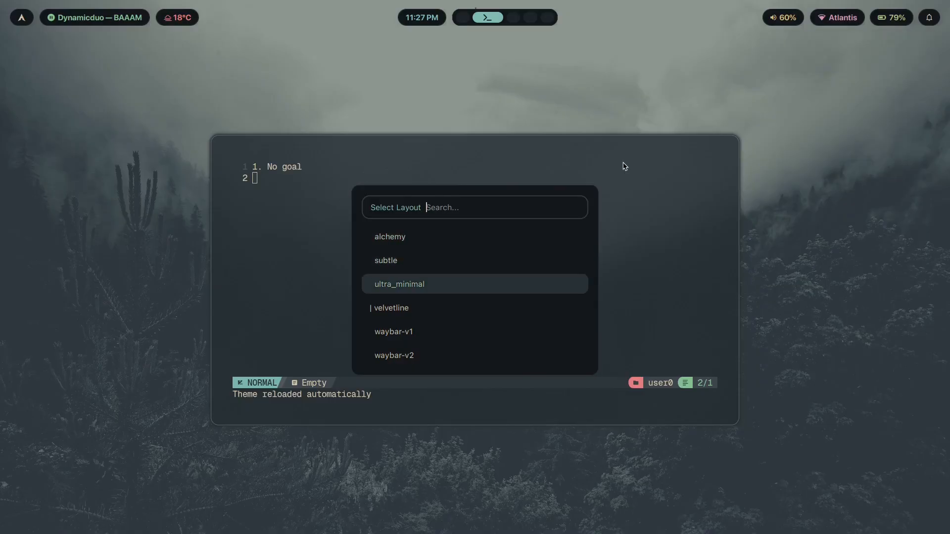
{"action": "left_click", "coordinate": [399, 284]}
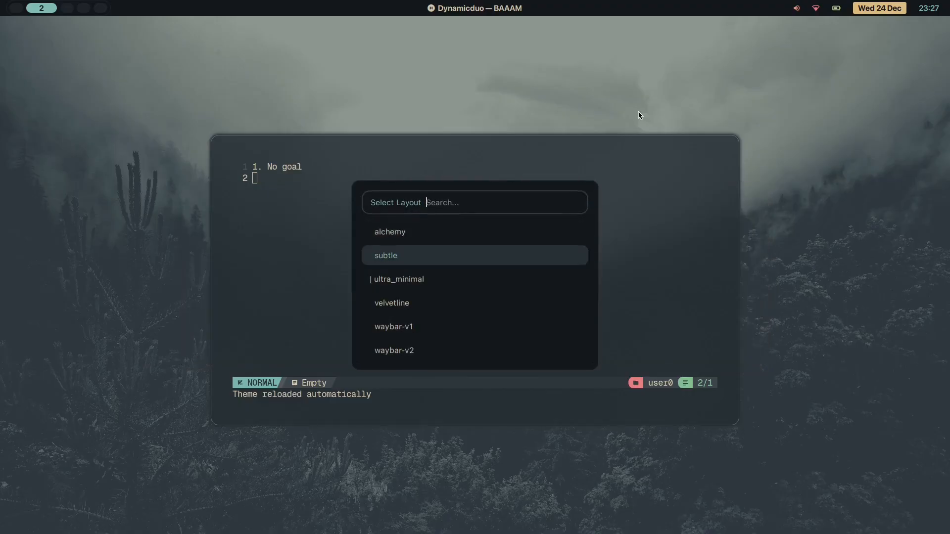
{"action": "left_click", "coordinate": [391, 303]}
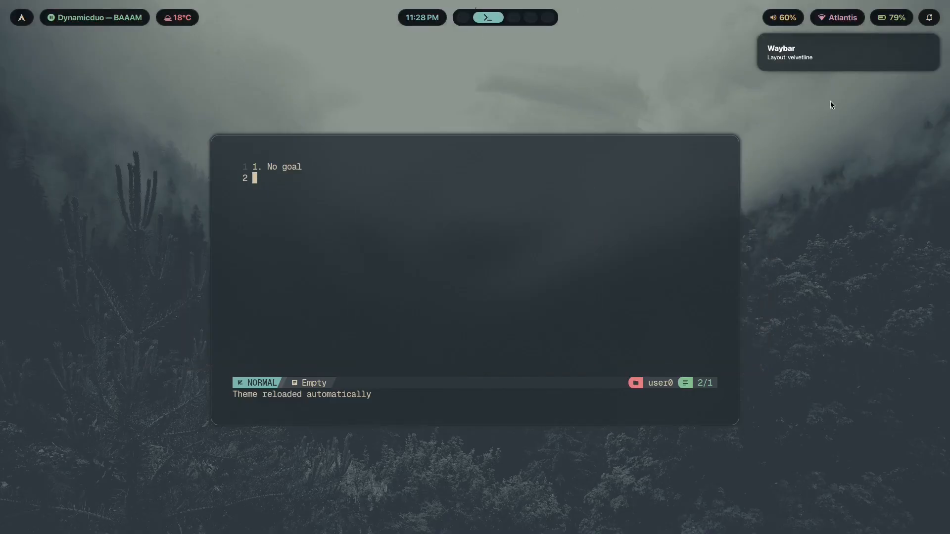
{"action": "mouse_move", "coordinate": [271, 362]}
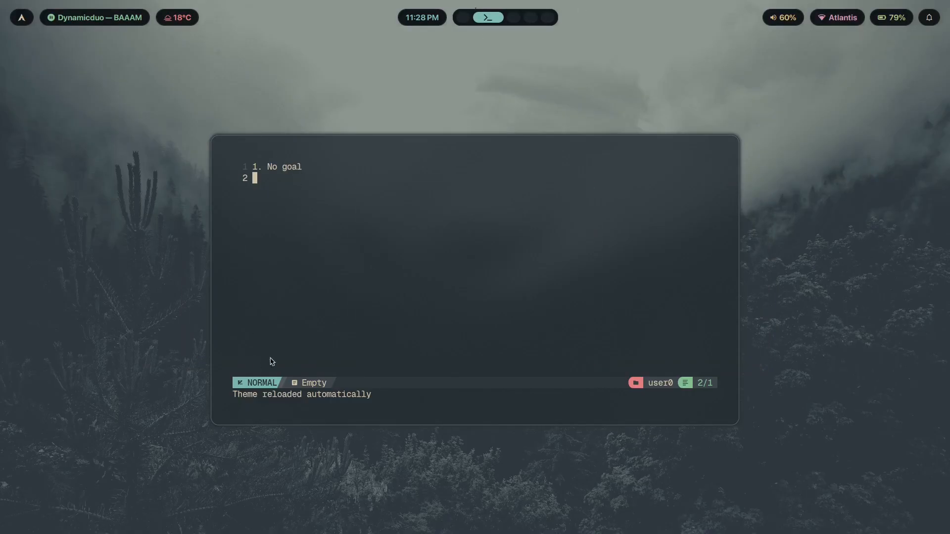
{"action": "mouse_move", "coordinate": [459, 355]}
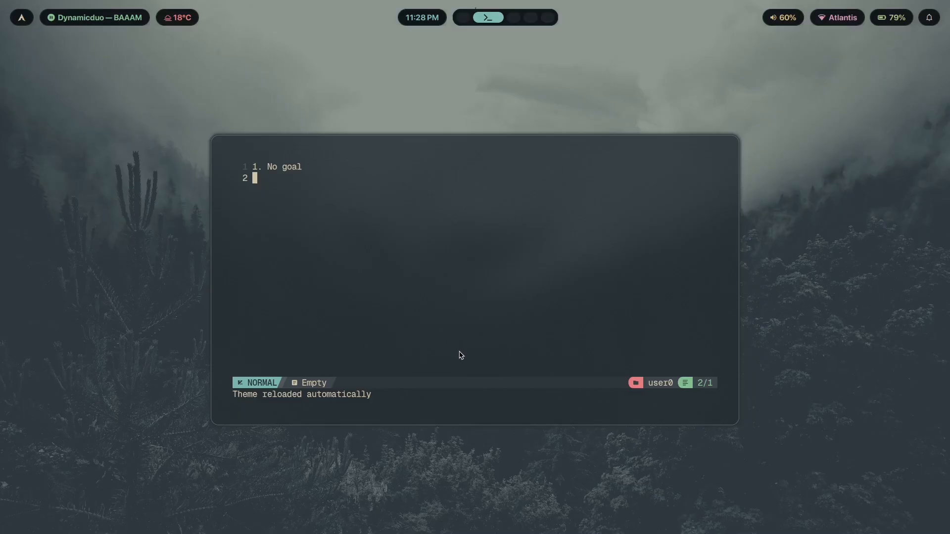
{"action": "mouse_move", "coordinate": [454, 291]}
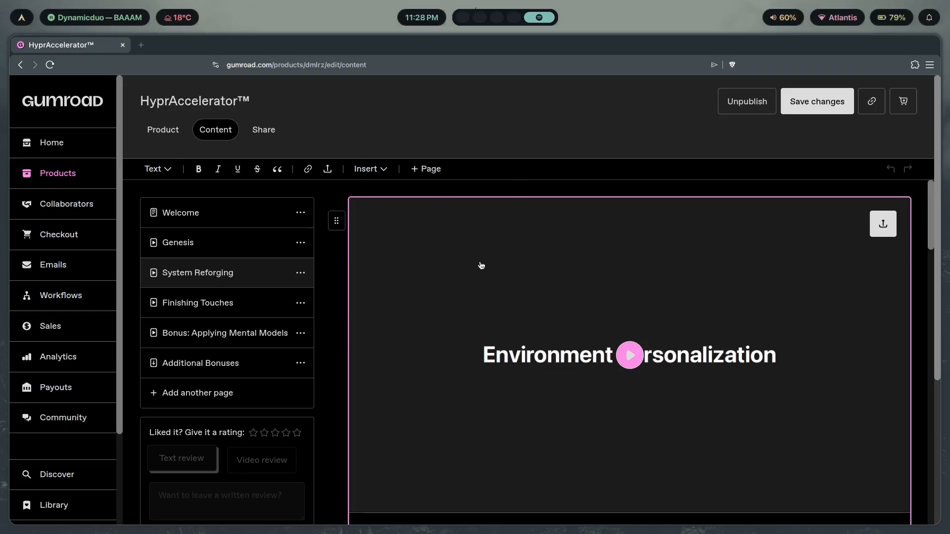
- Scroll down the HyprAccelerator content to the Theme Switchers video and start playing it
{"action": "scroll", "scroll_direction": "down", "scroll_amount": 3}
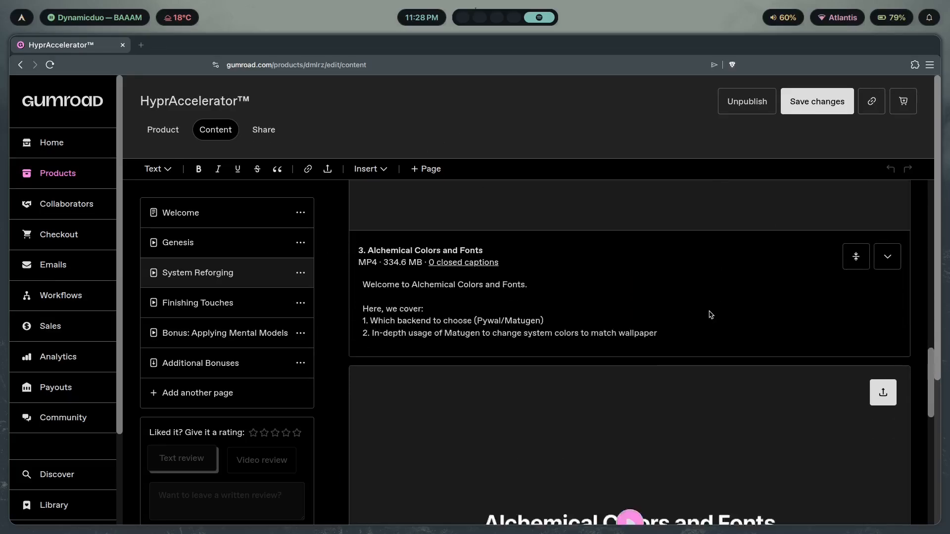
{"action": "scroll", "scroll_direction": "down", "scroll_amount": 3}
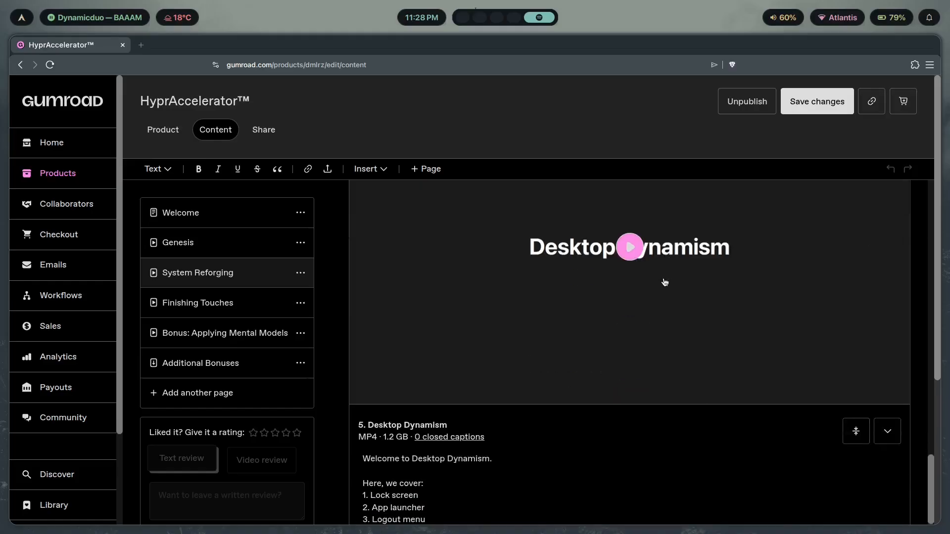
{"action": "scroll", "scroll_direction": "down", "scroll_amount": 3}
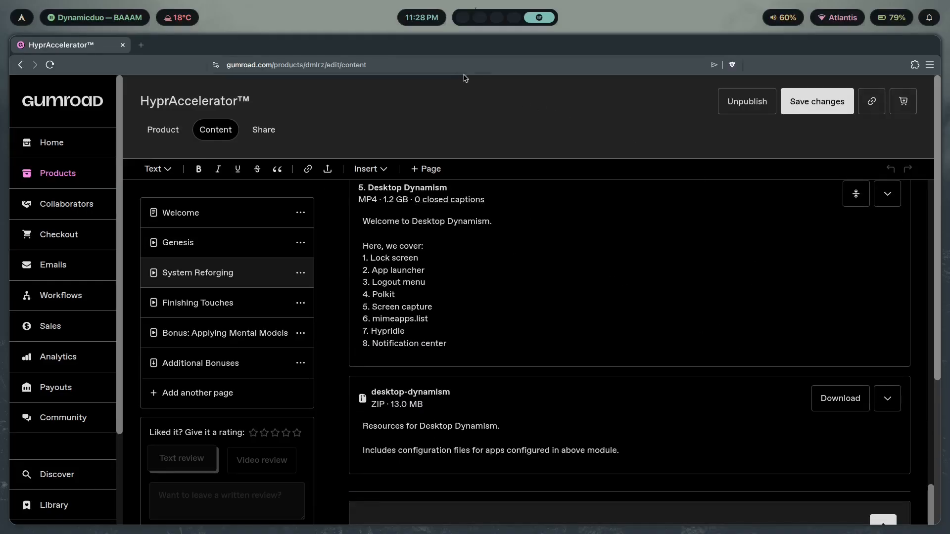
{"action": "scroll", "scroll_direction": "down", "scroll_amount": 3}
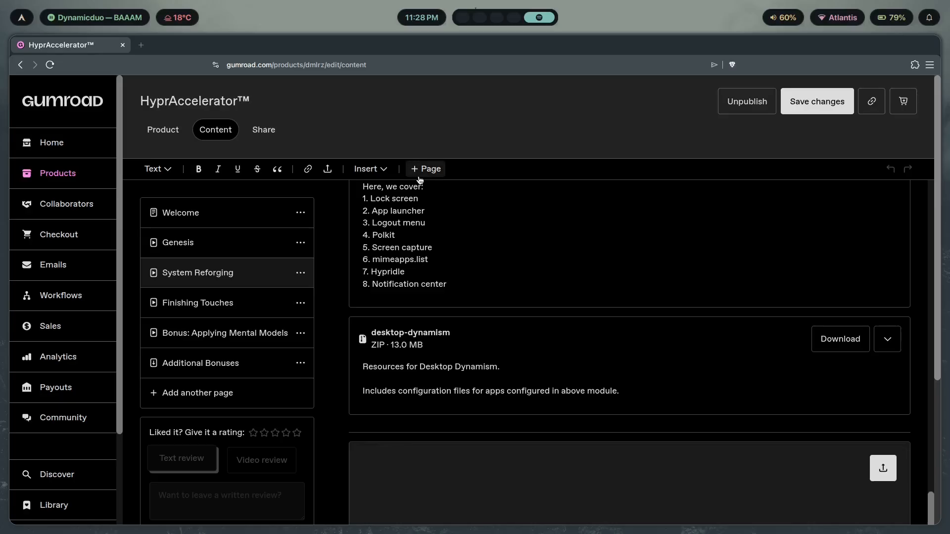
{"action": "mouse_move", "coordinate": [477, 269]}
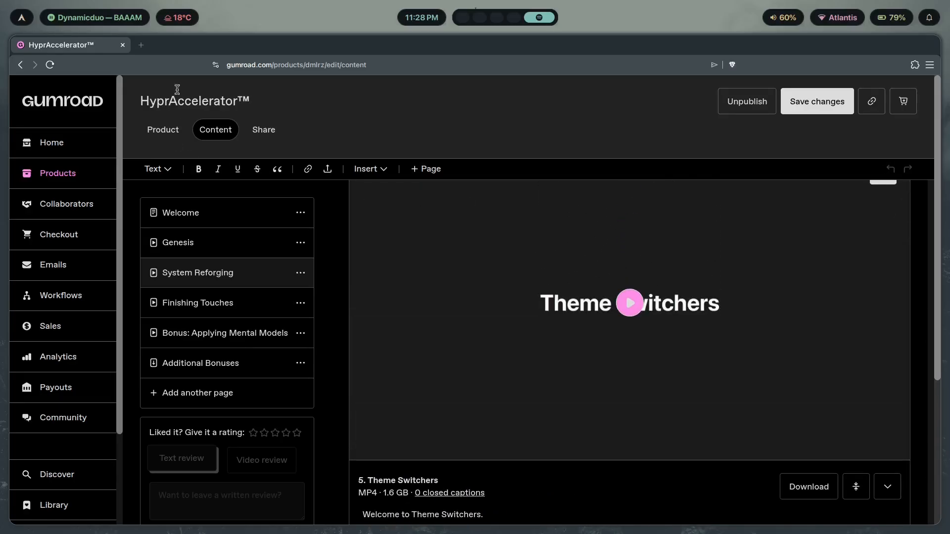
{"action": "mouse_move", "coordinate": [641, 308]}
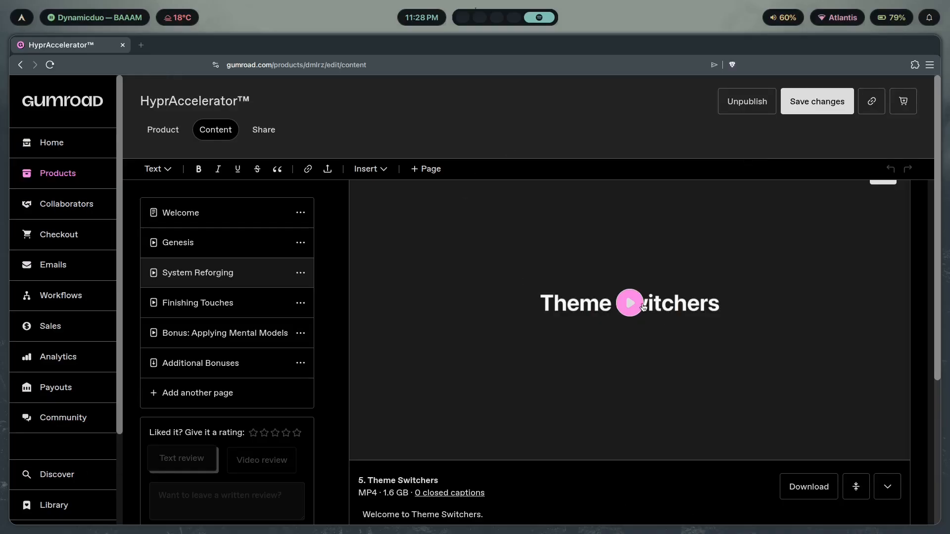
{"action": "left_click", "coordinate": [628, 303]}
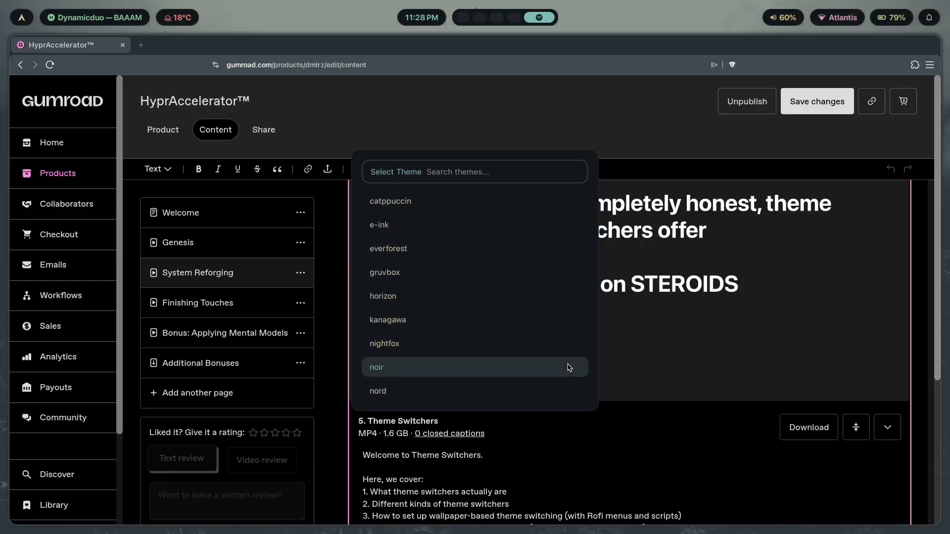
- Apply the noir theme, then scroll down to the video's description
{"action": "left_click", "coordinate": [376, 367]}
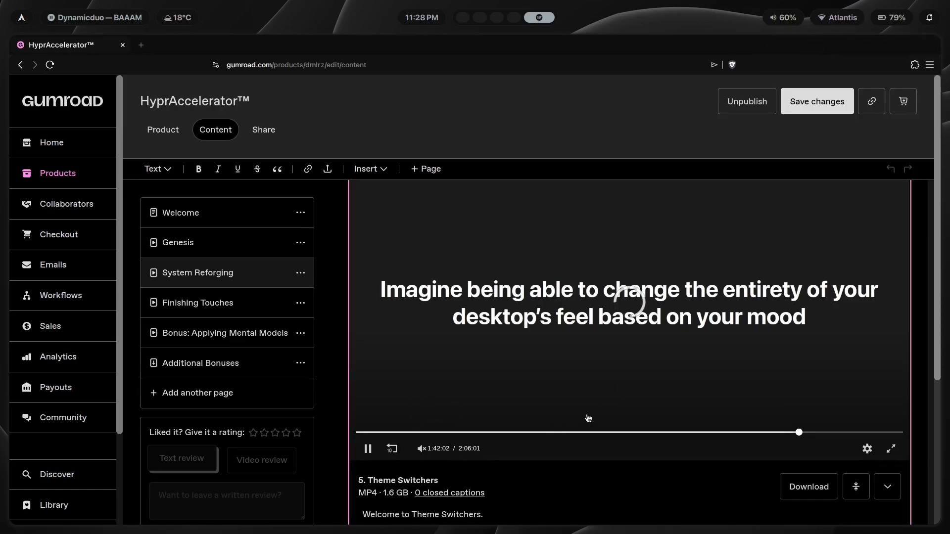
{"action": "mouse_move", "coordinate": [694, 507]}
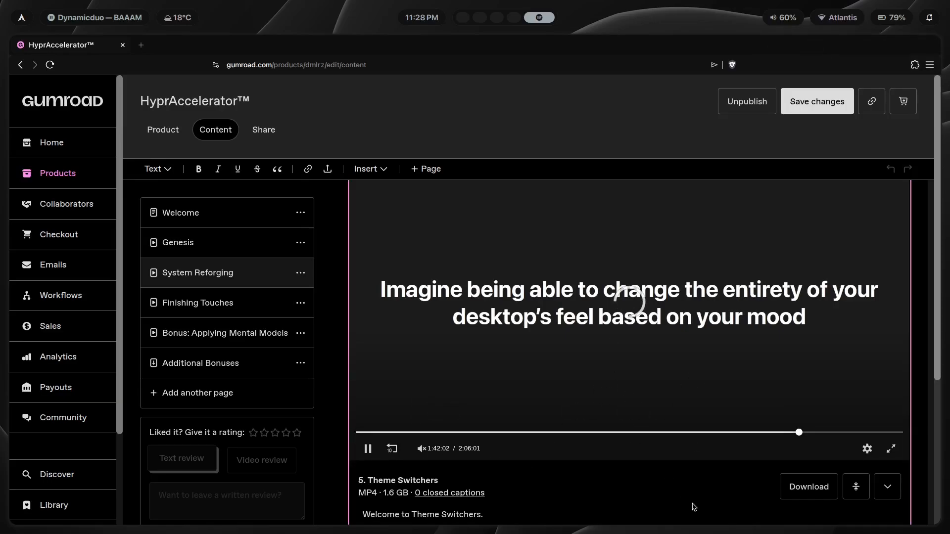
{"action": "mouse_move", "coordinate": [469, 389]}
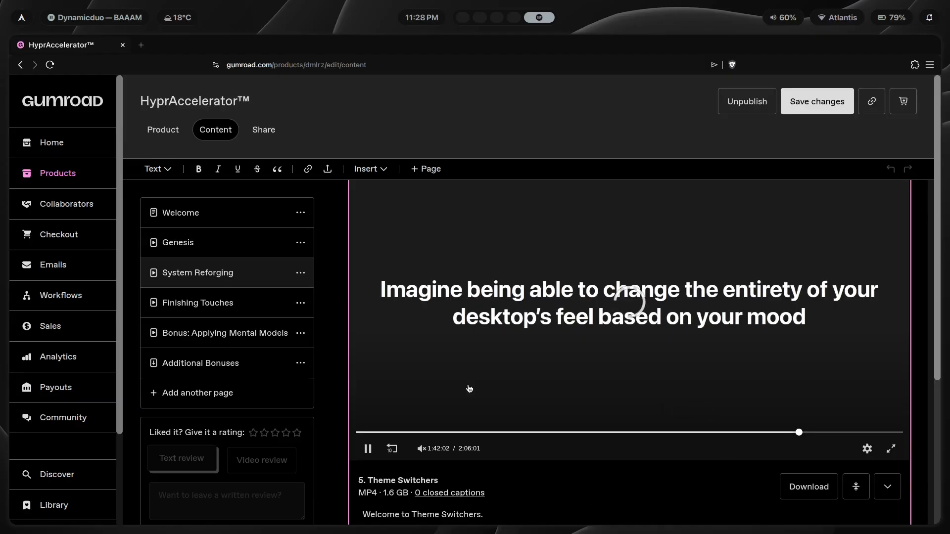
{"action": "mouse_move", "coordinate": [677, 343]}
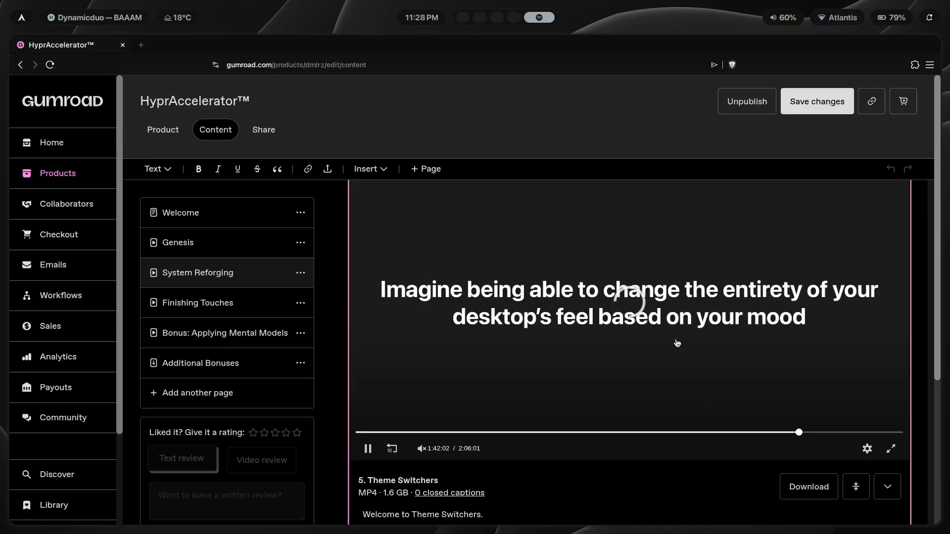
{"action": "mouse_move", "coordinate": [680, 353]}
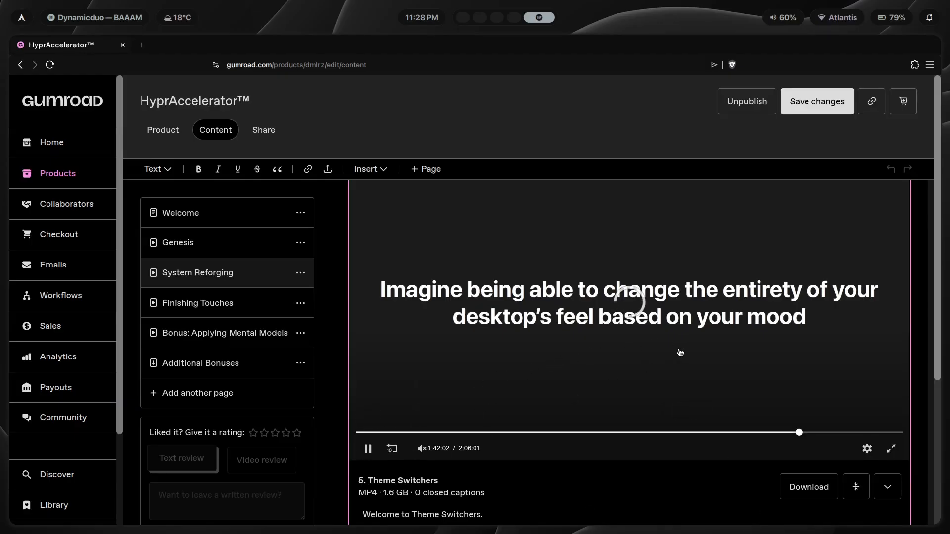
{"action": "scroll", "scroll_direction": "down", "scroll_amount": 3}
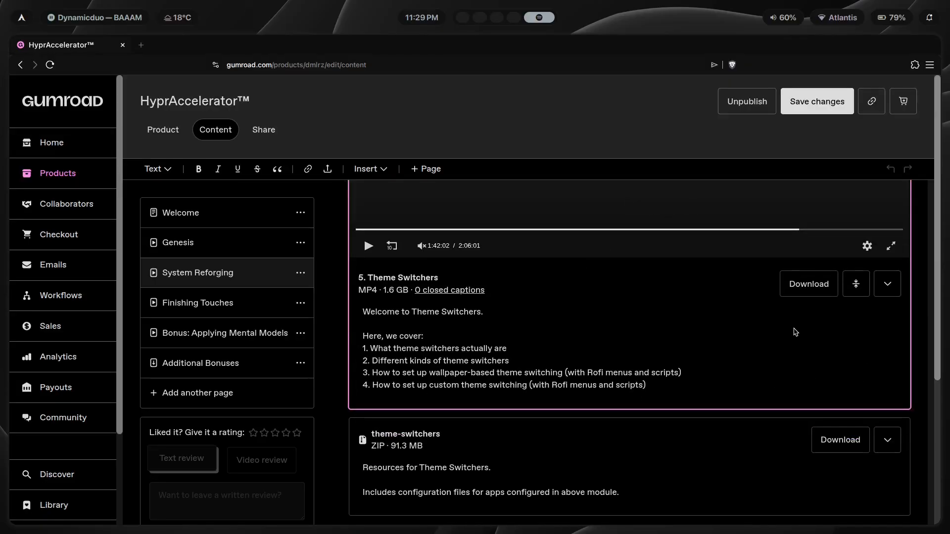
{"action": "mouse_move", "coordinate": [687, 182]}
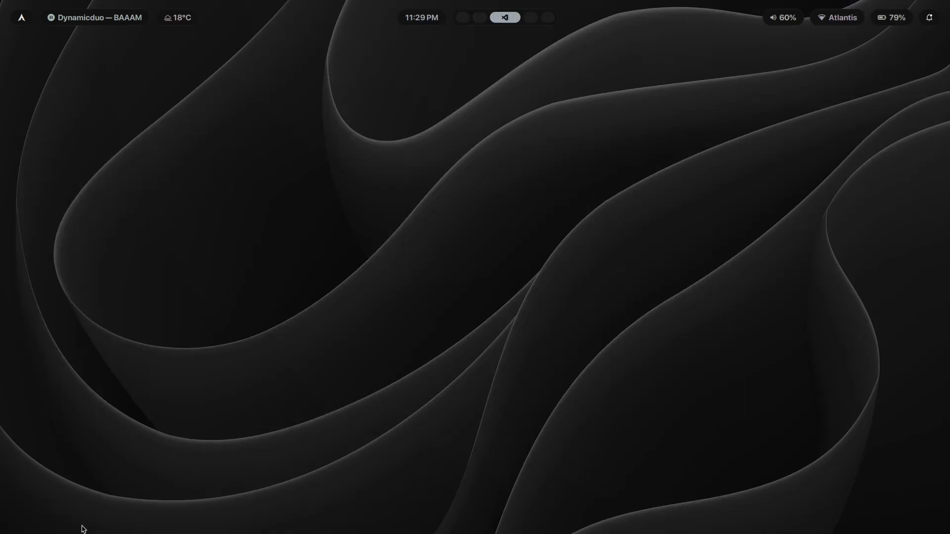
{"action": "mouse_move", "coordinate": [2, 337]}
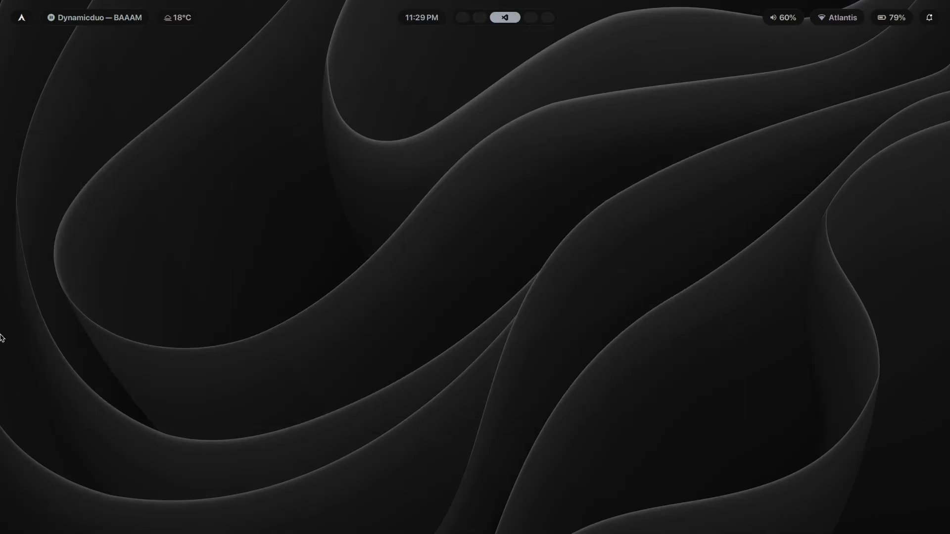
{"action": "mouse_move", "coordinate": [716, 69]}
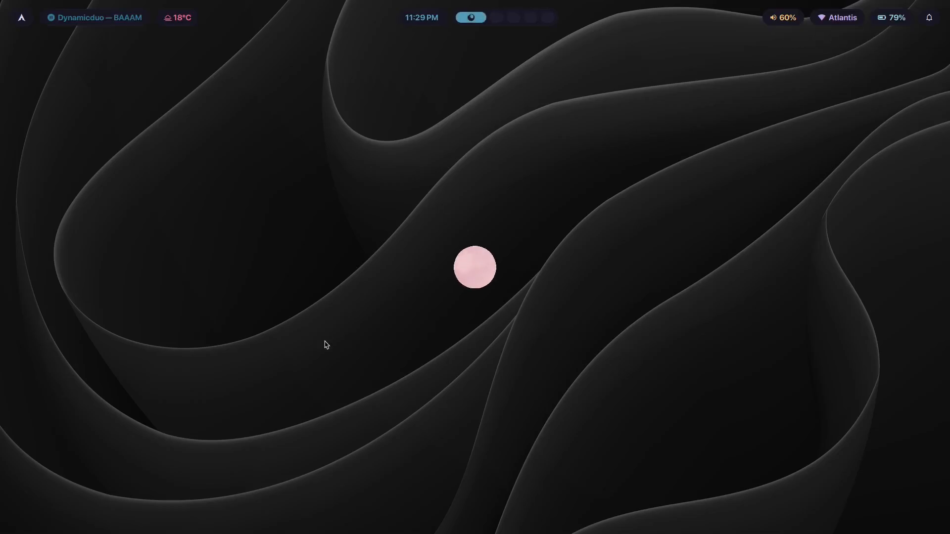
- Choose rose-pine in the theme switcher menu
{"action": "left_click", "coordinate": [475, 267]}
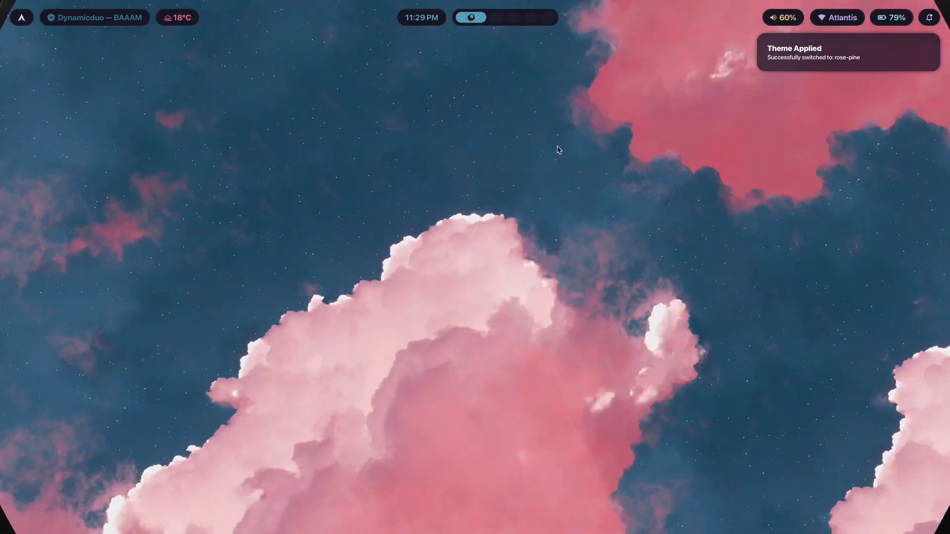
{"action": "mouse_move", "coordinate": [737, 267]}
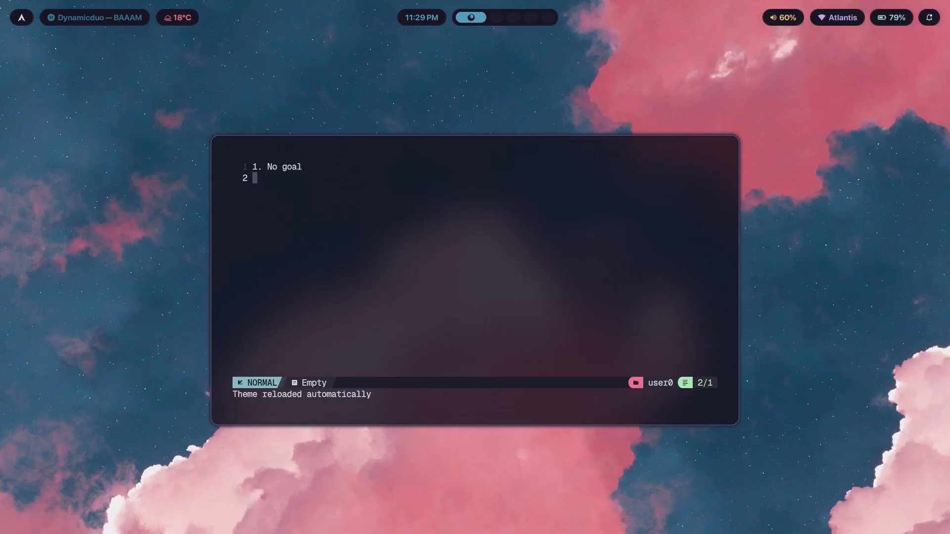
{"action": "mouse_move", "coordinate": [332, 183]}
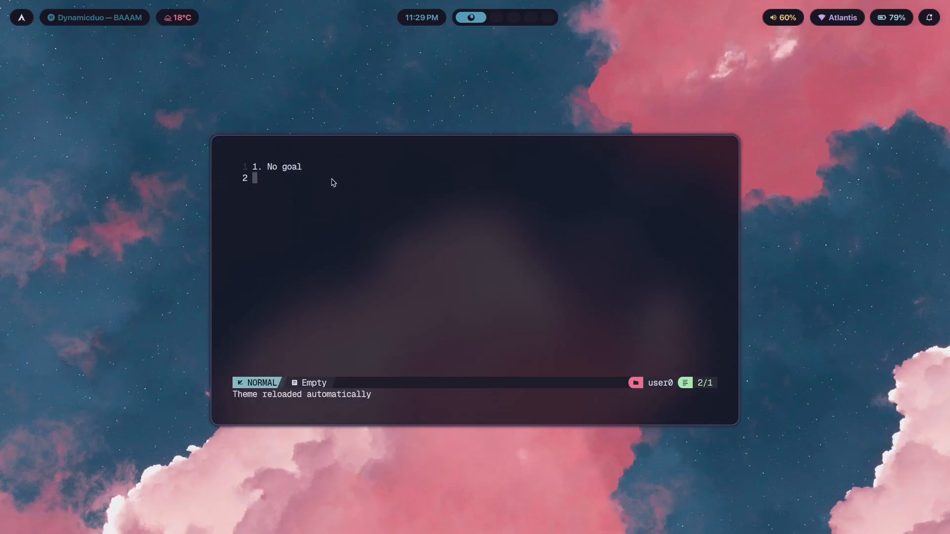
{"action": "mouse_move", "coordinate": [630, 238]}
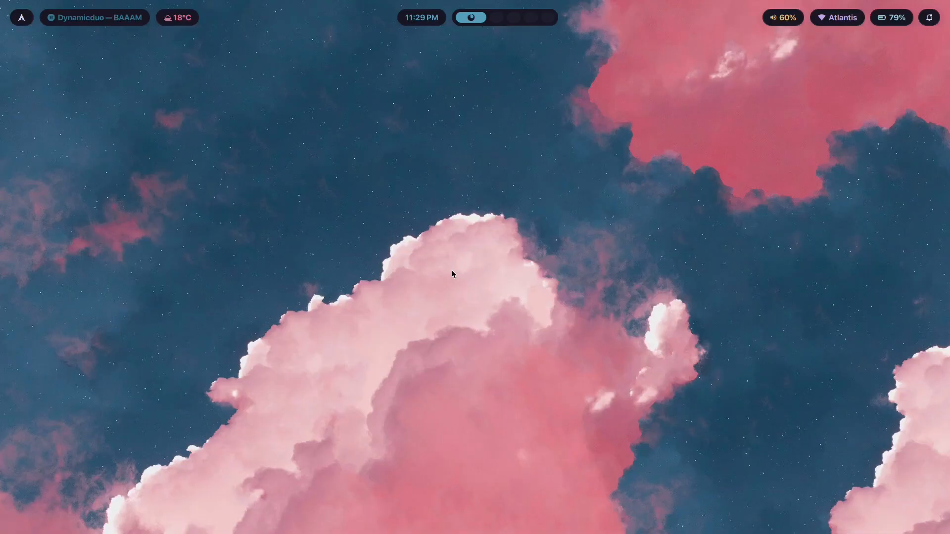
{"action": "mouse_move", "coordinate": [456, 248]}
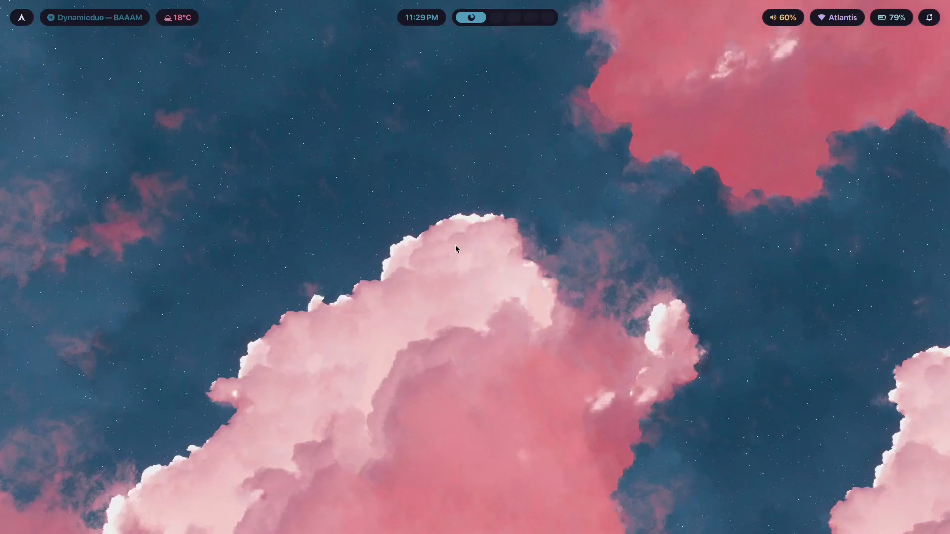
{"action": "mouse_move", "coordinate": [324, 265]}
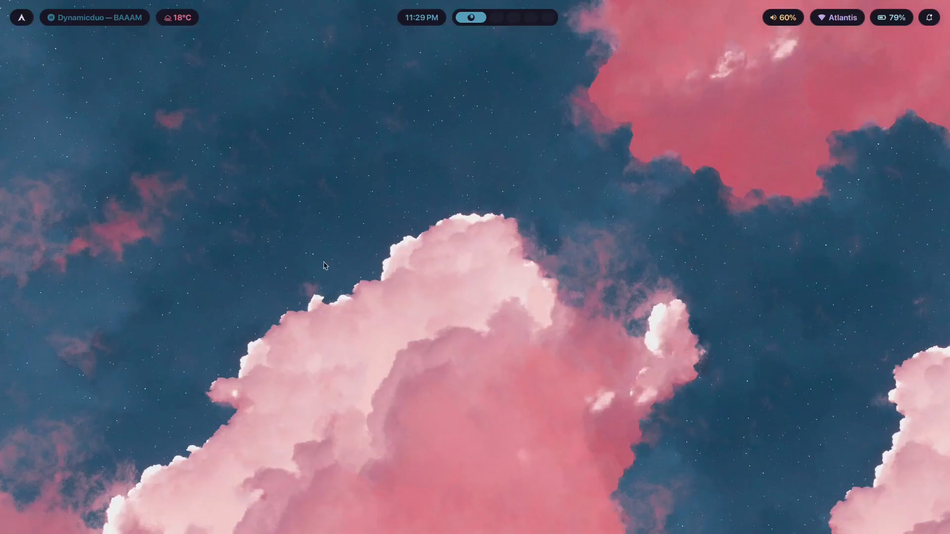
{"action": "mouse_move", "coordinate": [5, 418]}
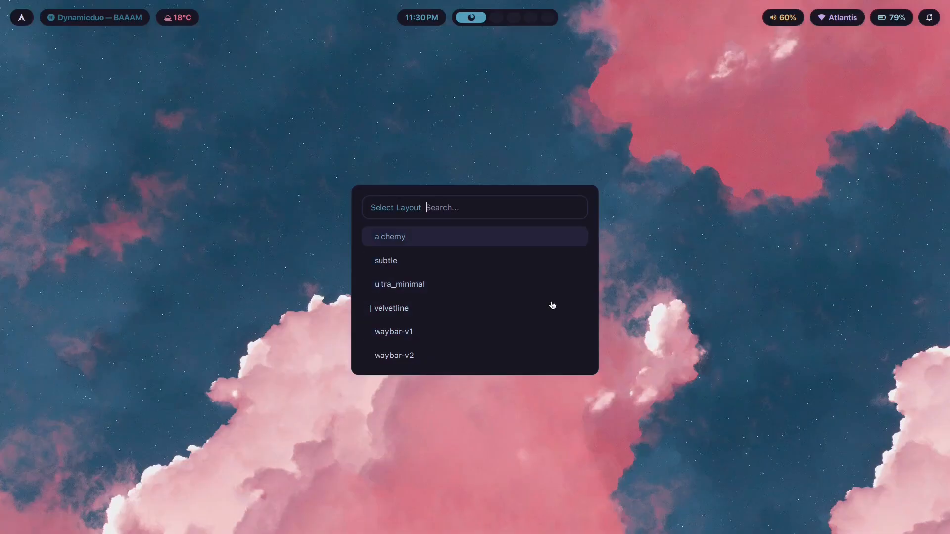
{"action": "mouse_move", "coordinate": [610, 262]}
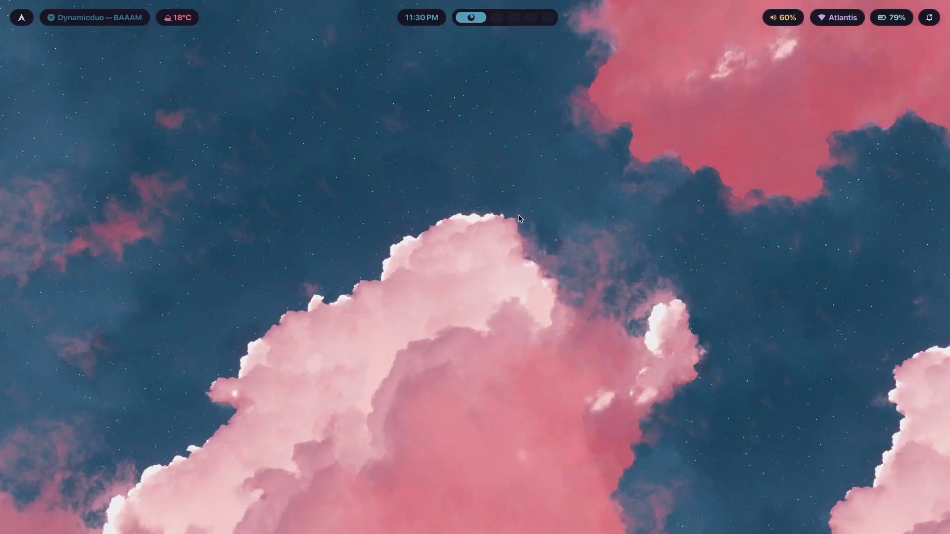
{"action": "mouse_move", "coordinate": [99, 57]}
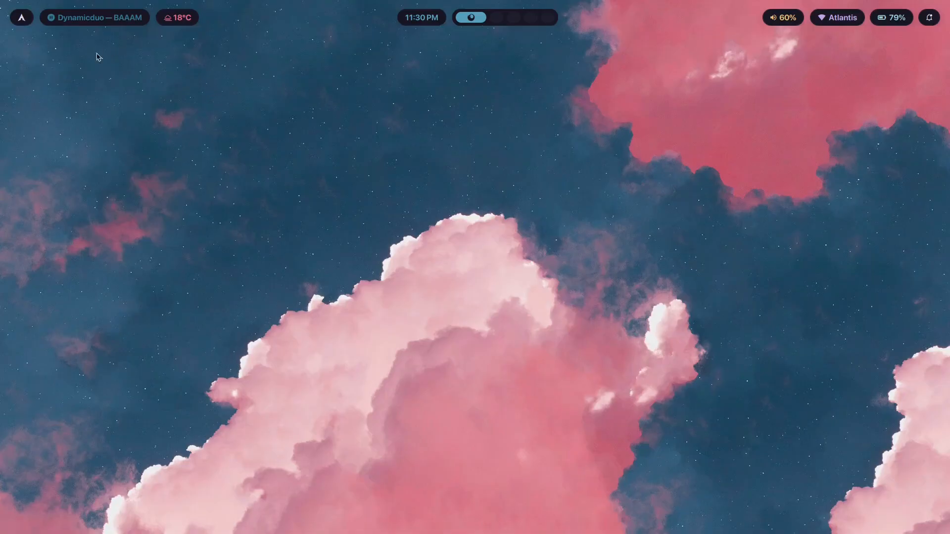
{"action": "mouse_move", "coordinate": [756, 5]}
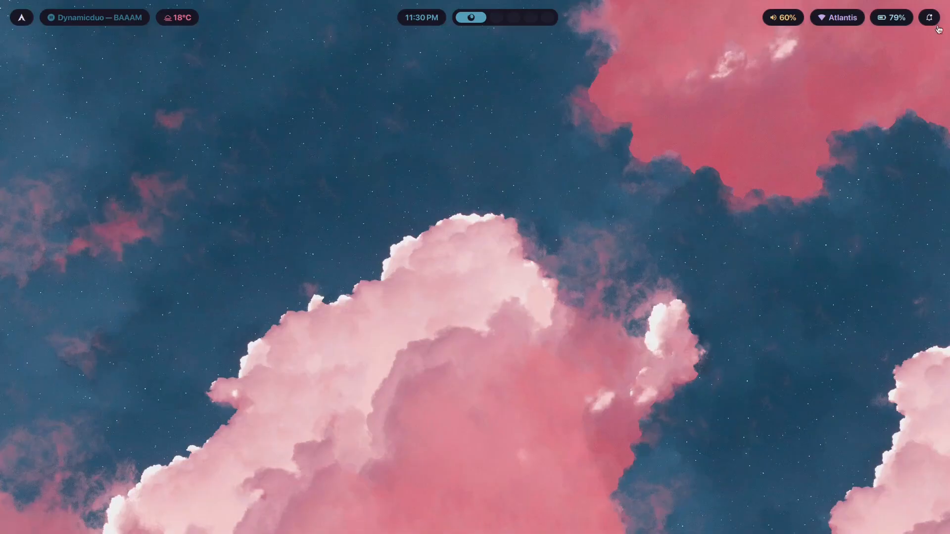
- Clear pending notifications, then lock the session with hyprlock and unlock it
{"action": "left_click", "coordinate": [929, 17]}
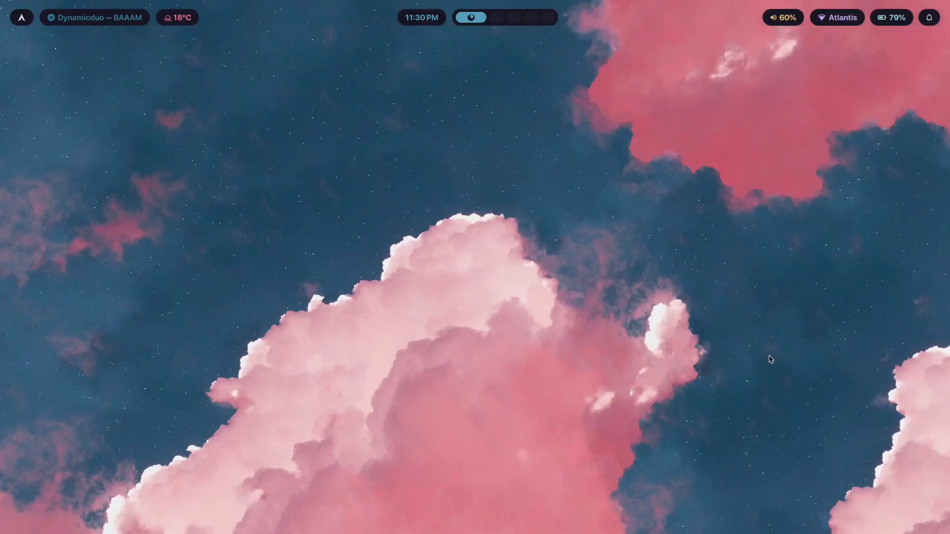
{"action": "left_click", "coordinate": [929, 17]}
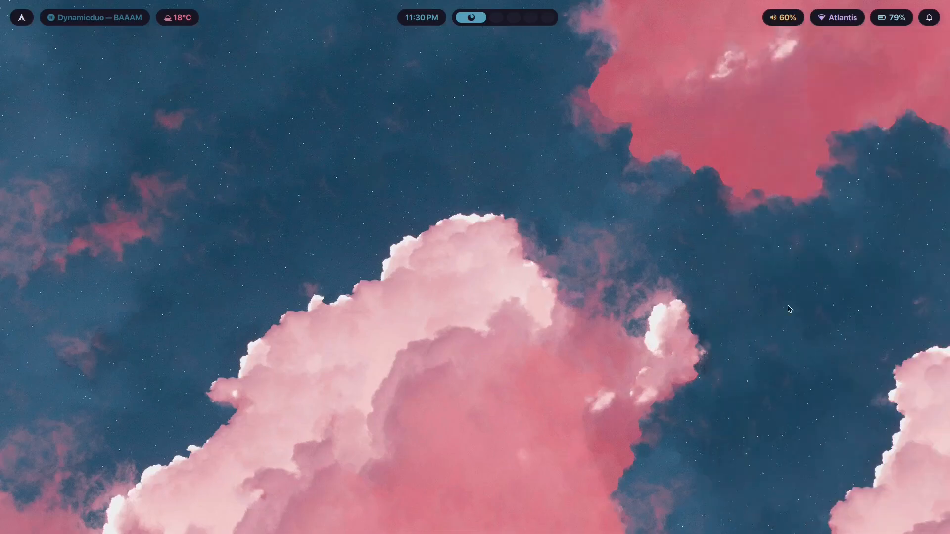
{"action": "mouse_move", "coordinate": [755, 232]}
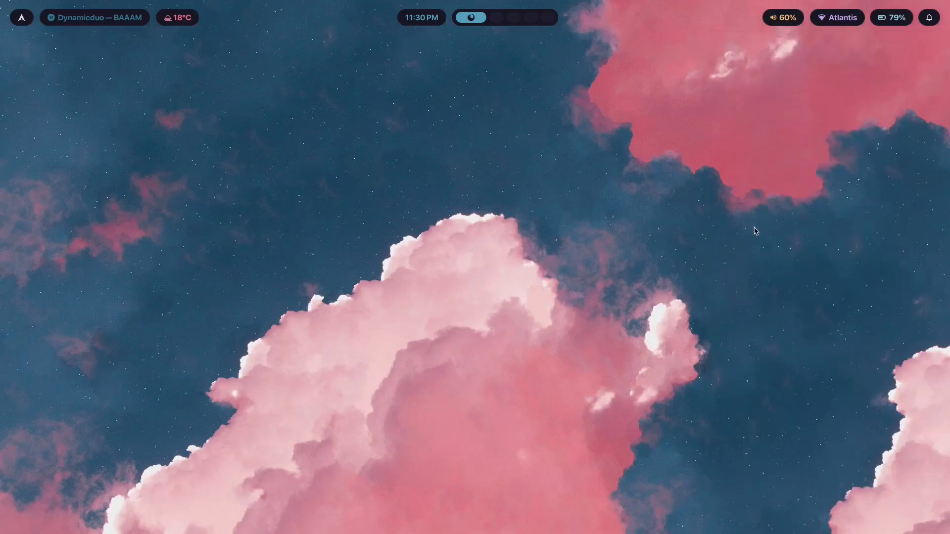
{"action": "mouse_move", "coordinate": [812, 294]}
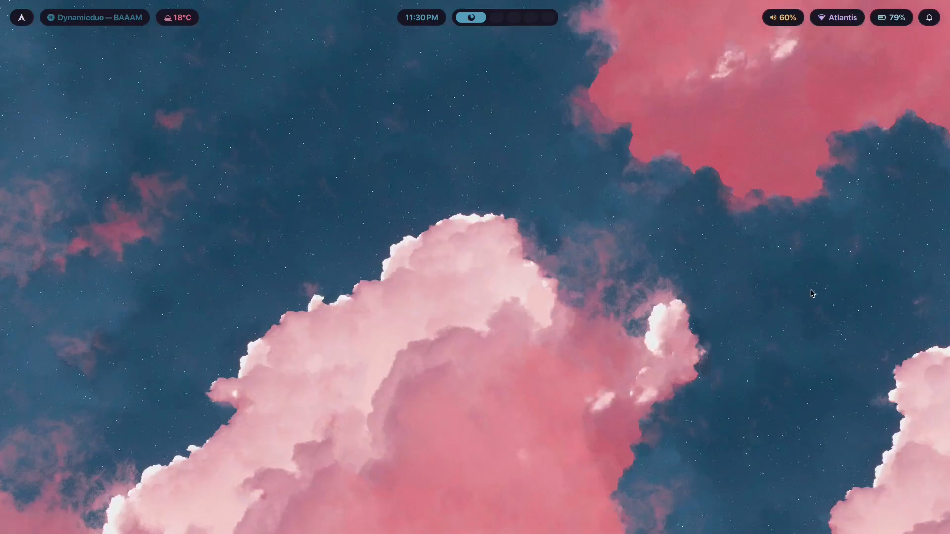
{"action": "mouse_move", "coordinate": [313, 95]}
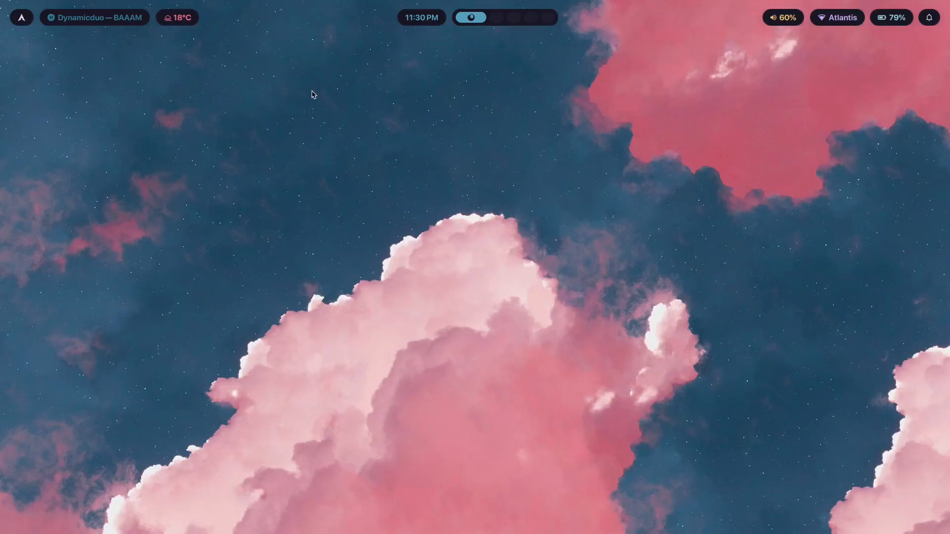
{"action": "mouse_move", "coordinate": [331, 84]}
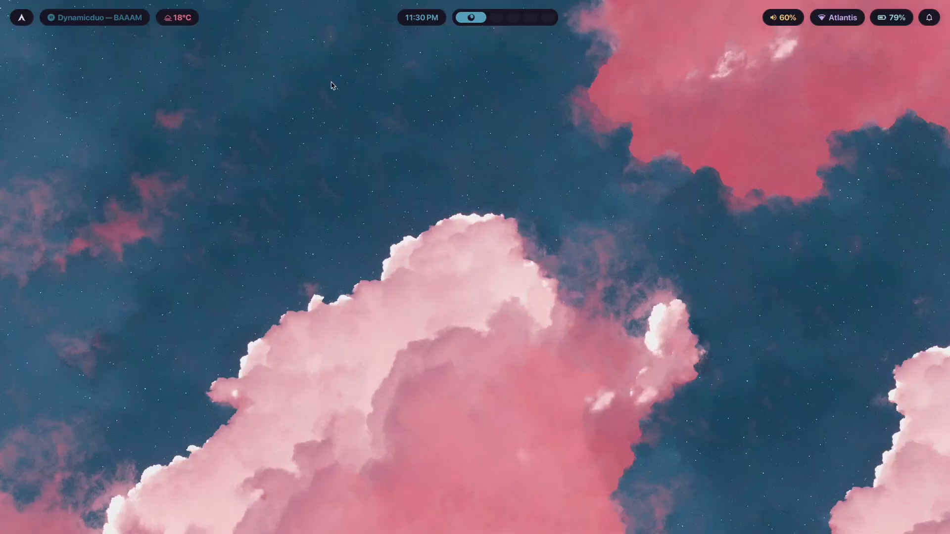
{"action": "mouse_move", "coordinate": [672, 91]}
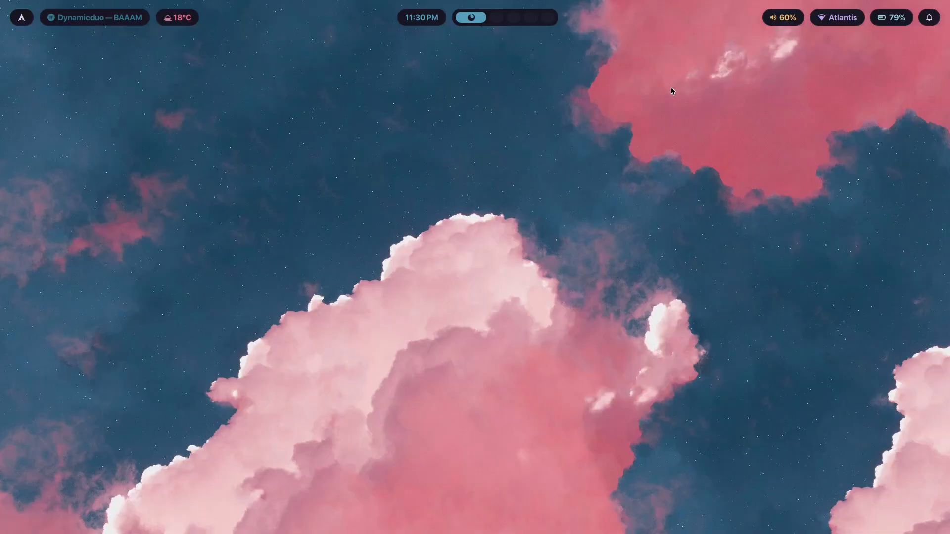
{"action": "mouse_move", "coordinate": [392, 99]}
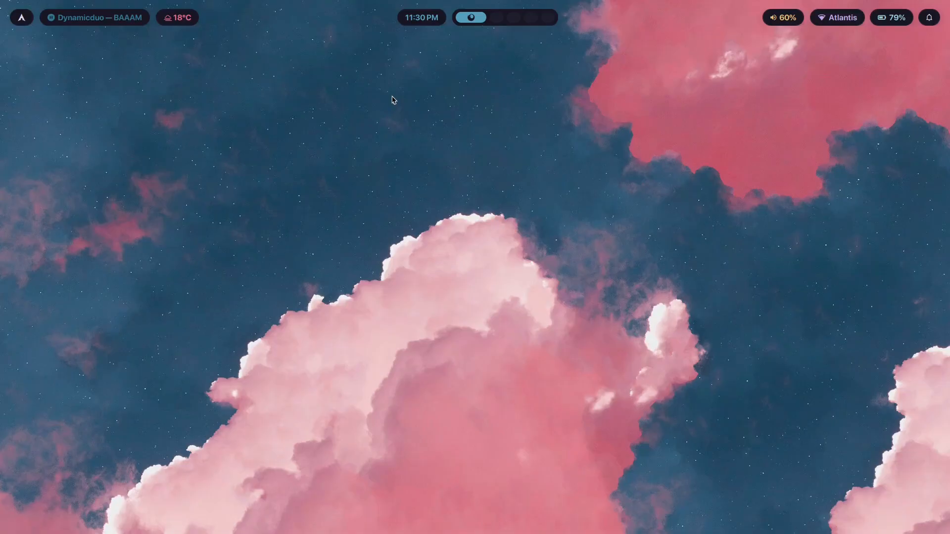
{"action": "mouse_move", "coordinate": [493, 143]}
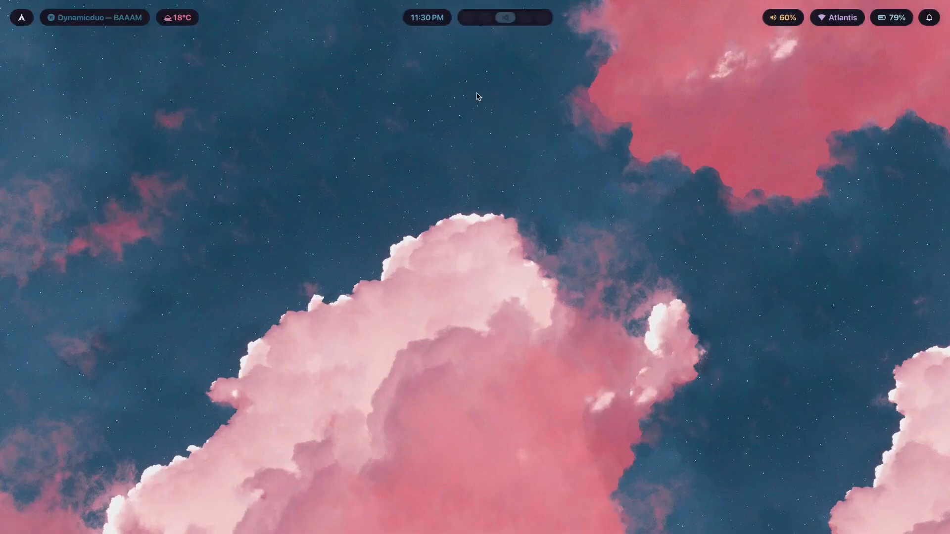
{"action": "left_click", "coordinate": [505, 17]}
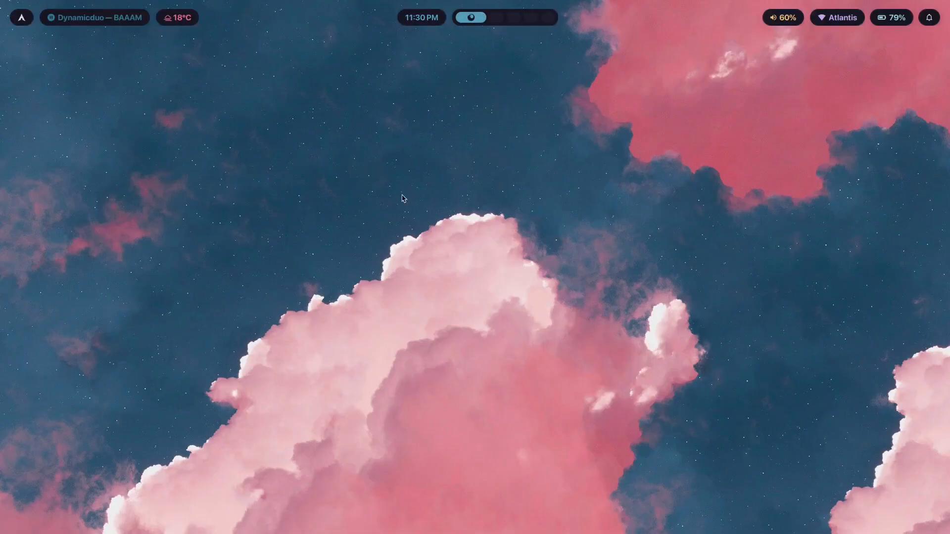
{"action": "mouse_move", "coordinate": [947, 46]}
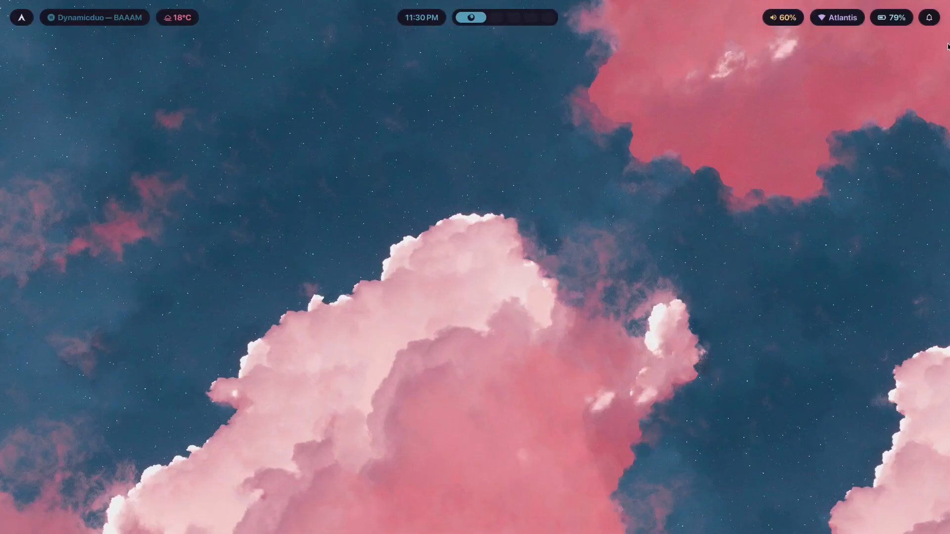
{"action": "mouse_move", "coordinate": [51, 189]}
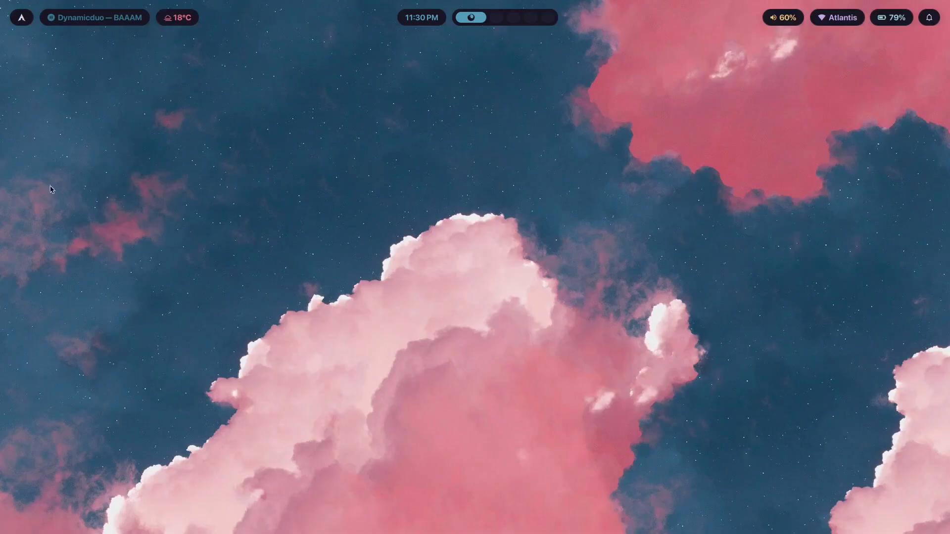
{"action": "mouse_move", "coordinate": [24, 345]}
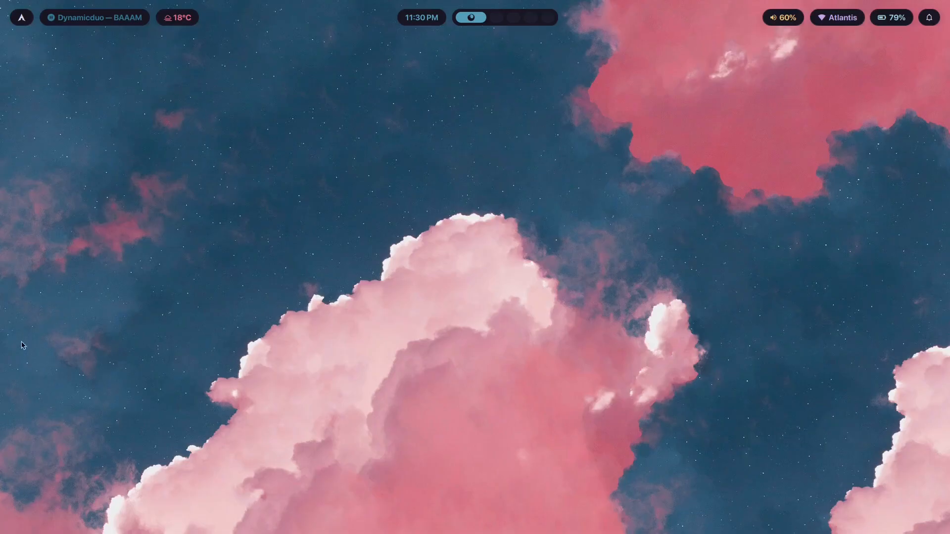
{"action": "mouse_move", "coordinate": [674, 377]}
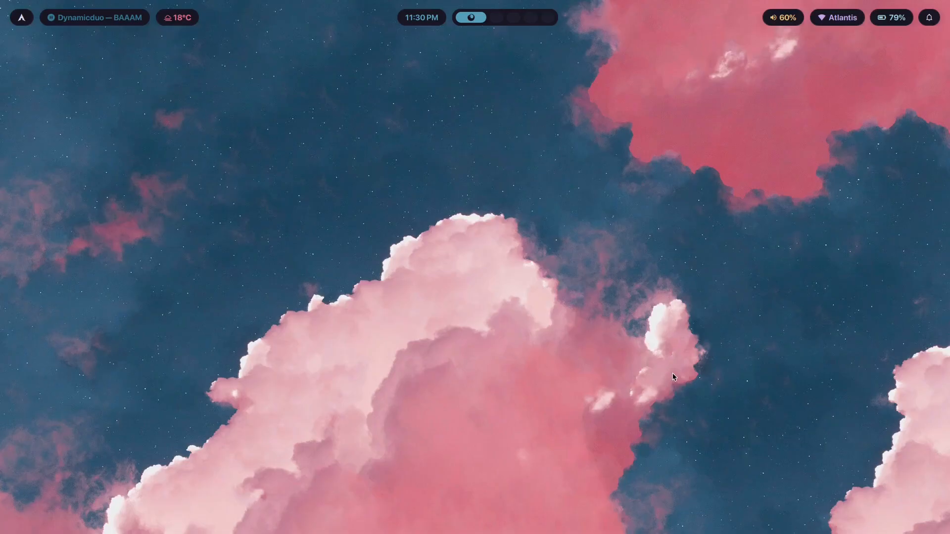
{"action": "mouse_move", "coordinate": [451, 264]}
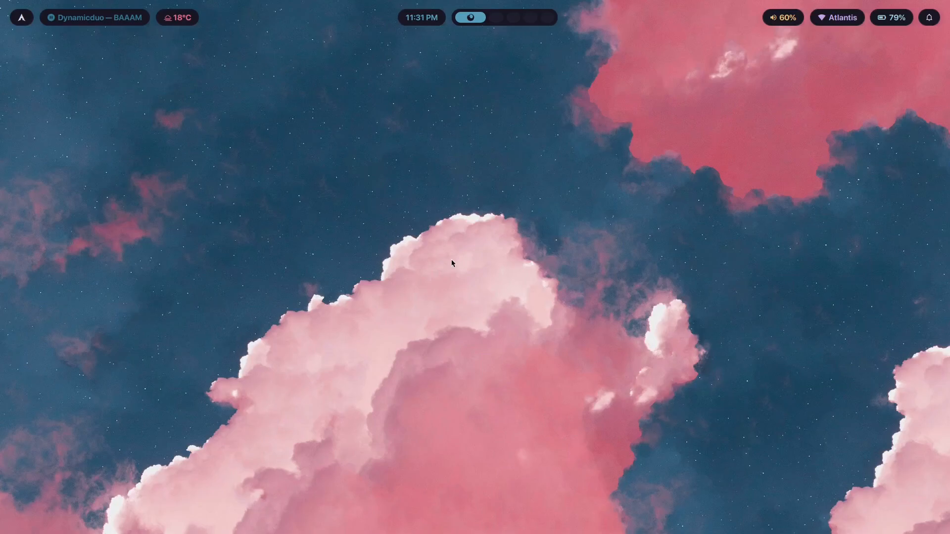
{"action": "mouse_move", "coordinate": [835, 117]}
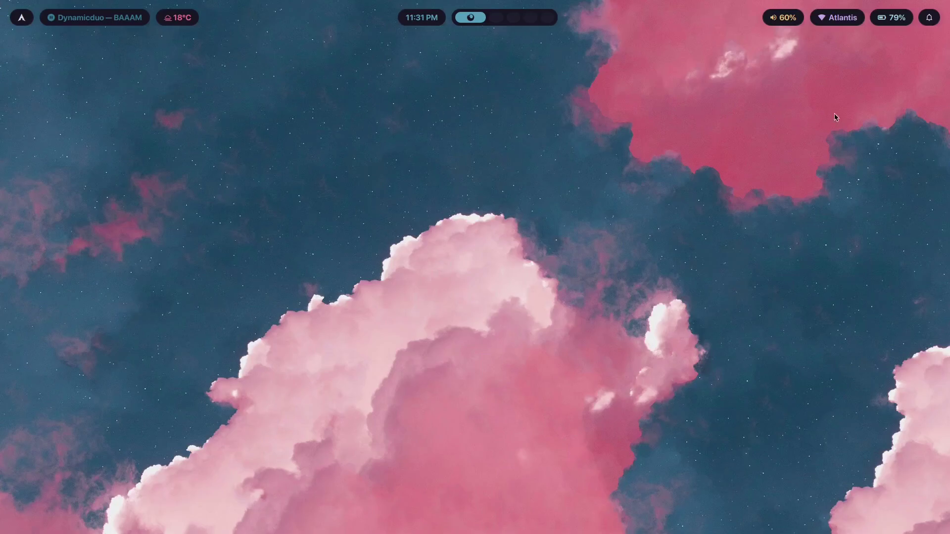
{"action": "mouse_move", "coordinate": [648, 399]}
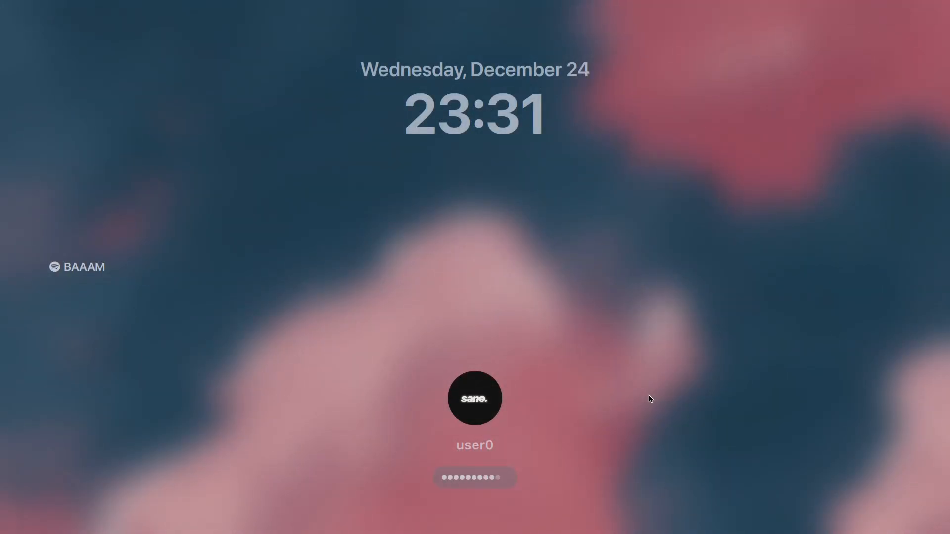
{"action": "key", "text": "Return"}
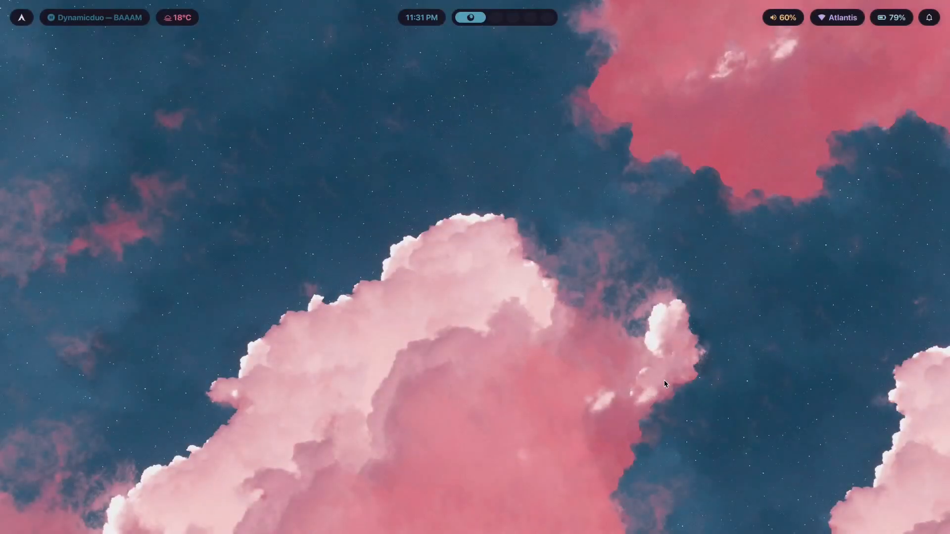
{"action": "mouse_move", "coordinate": [923, 51]}
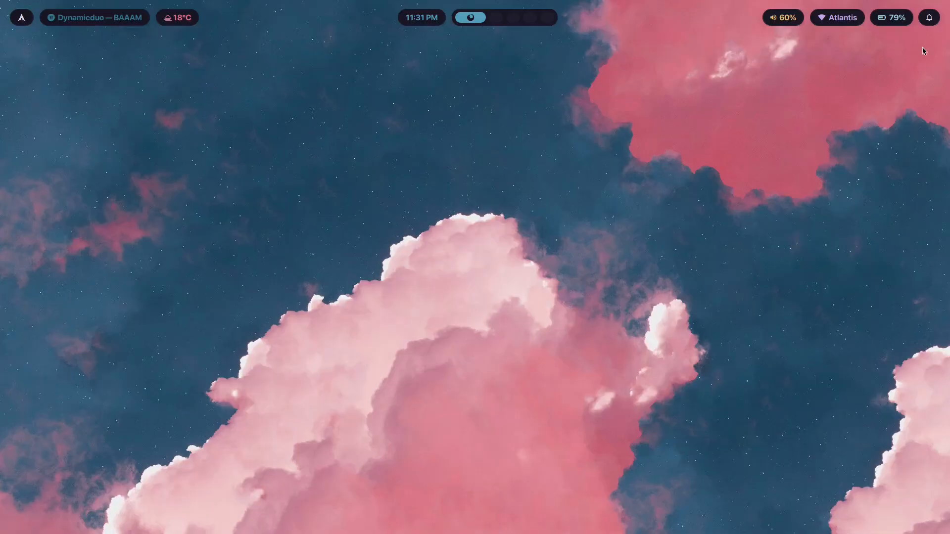
{"action": "mouse_move", "coordinate": [946, 376]}
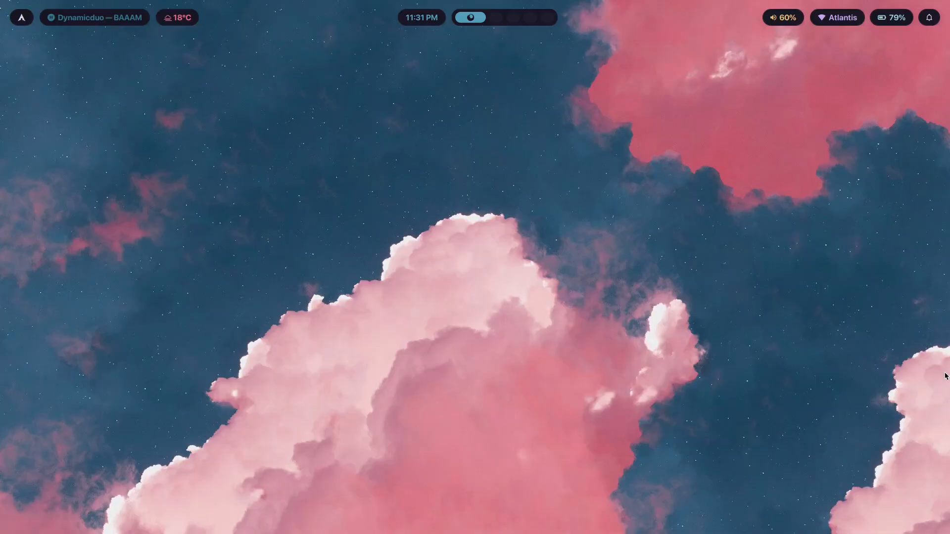
{"action": "mouse_move", "coordinate": [600, 166]}
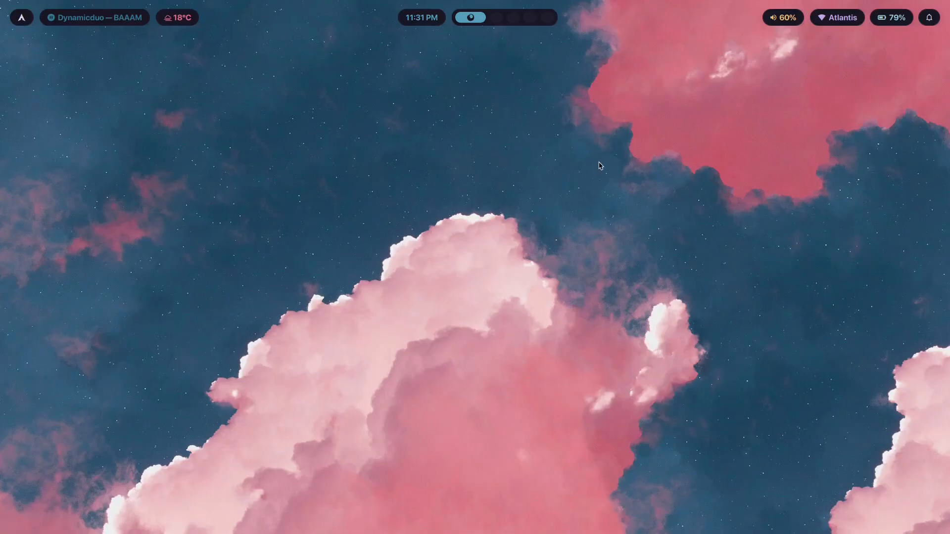
{"action": "mouse_move", "coordinate": [611, 340]}
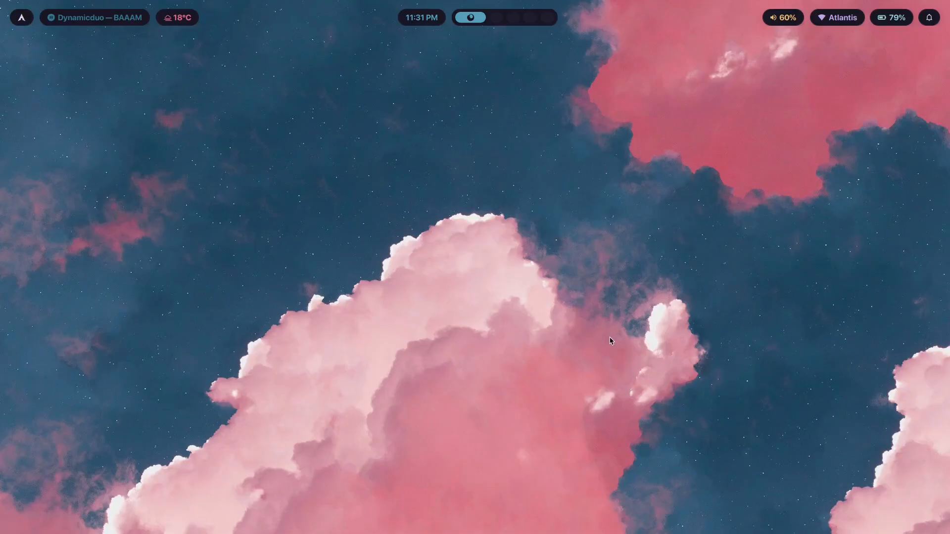
{"action": "mouse_move", "coordinate": [661, 386]}
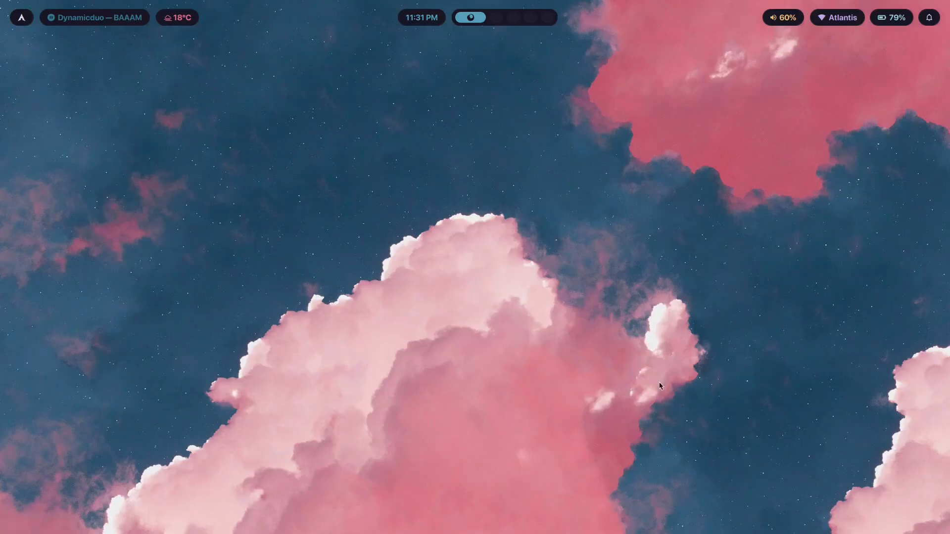
{"action": "mouse_move", "coordinate": [931, 90]}
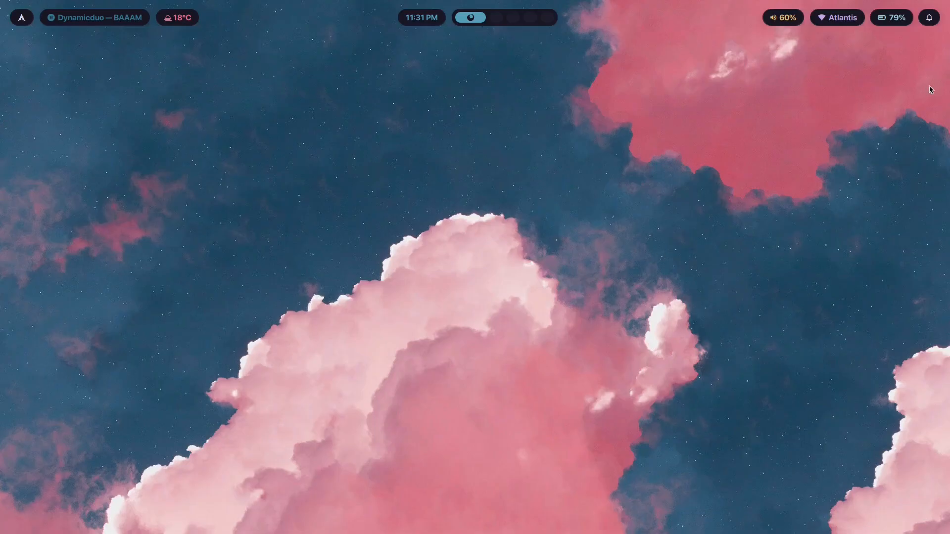
{"action": "mouse_move", "coordinate": [925, 70]}
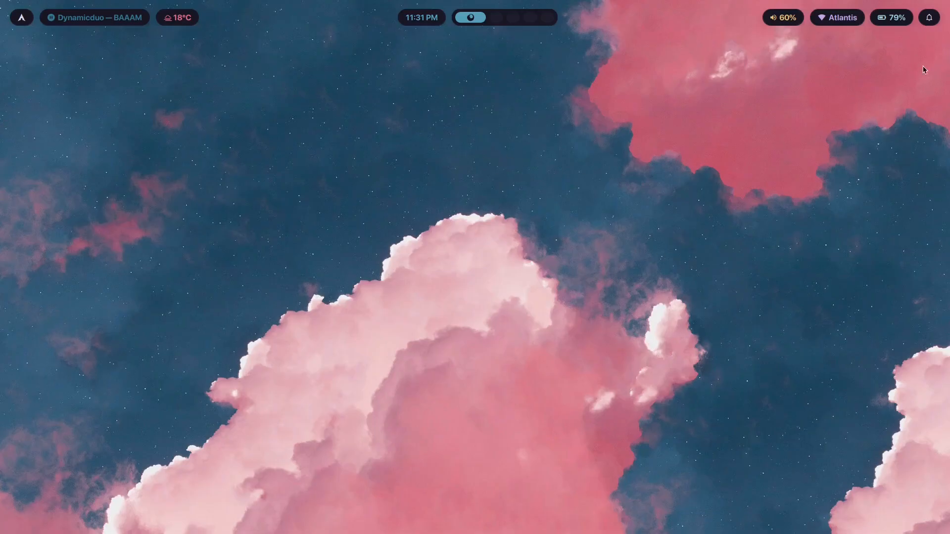
{"action": "mouse_move", "coordinate": [73, 77]}
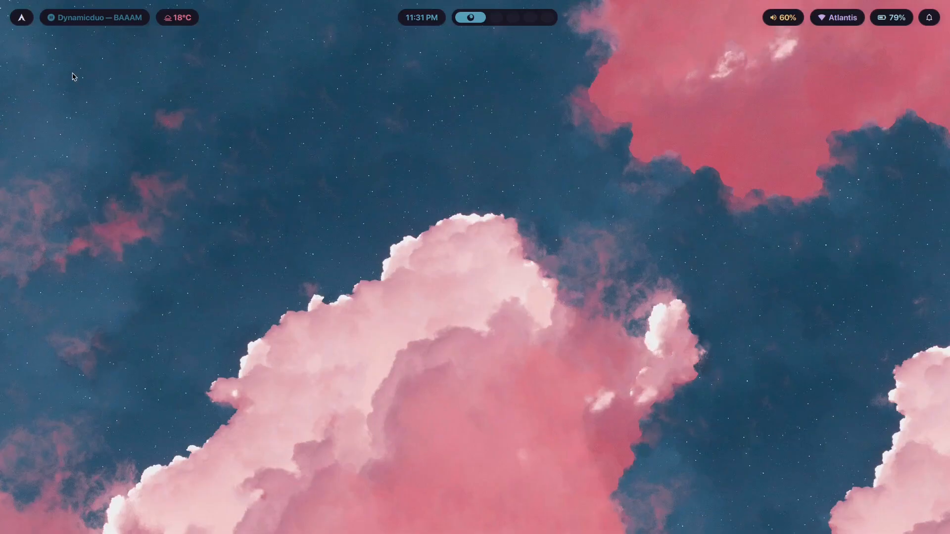
{"action": "mouse_move", "coordinate": [315, 58]}
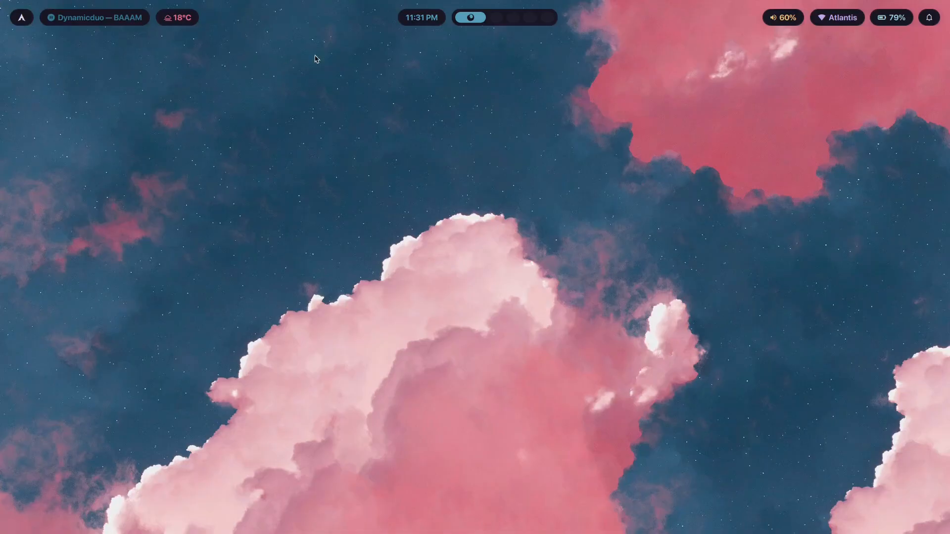
{"action": "mouse_move", "coordinate": [208, 25]}
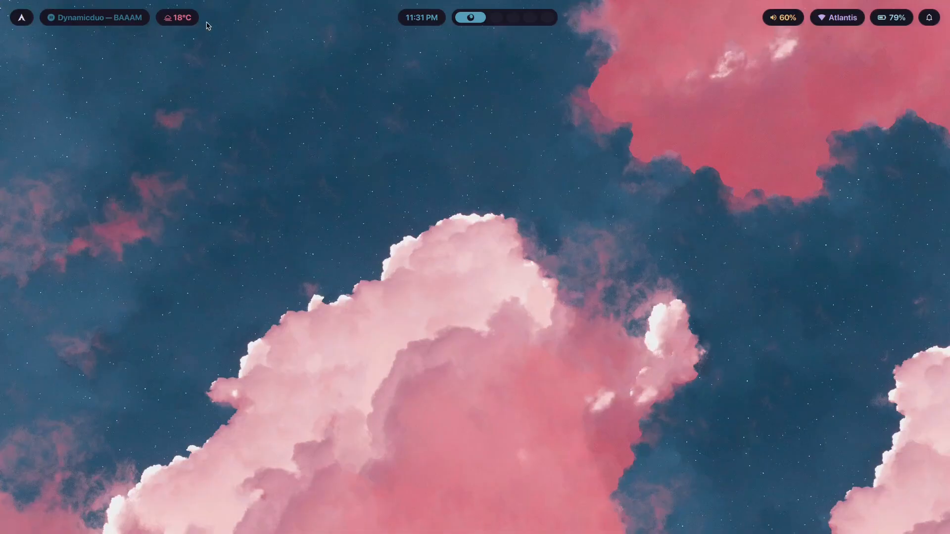
{"action": "mouse_move", "coordinate": [610, 121]}
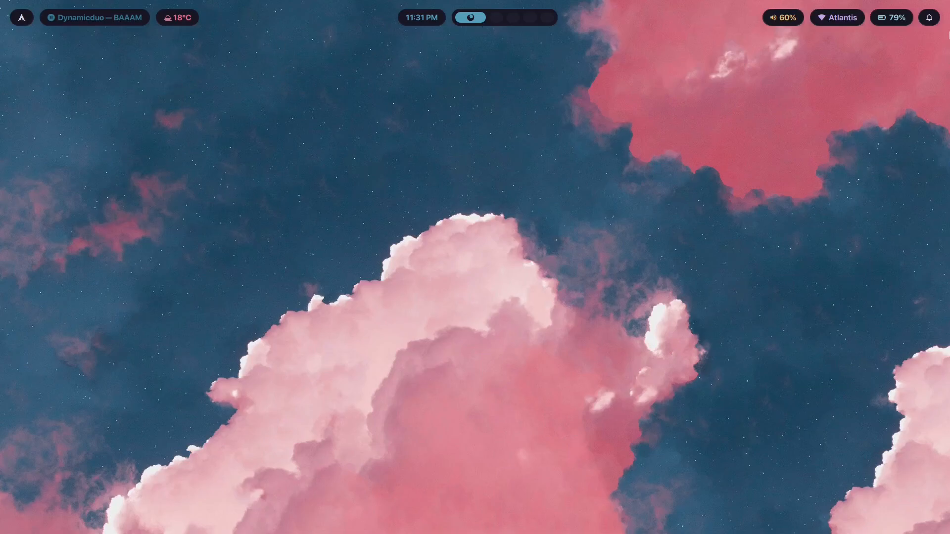
{"action": "mouse_move", "coordinate": [206, 82]}
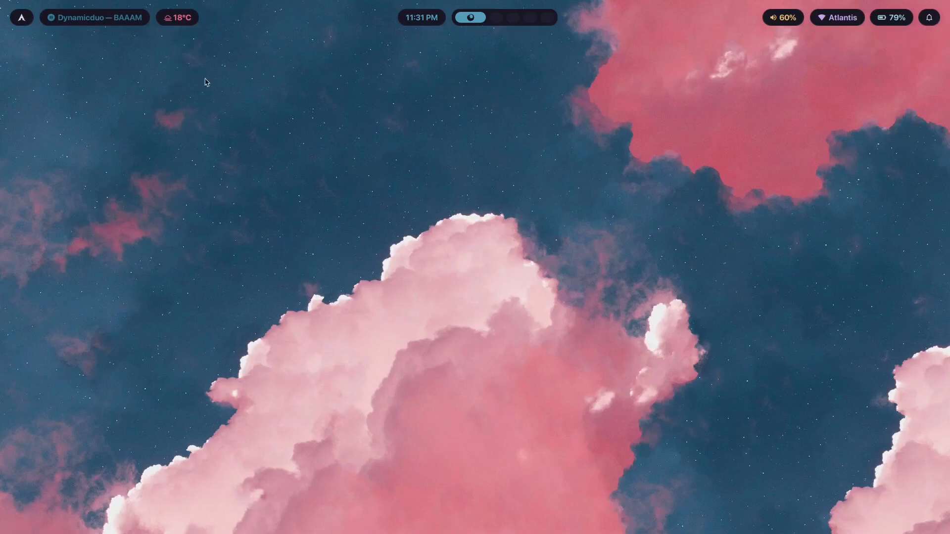
{"action": "mouse_move", "coordinate": [35, 60]}
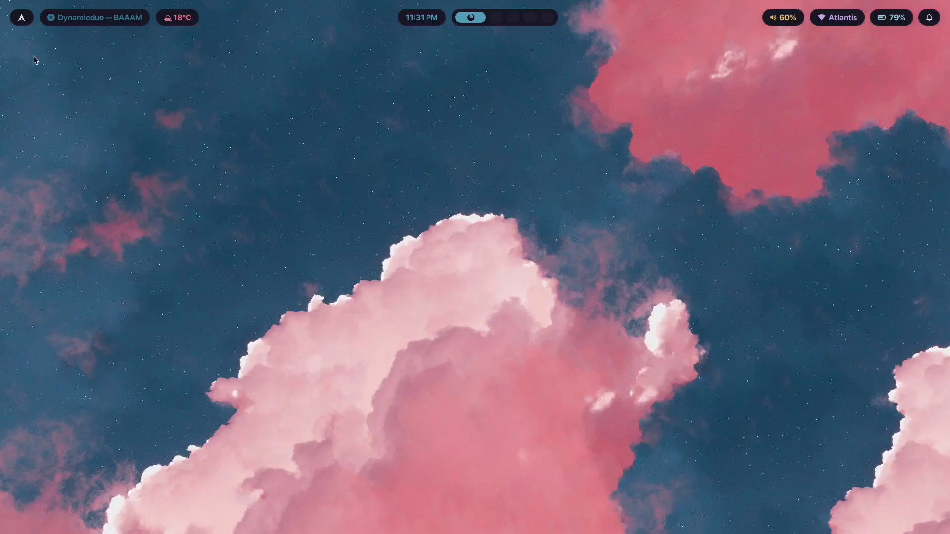
{"action": "mouse_move", "coordinate": [28, 54]}
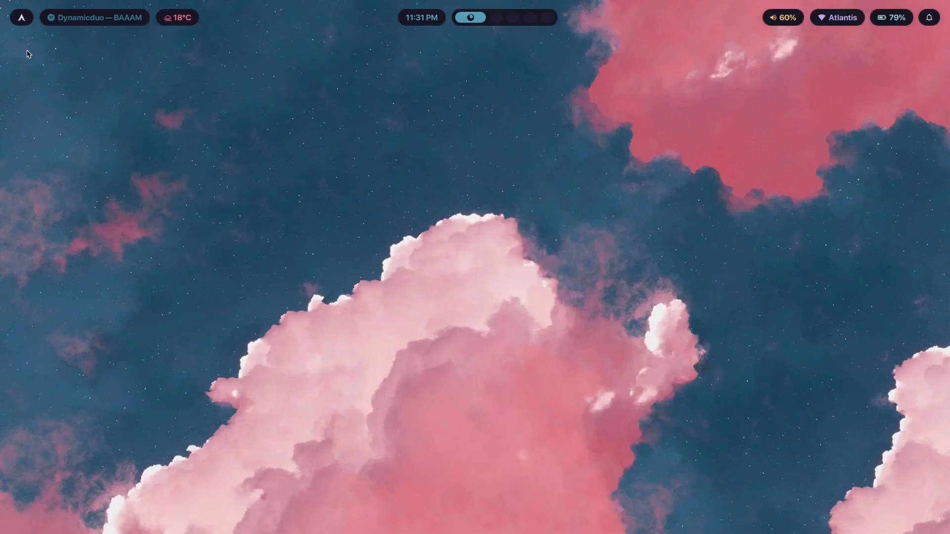
{"action": "mouse_move", "coordinate": [211, 7]}
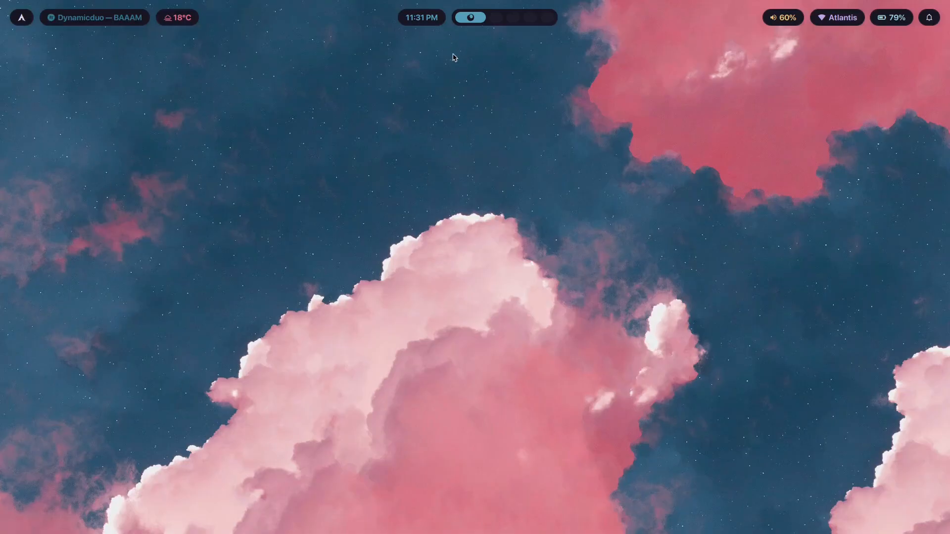
{"action": "mouse_move", "coordinate": [423, 421]}
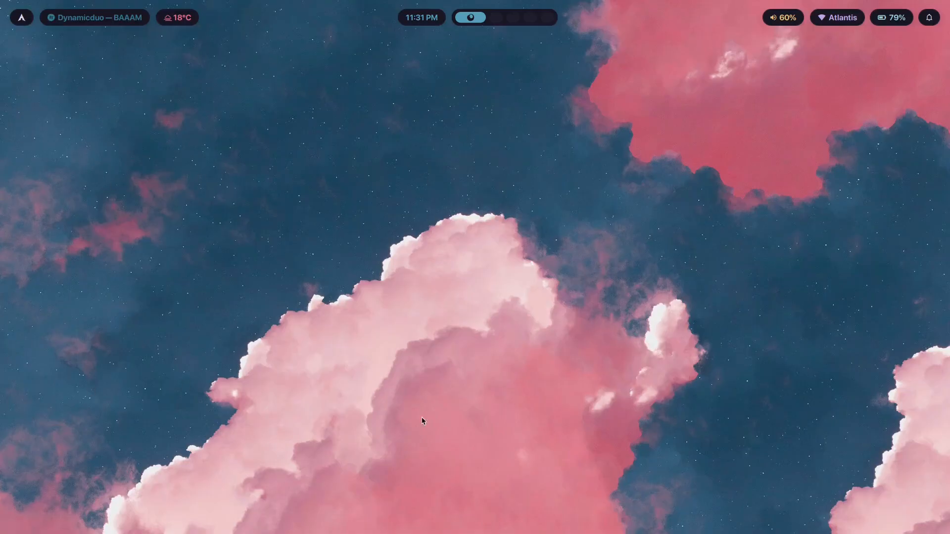
{"action": "mouse_move", "coordinate": [531, 76]}
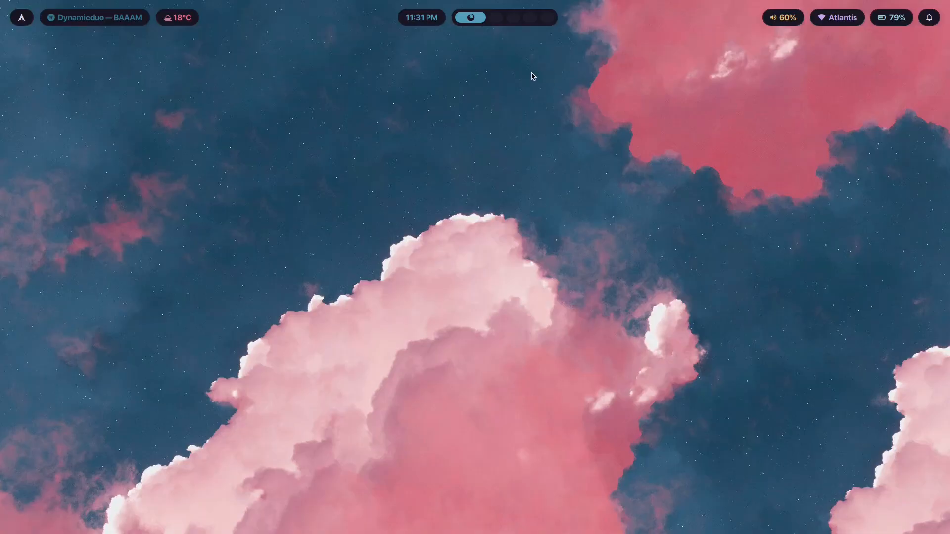
{"action": "mouse_move", "coordinate": [519, 240]}
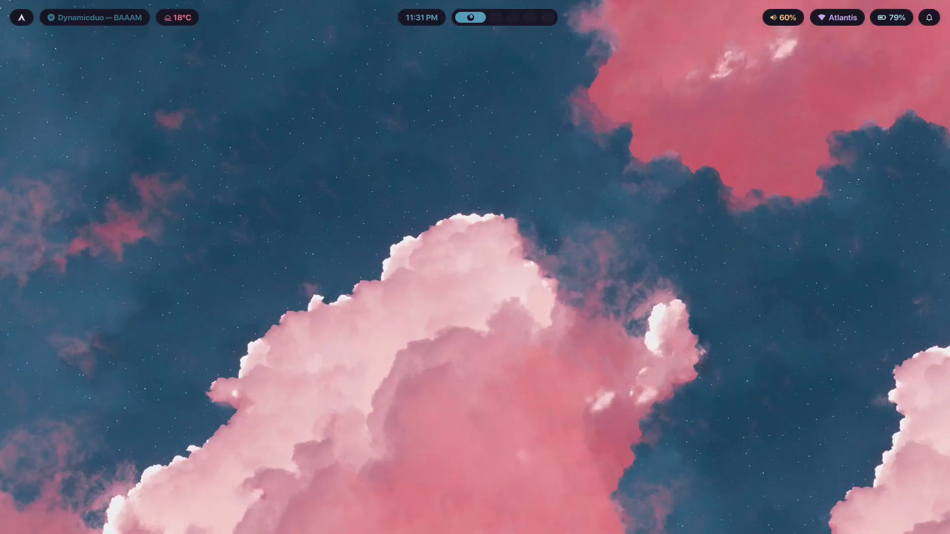
{"action": "mouse_move", "coordinate": [866, 90]}
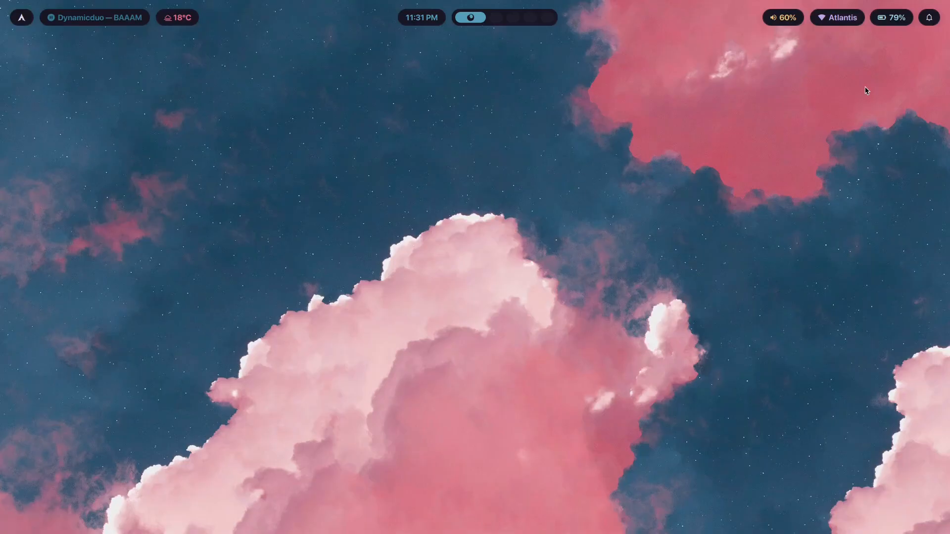
{"action": "mouse_move", "coordinate": [891, 177]}
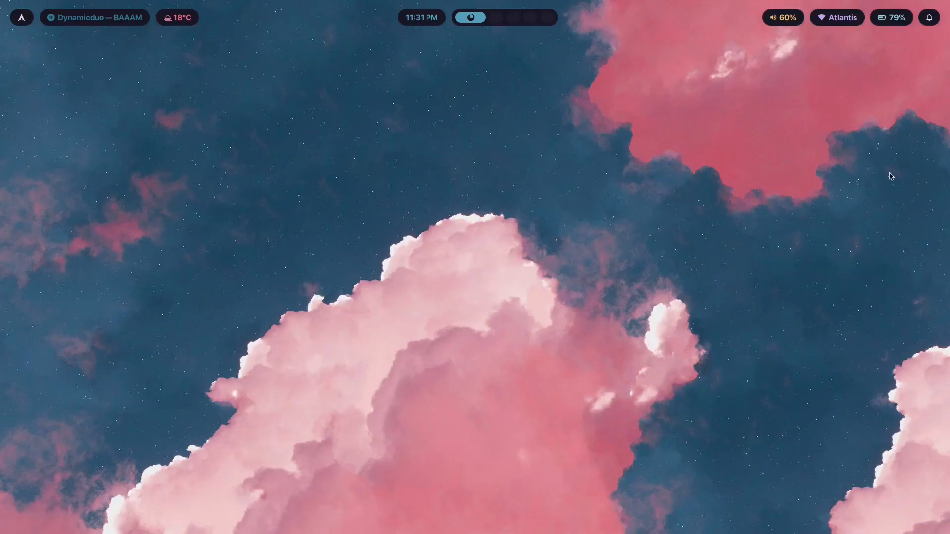
{"action": "mouse_move", "coordinate": [570, 297]}
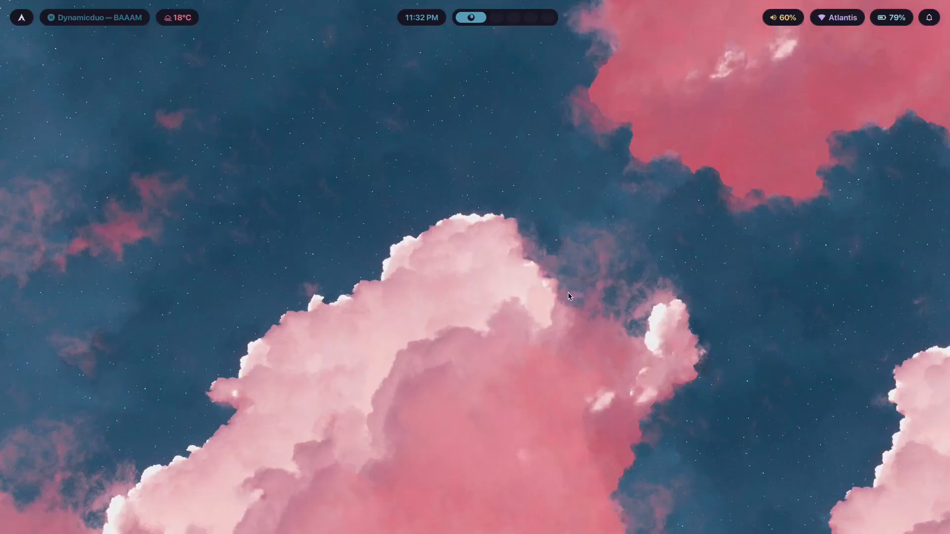
{"action": "mouse_move", "coordinate": [670, 288]}
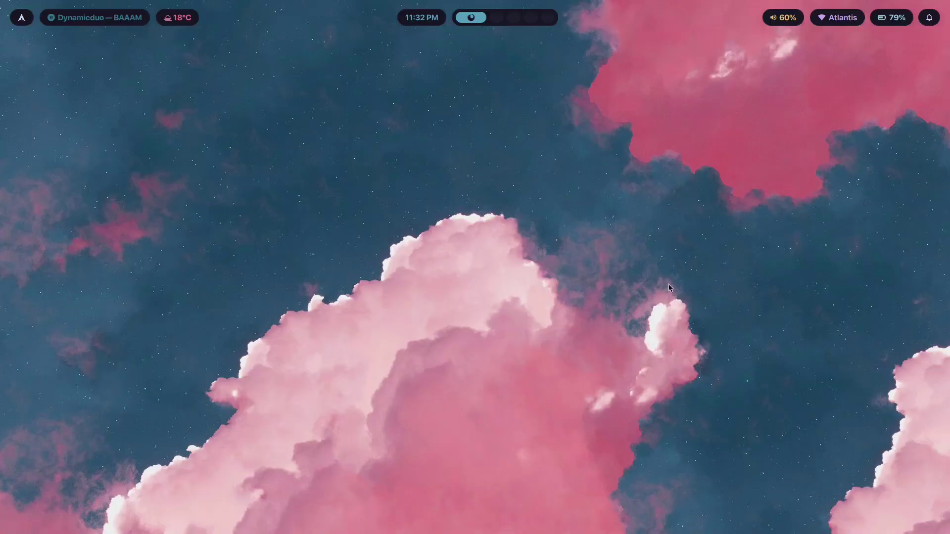
{"action": "mouse_move", "coordinate": [120, 41]}
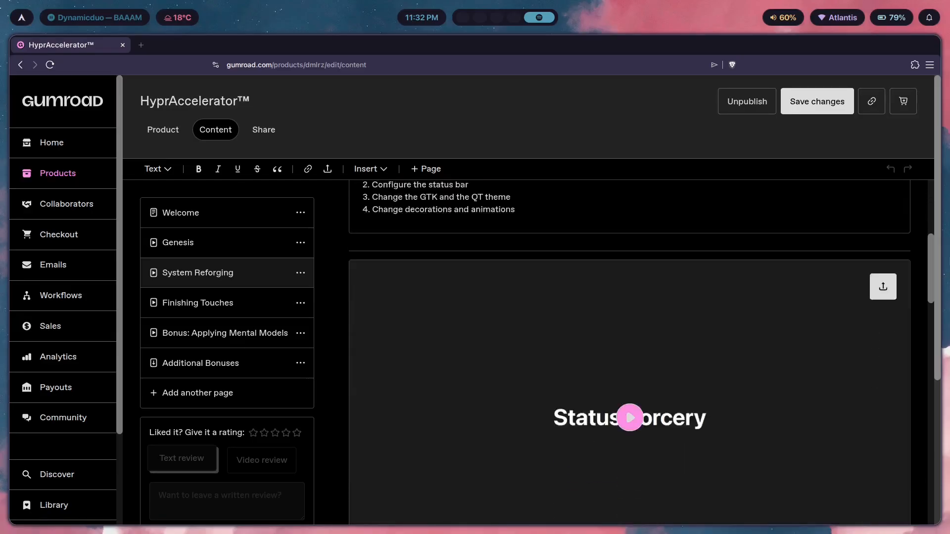
- Click into the Gumroad HyprAccelerator™ content editor page
{"action": "left_click", "coordinate": [629, 417]}
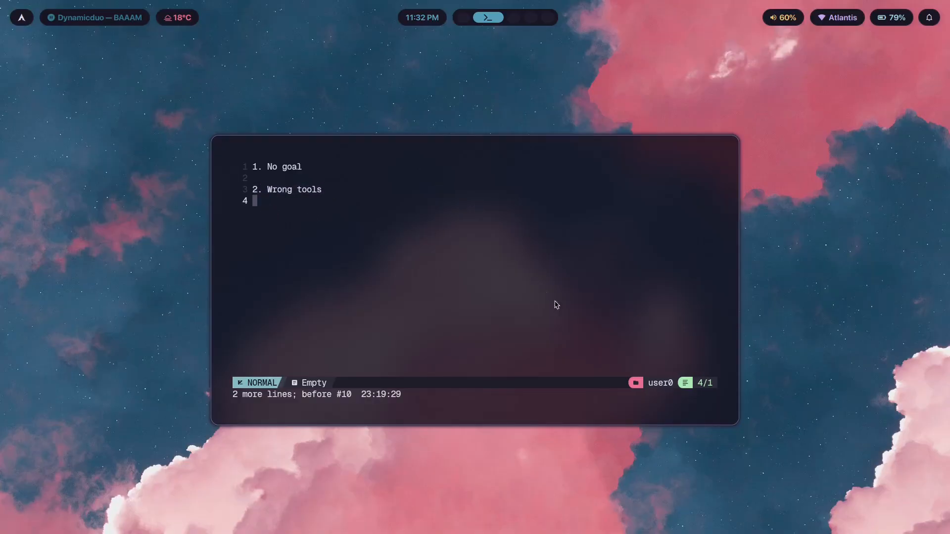
{"action": "mouse_move", "coordinate": [241, 125]}
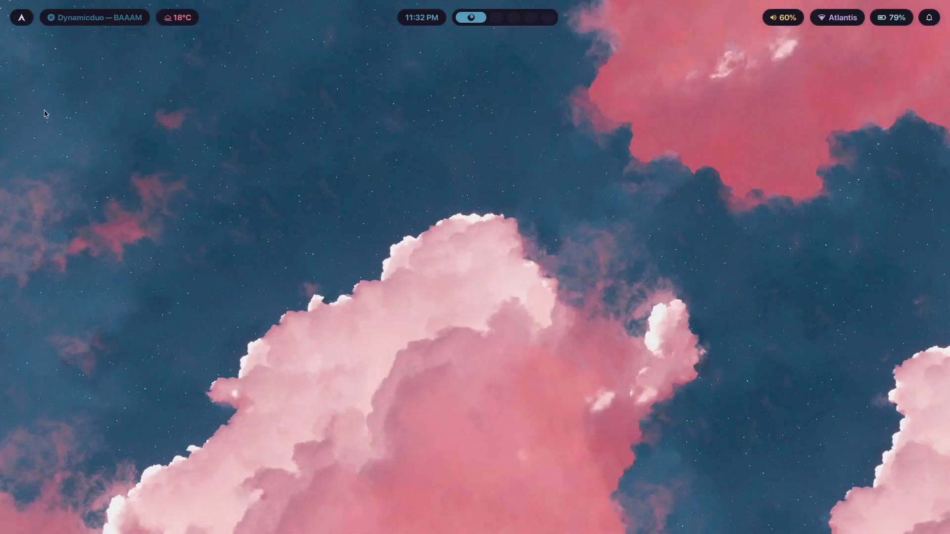
{"action": "mouse_move", "coordinate": [71, 69]}
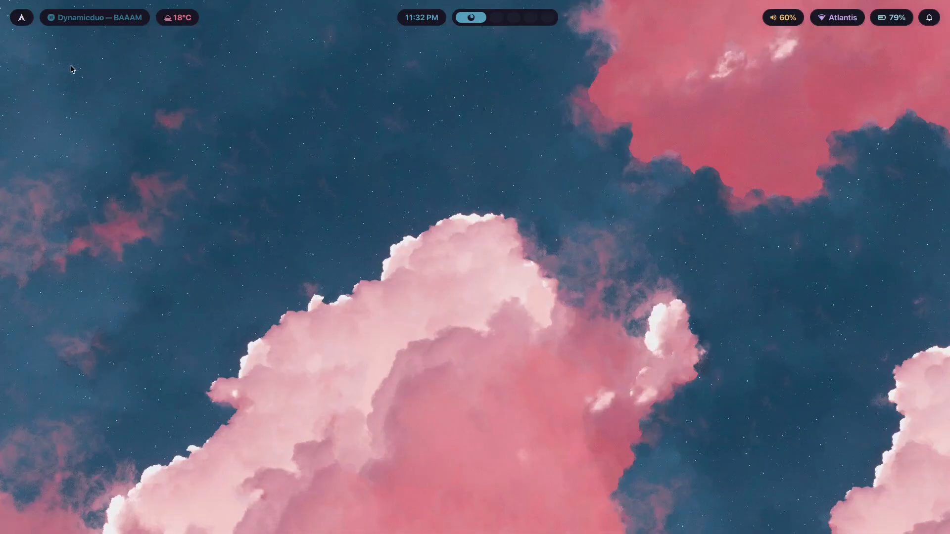
{"action": "mouse_move", "coordinate": [67, 454]}
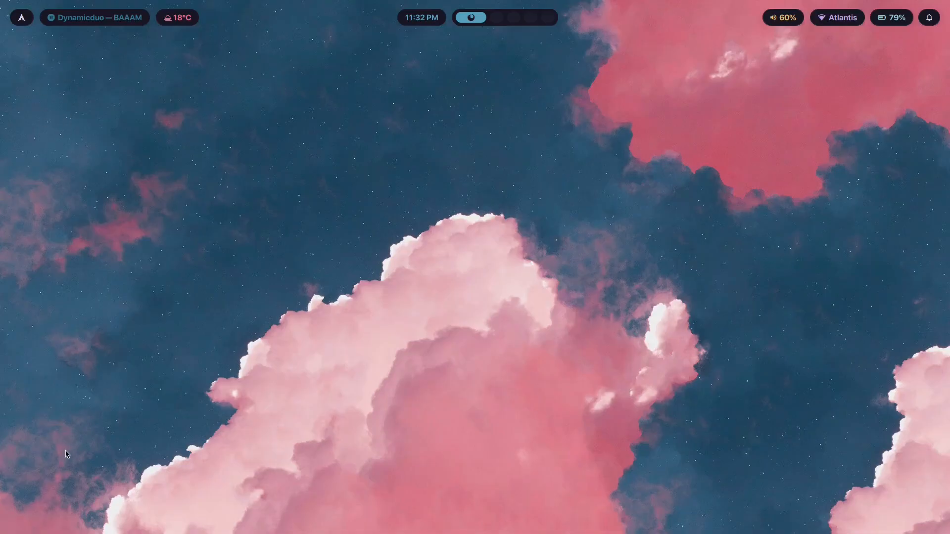
{"action": "mouse_move", "coordinate": [742, 55]}
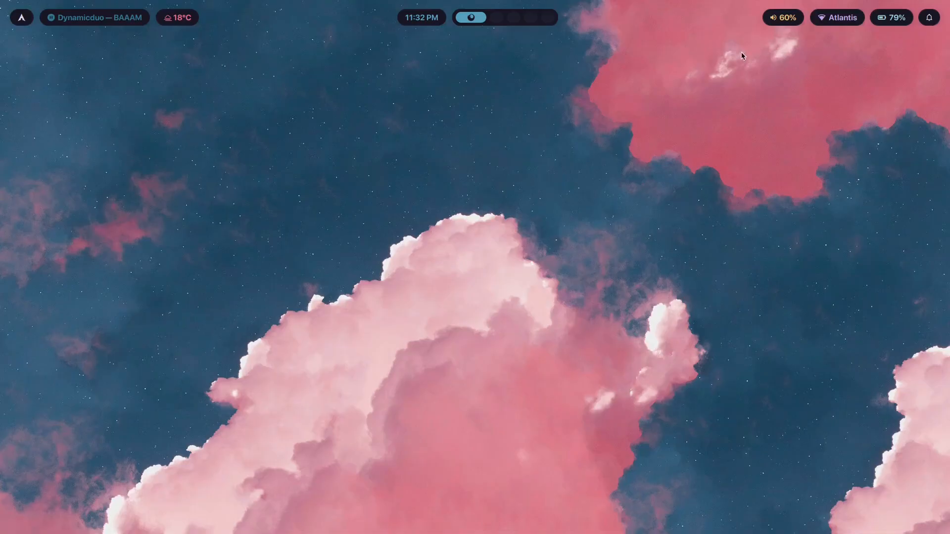
{"action": "mouse_move", "coordinate": [938, 129]}
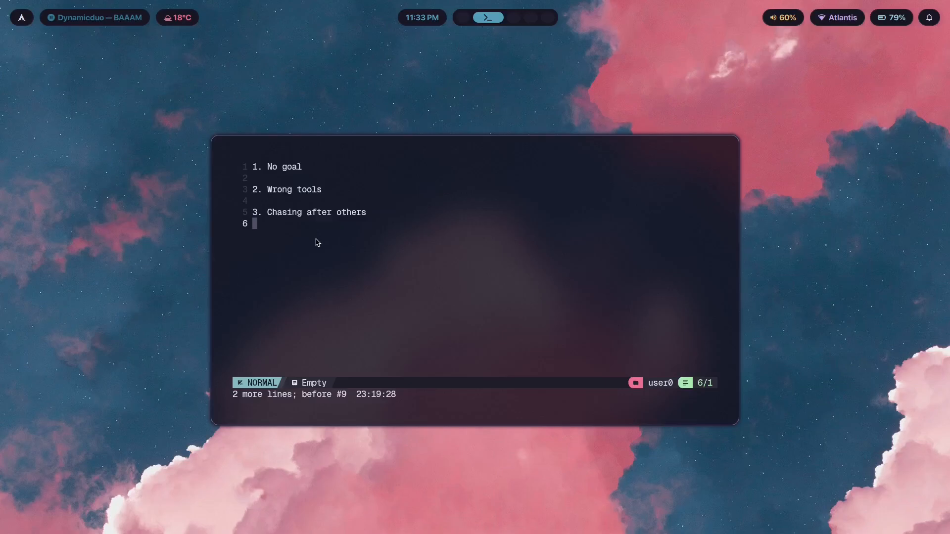
{"action": "mouse_move", "coordinate": [307, 243]}
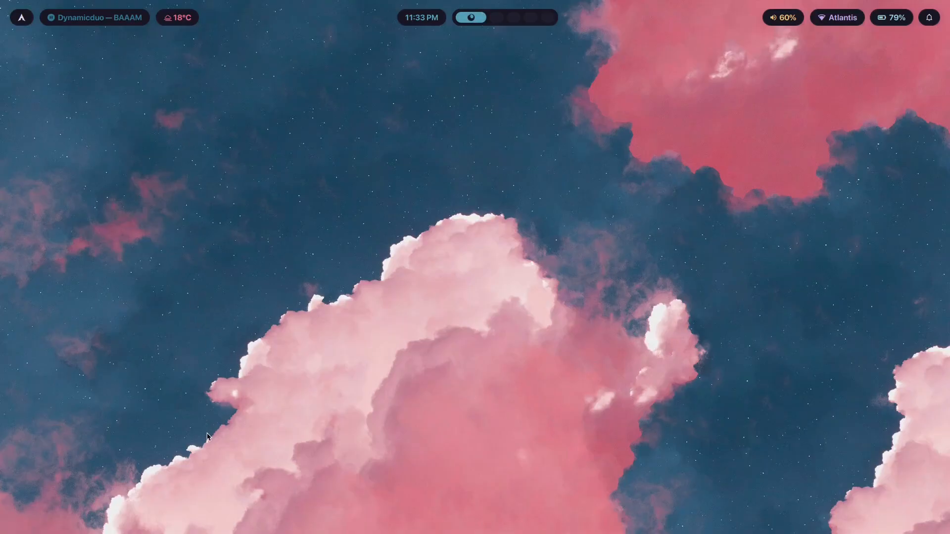
{"action": "mouse_move", "coordinate": [844, 197]}
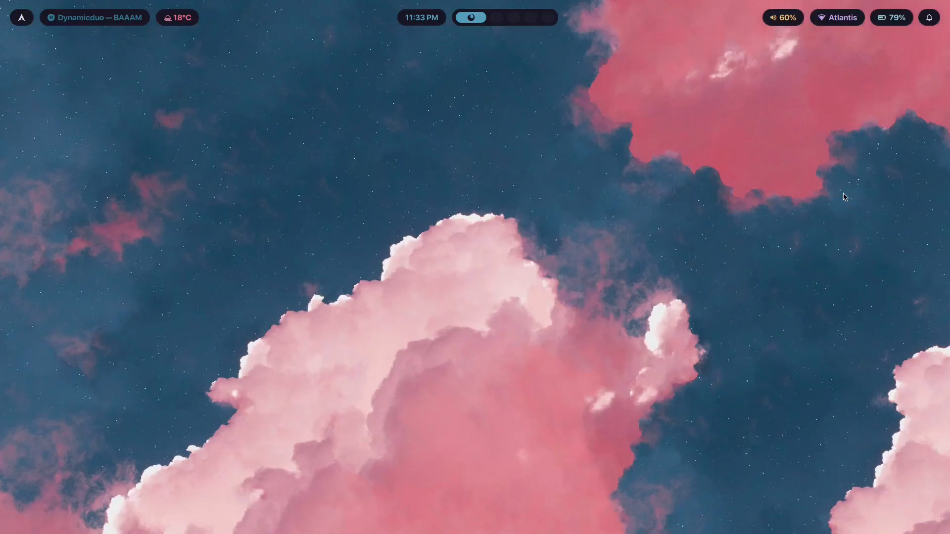
{"action": "mouse_move", "coordinate": [740, 232]}
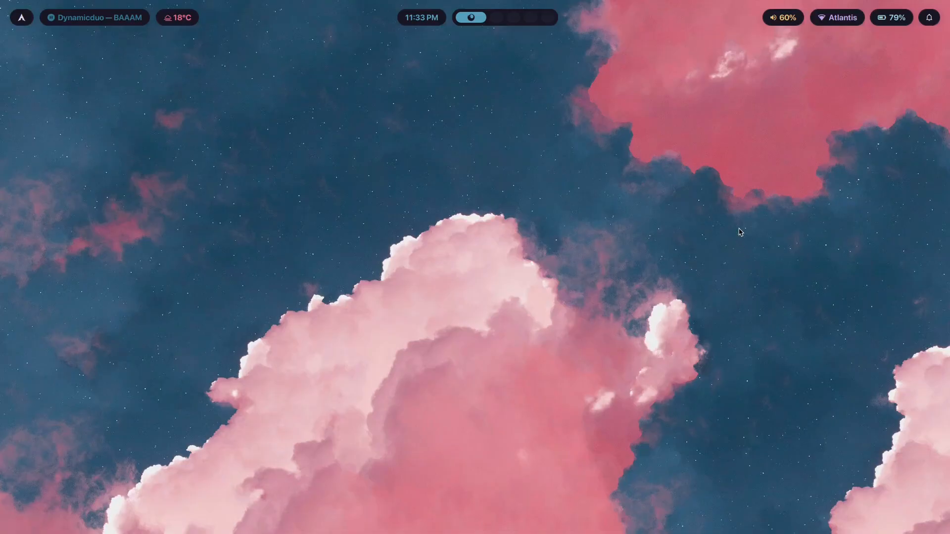
{"action": "mouse_move", "coordinate": [713, 297]}
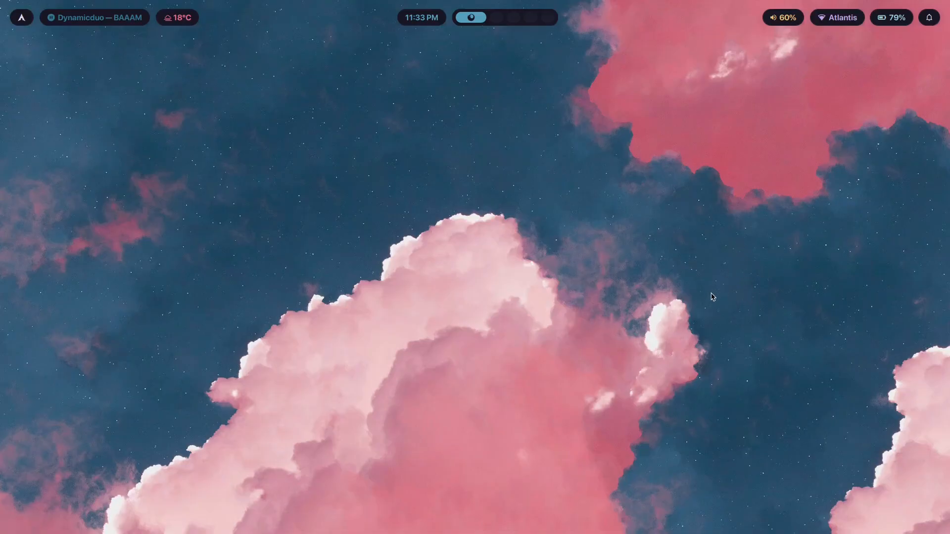
{"action": "mouse_move", "coordinate": [726, 317]}
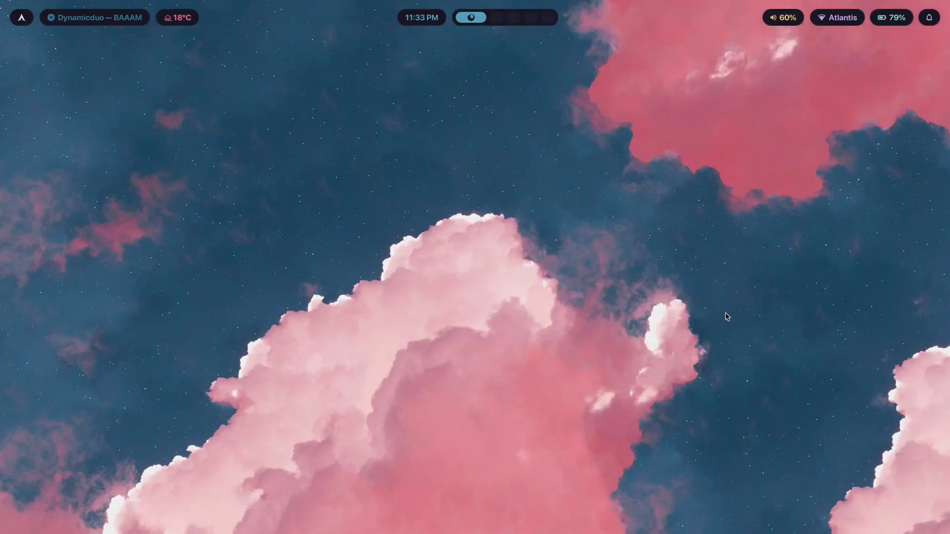
{"action": "mouse_move", "coordinate": [747, 121]}
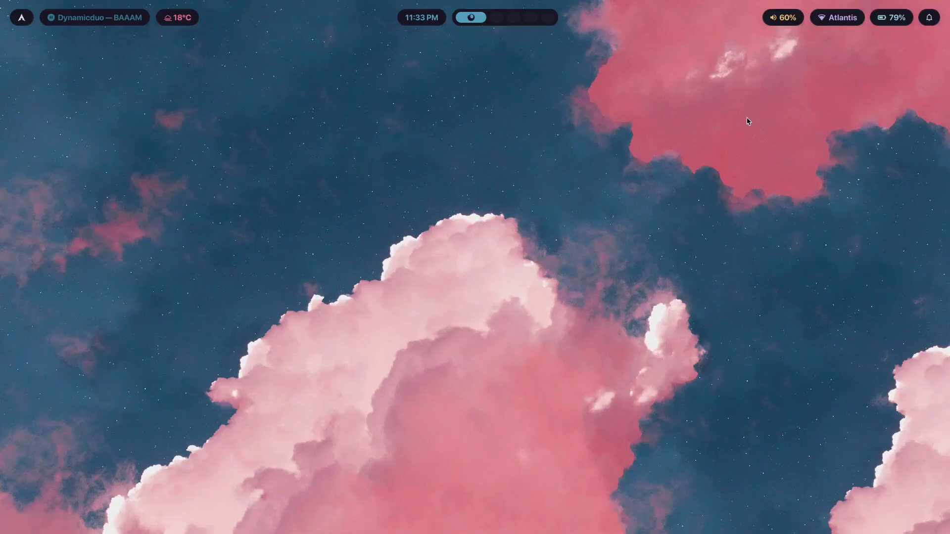
{"action": "mouse_move", "coordinate": [696, 193]}
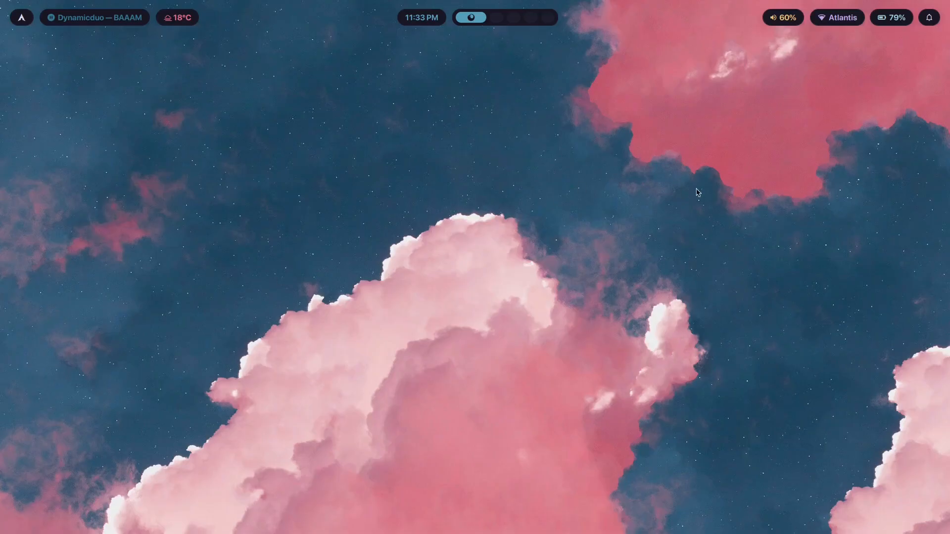
{"action": "mouse_move", "coordinate": [357, 138]}
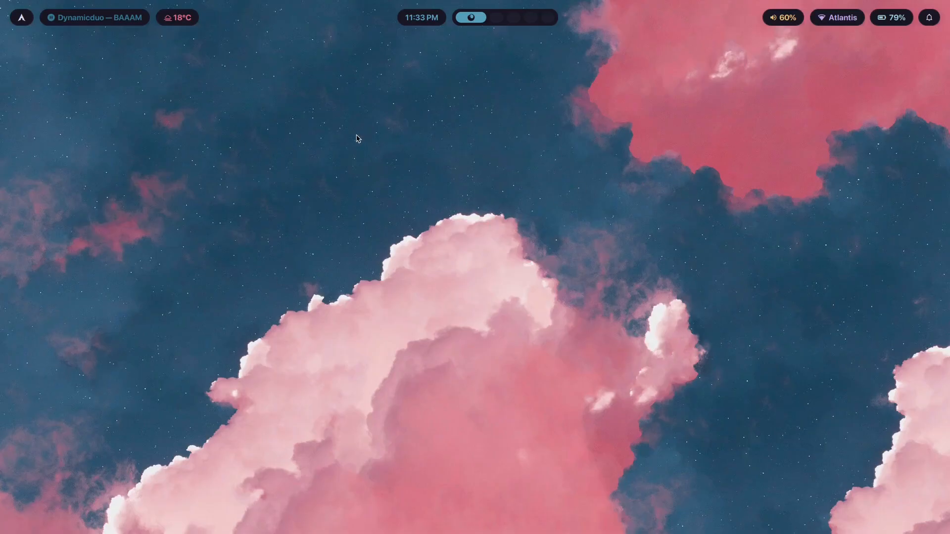
{"action": "mouse_move", "coordinate": [707, 167]}
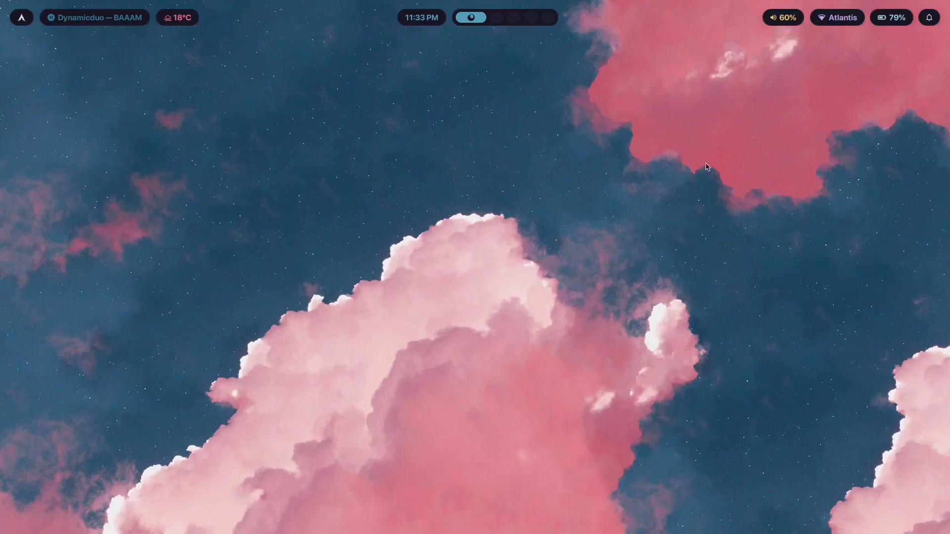
{"action": "mouse_move", "coordinate": [63, 54]}
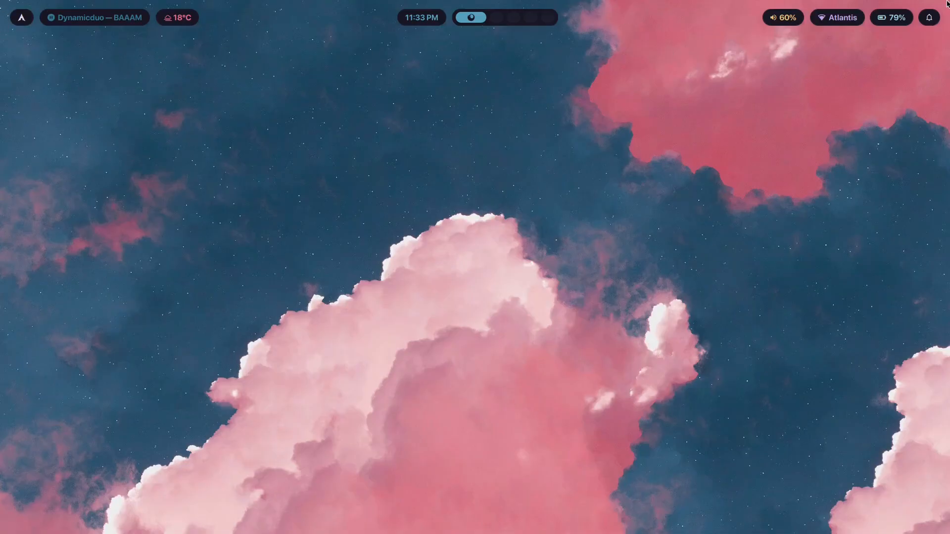
{"action": "mouse_move", "coordinate": [15, 49]}
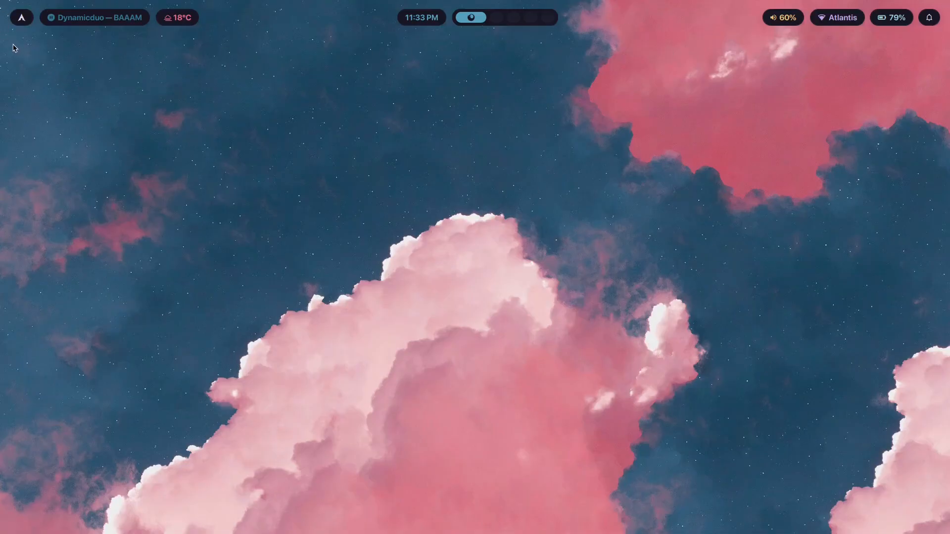
{"action": "mouse_move", "coordinate": [506, 64]}
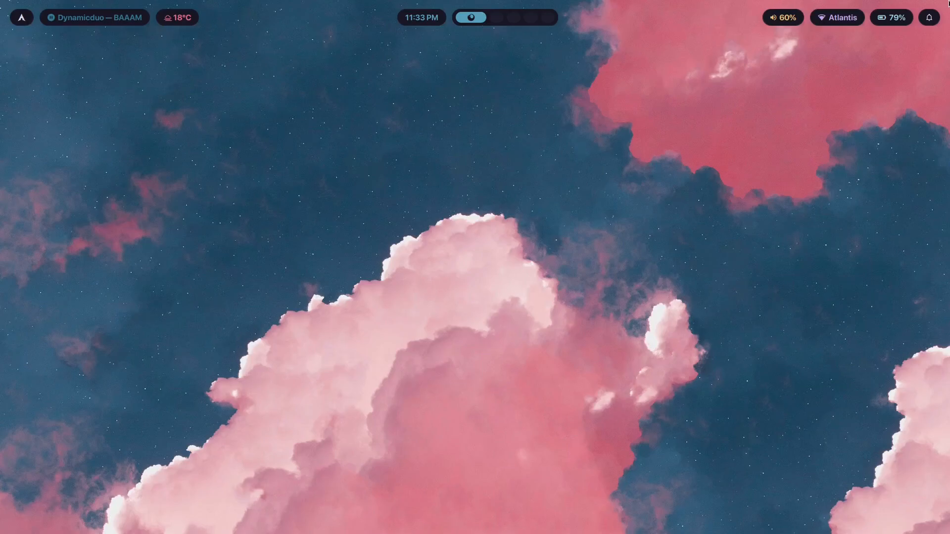
{"action": "mouse_move", "coordinate": [884, 42]}
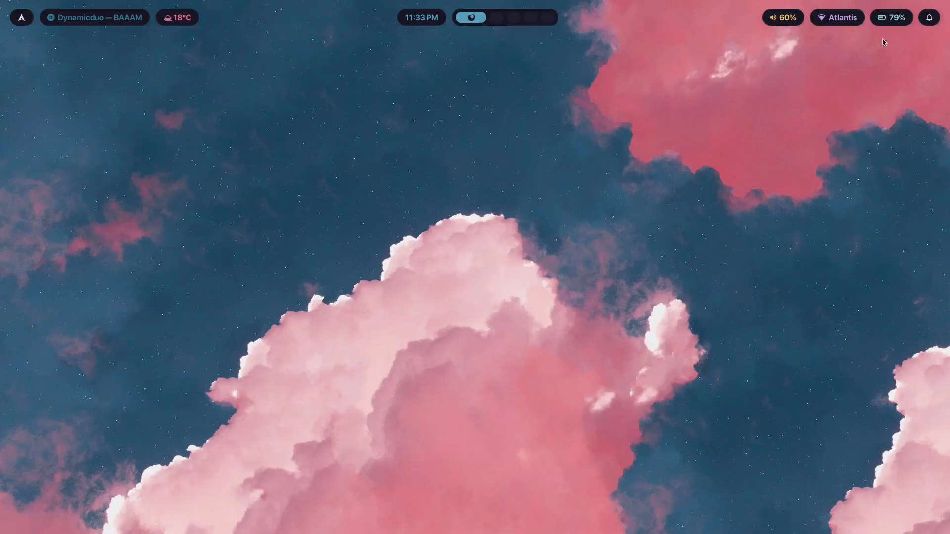
{"action": "mouse_move", "coordinate": [526, 84]}
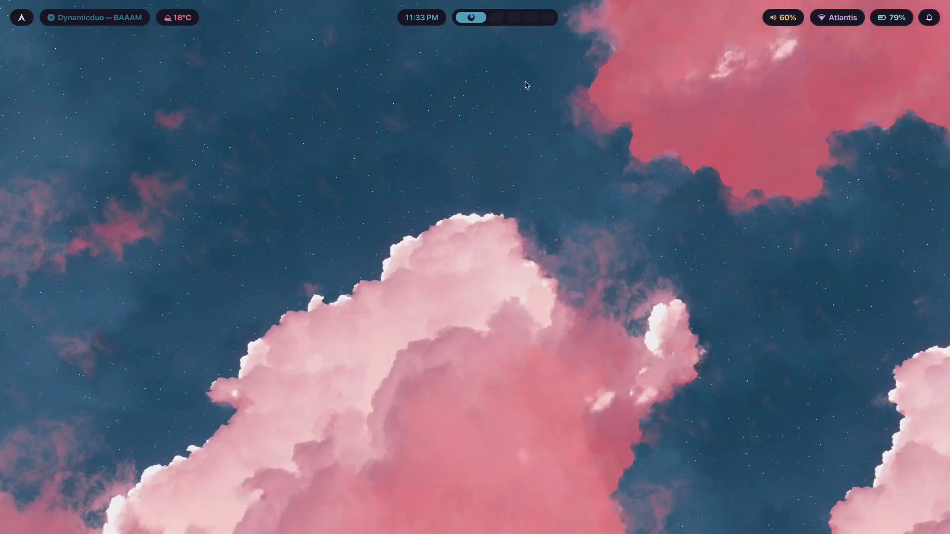
{"action": "mouse_move", "coordinate": [489, 36]}
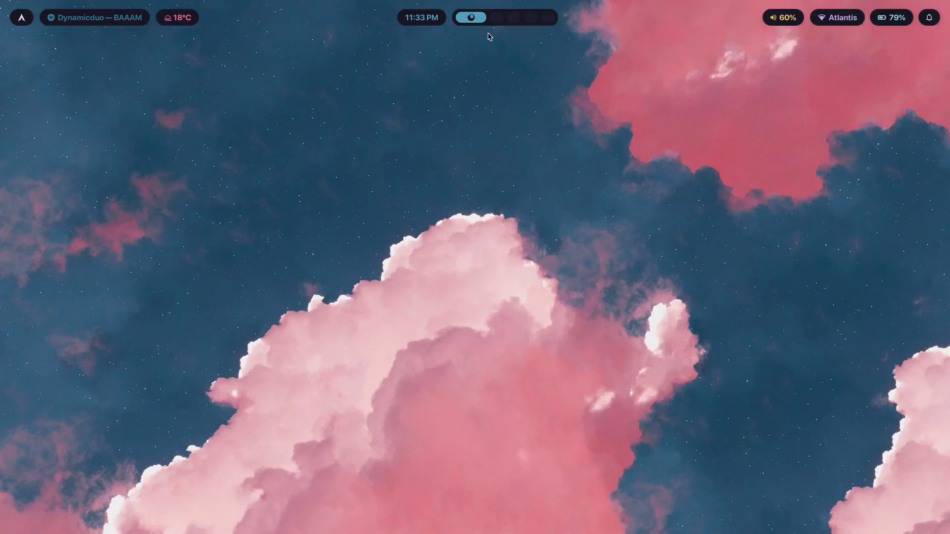
{"action": "mouse_move", "coordinate": [492, 47]}
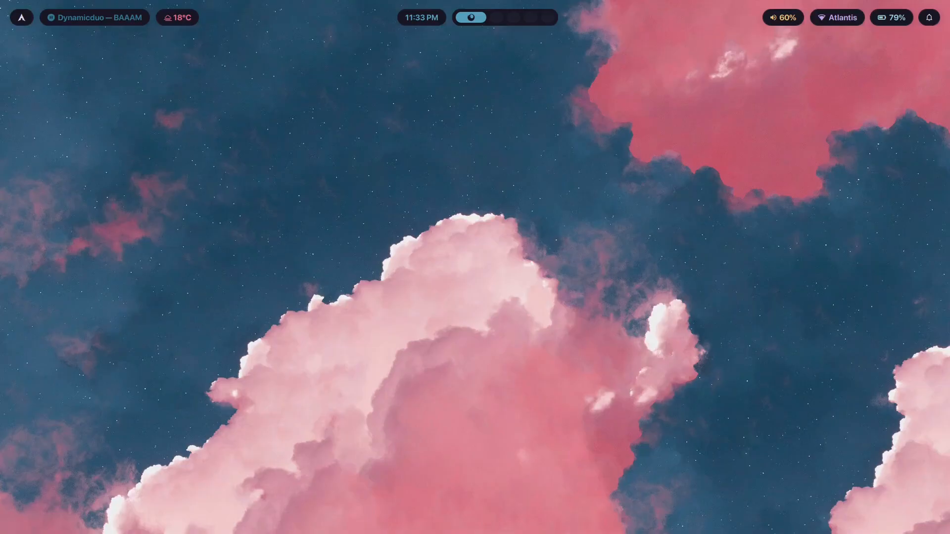
{"action": "mouse_move", "coordinate": [546, 327]}
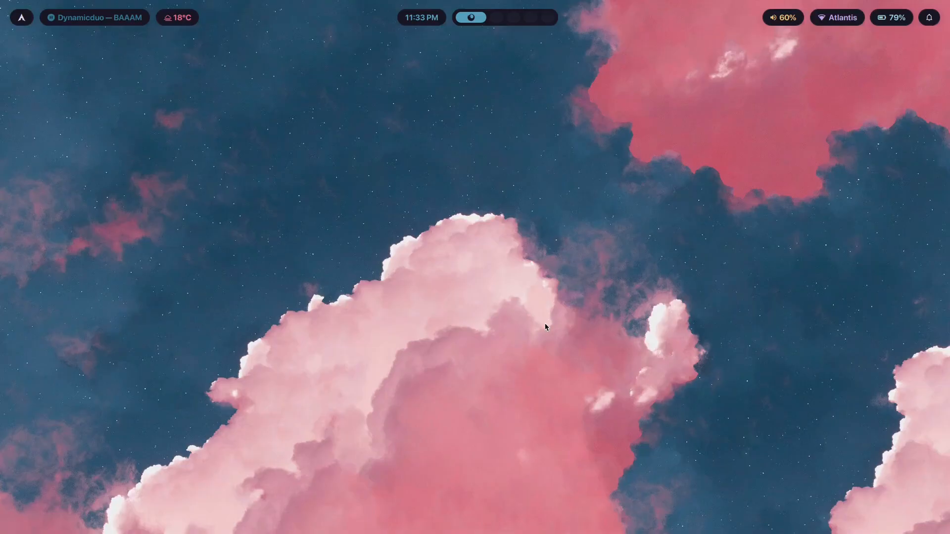
{"action": "mouse_move", "coordinate": [363, 152]}
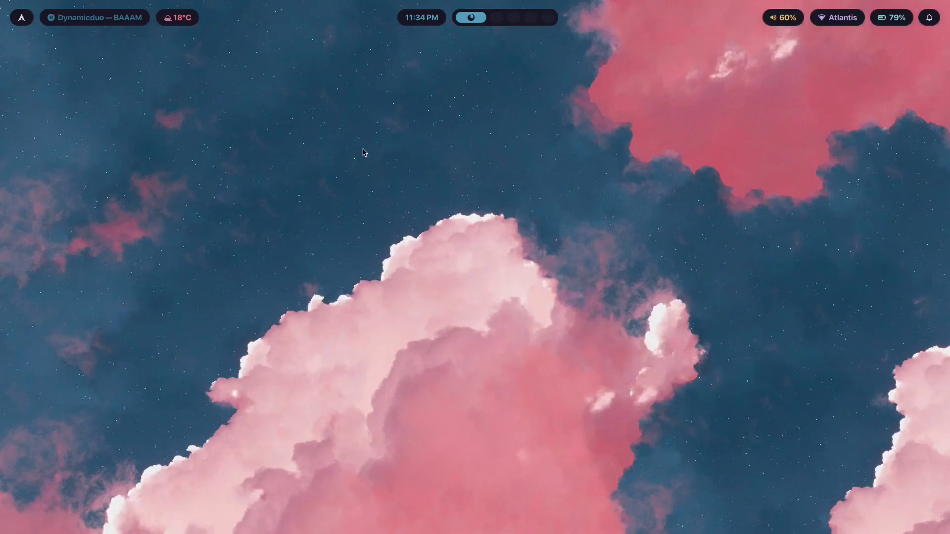
{"action": "mouse_move", "coordinate": [573, 194]}
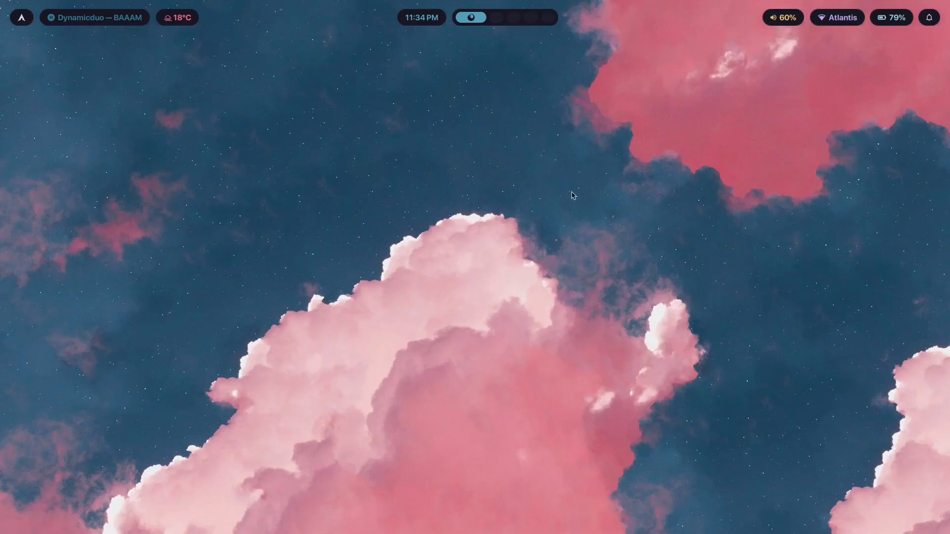
{"action": "mouse_move", "coordinate": [340, 98]}
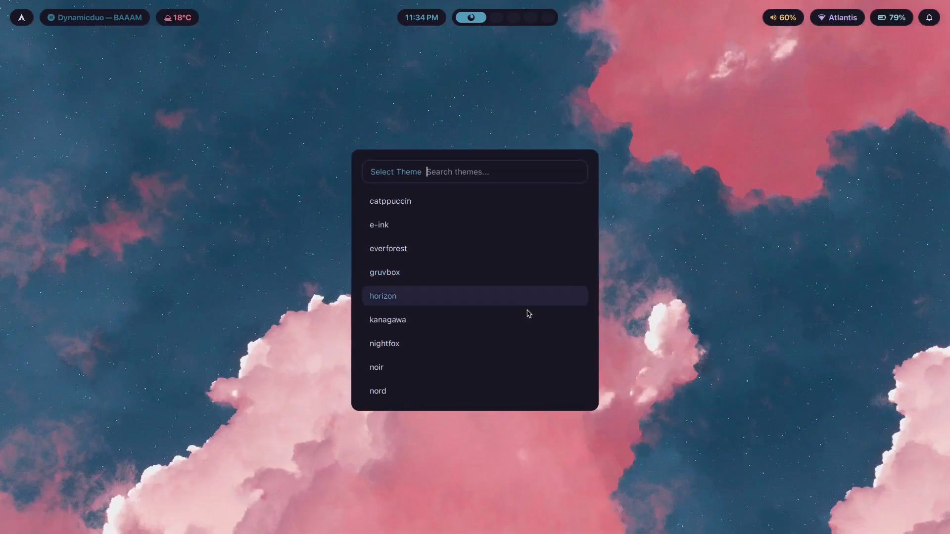
{"action": "left_click", "coordinate": [383, 272]}
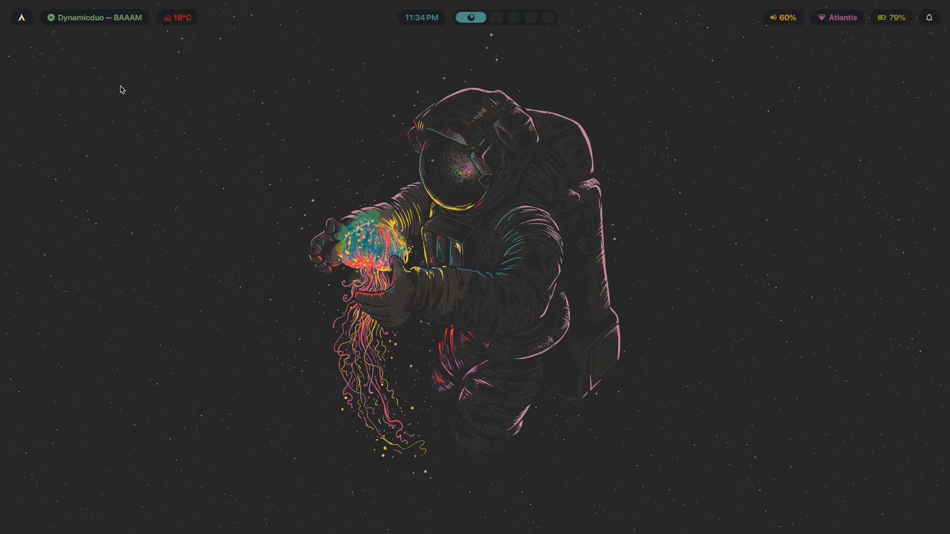
{"action": "mouse_move", "coordinate": [389, 72]}
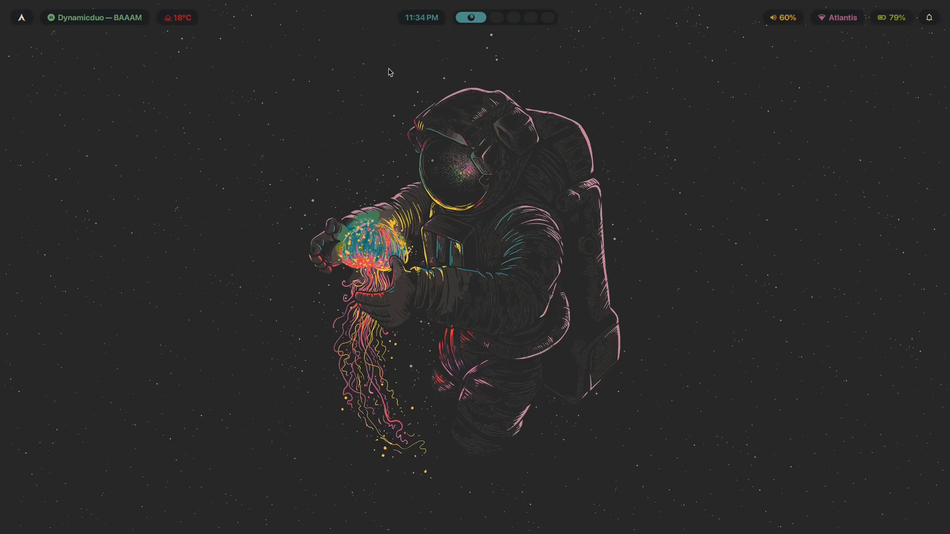
{"action": "mouse_move", "coordinate": [115, 450]}
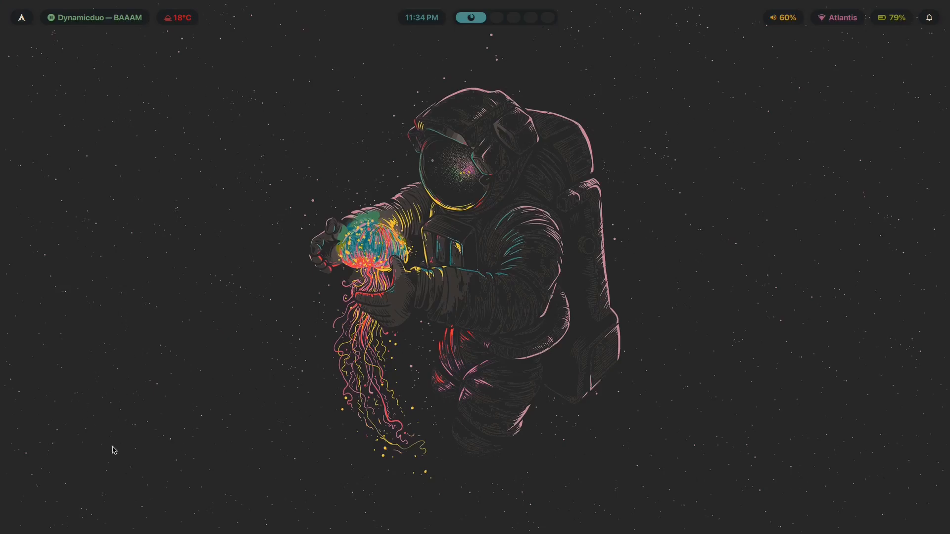
{"action": "mouse_move", "coordinate": [750, 73]}
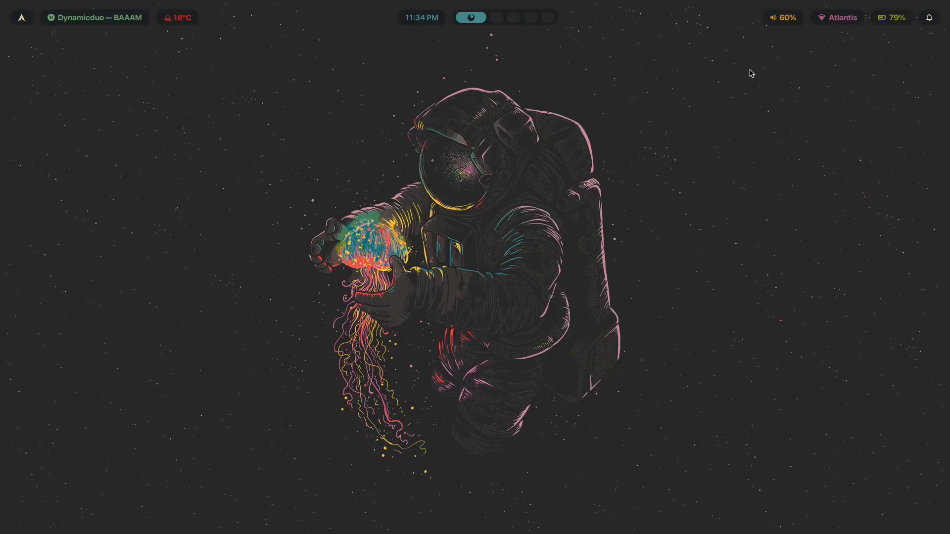
{"action": "mouse_move", "coordinate": [774, 338]}
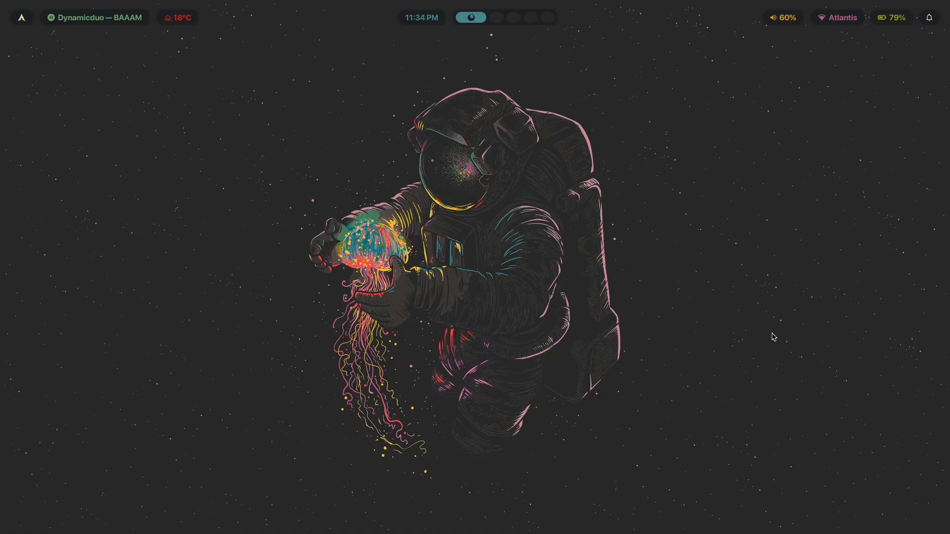
{"action": "mouse_move", "coordinate": [885, 184]}
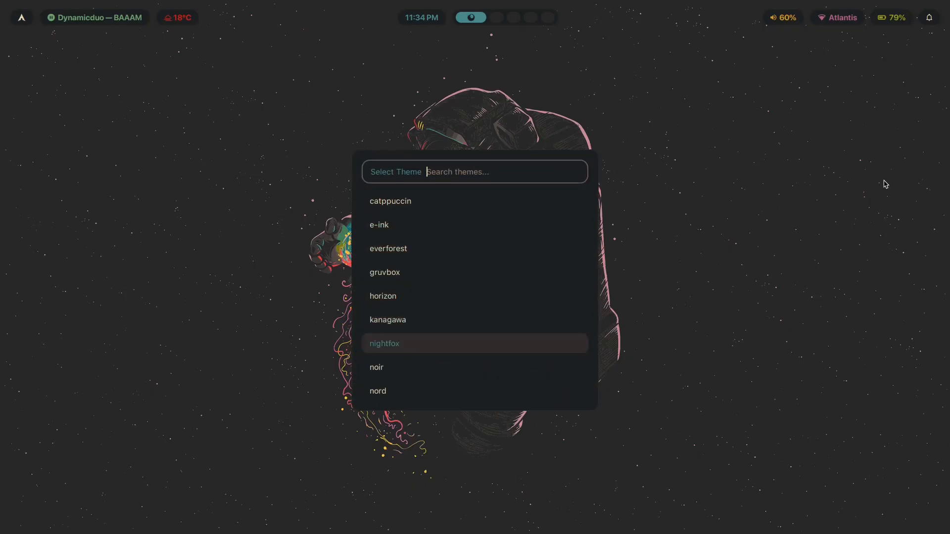
{"action": "scroll", "scroll_direction": "down", "scroll_amount": 3}
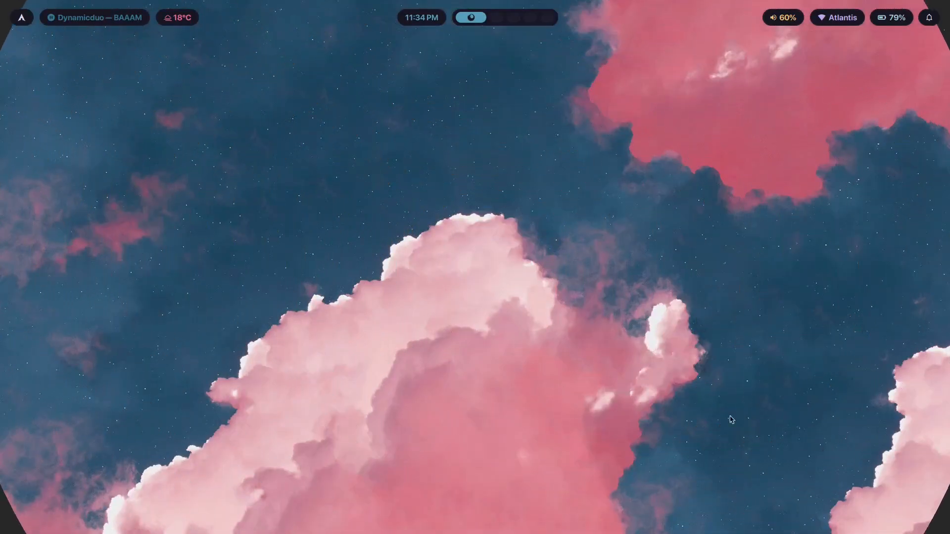
{"action": "mouse_move", "coordinate": [791, 361]}
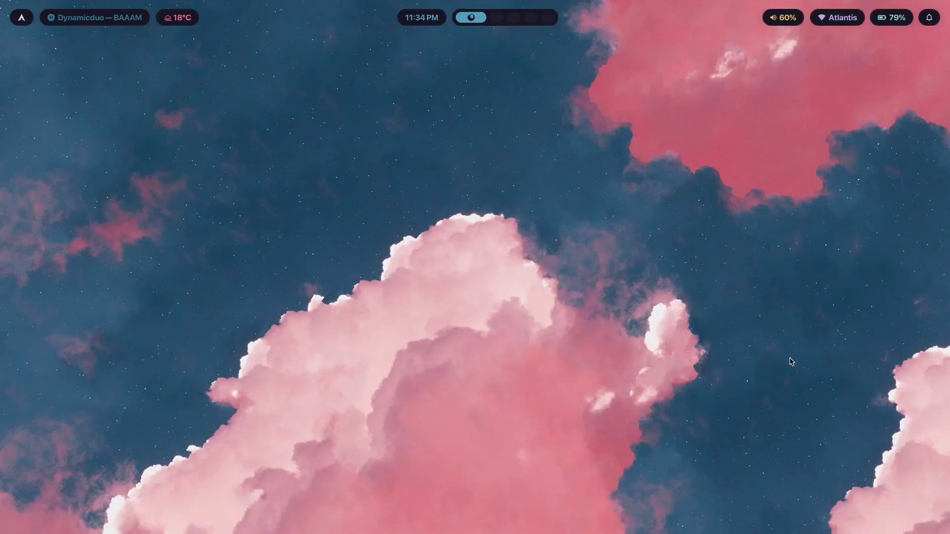
{"action": "mouse_move", "coordinate": [540, 175]}
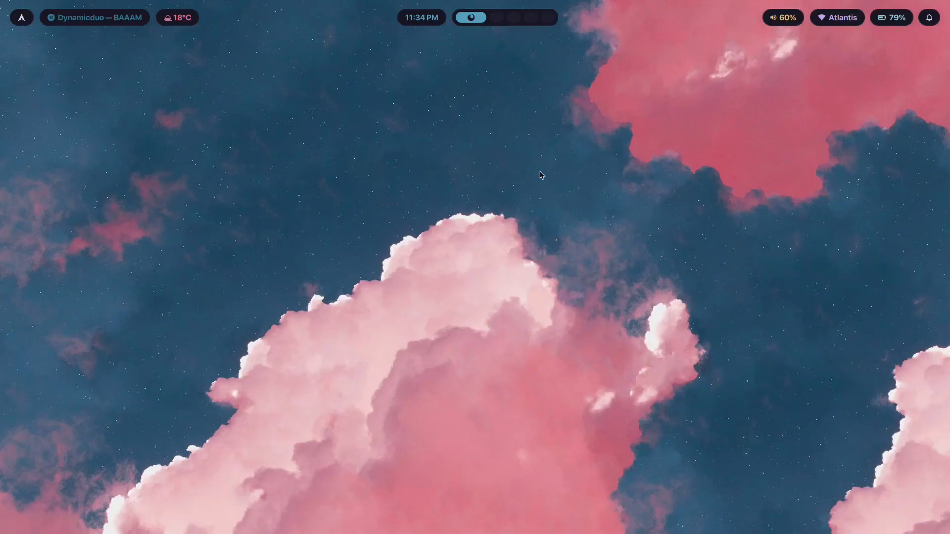
{"action": "mouse_move", "coordinate": [677, 194]}
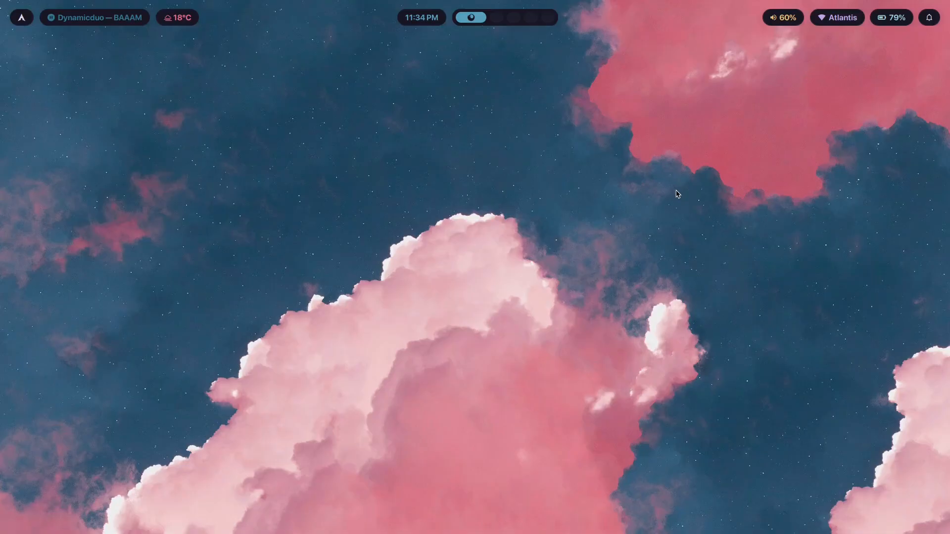
- Switch the Waybar layout to subtle, then back to velvetline
{"action": "left_click", "coordinate": [929, 16]}
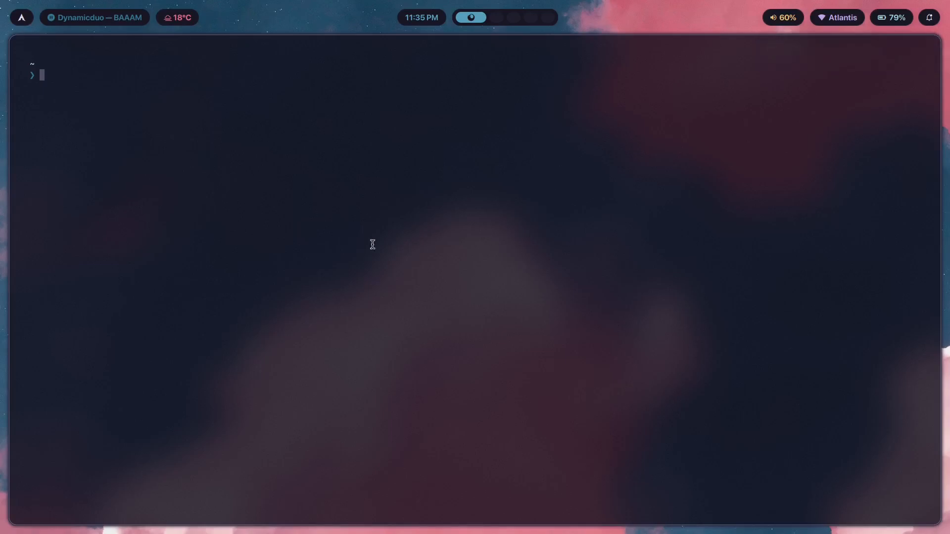
{"action": "mouse_move", "coordinate": [641, 121]}
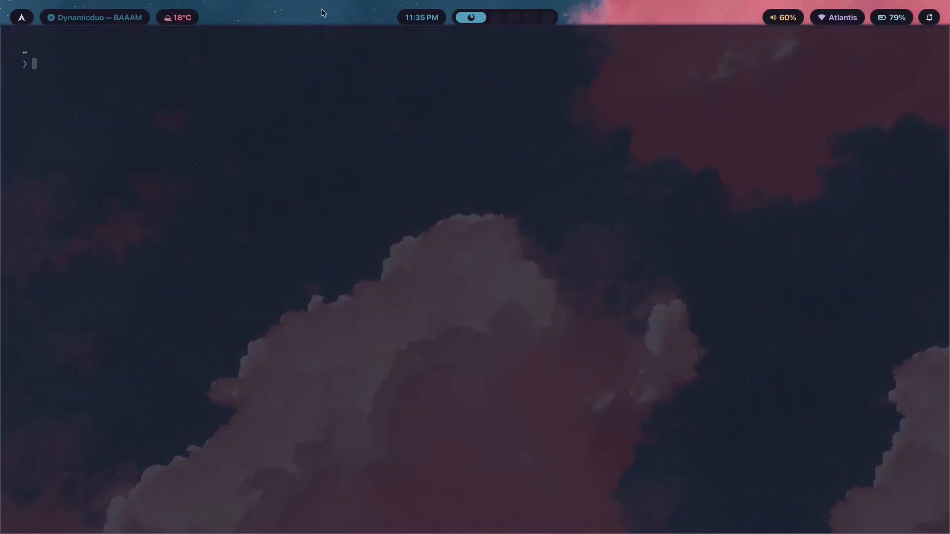
{"action": "mouse_move", "coordinate": [23, 57]}
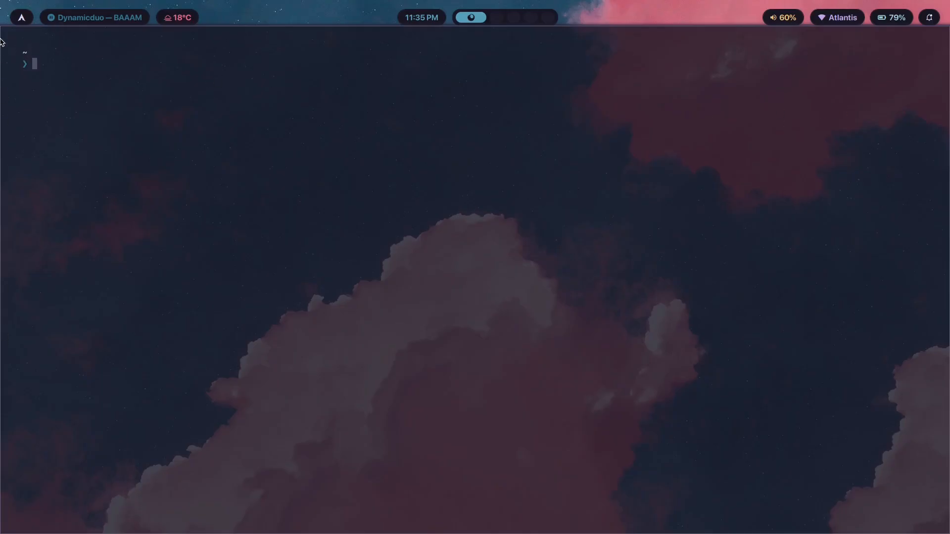
{"action": "mouse_move", "coordinate": [496, 149]}
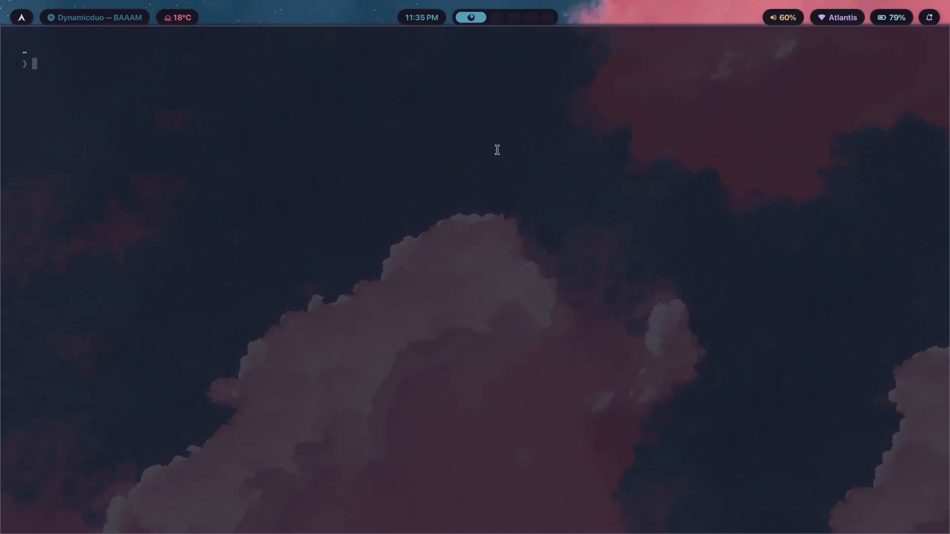
{"action": "type", "text": "4;"}
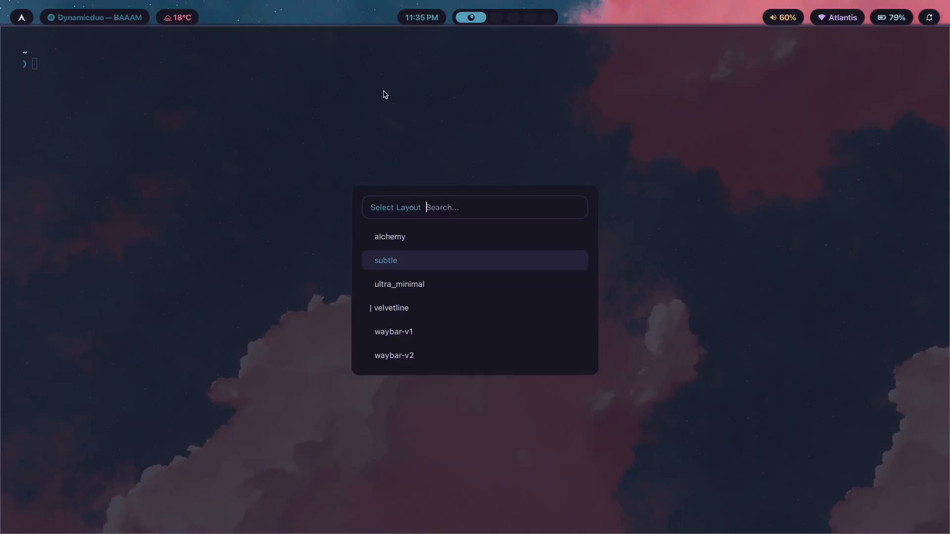
{"action": "left_click", "coordinate": [399, 284]}
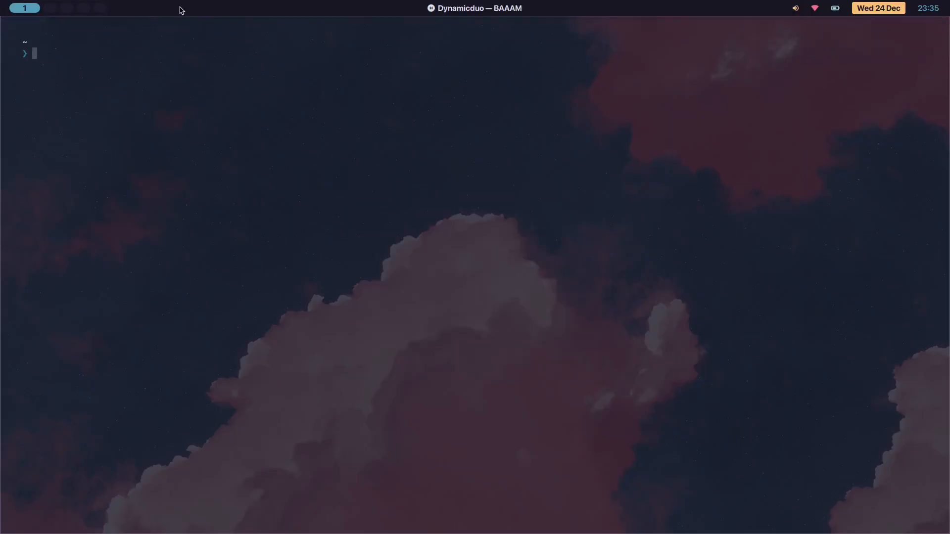
{"action": "mouse_move", "coordinate": [455, 75]}
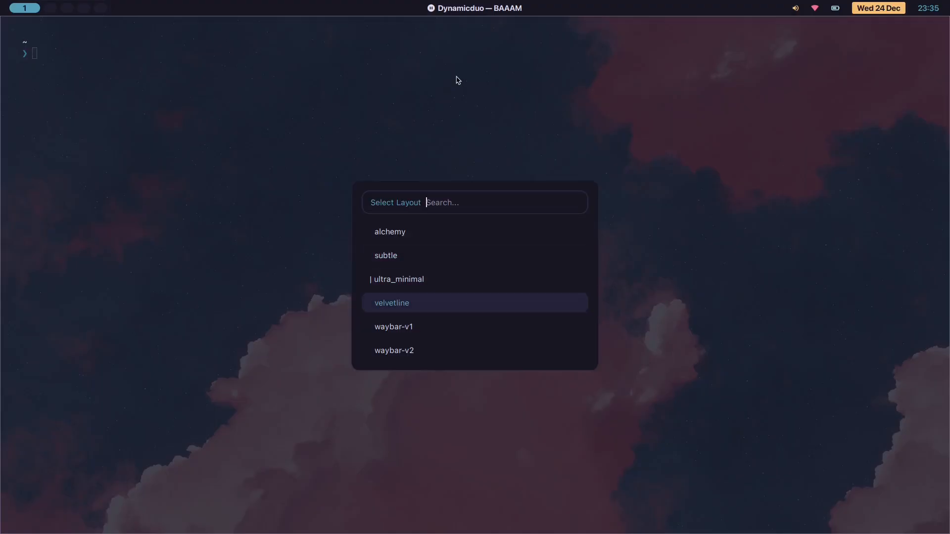
{"action": "left_click", "coordinate": [392, 303]}
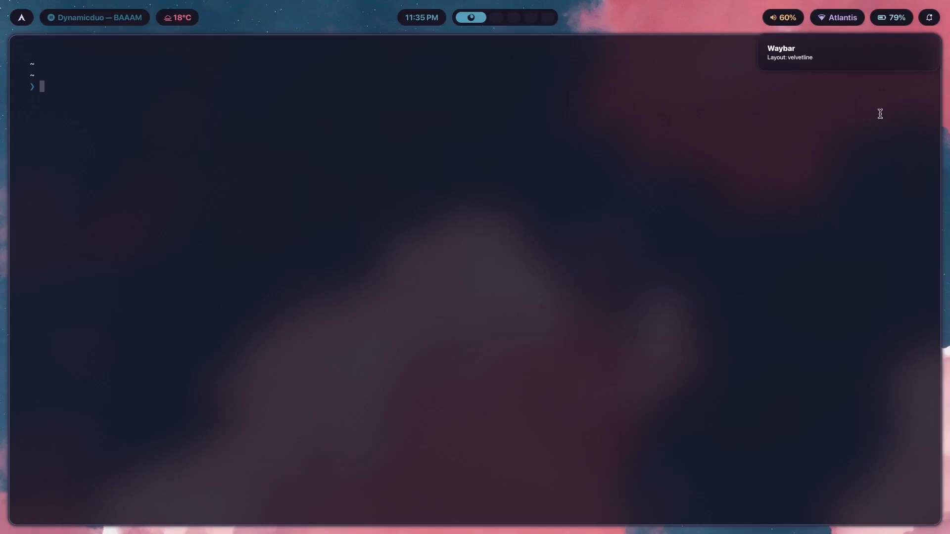
{"action": "mouse_move", "coordinate": [560, 81]}
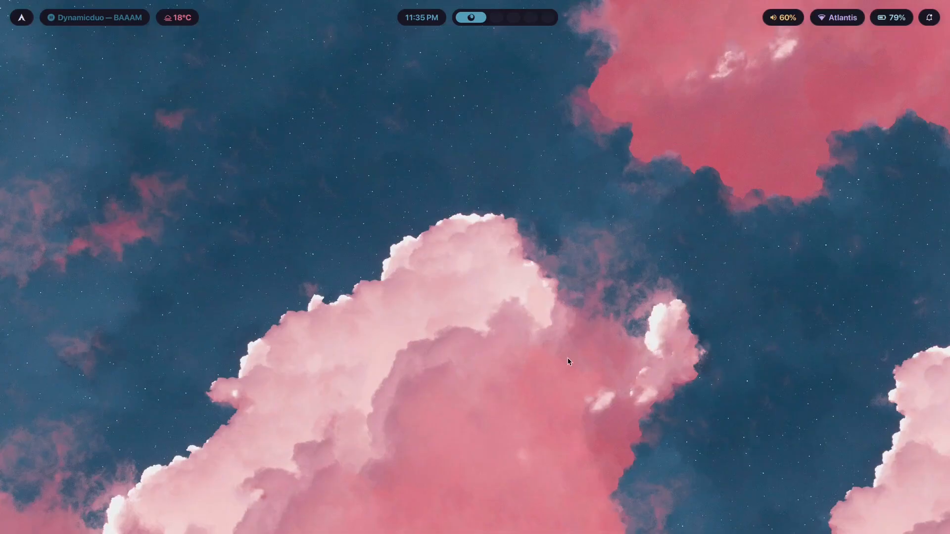
{"action": "mouse_move", "coordinate": [411, 346]}
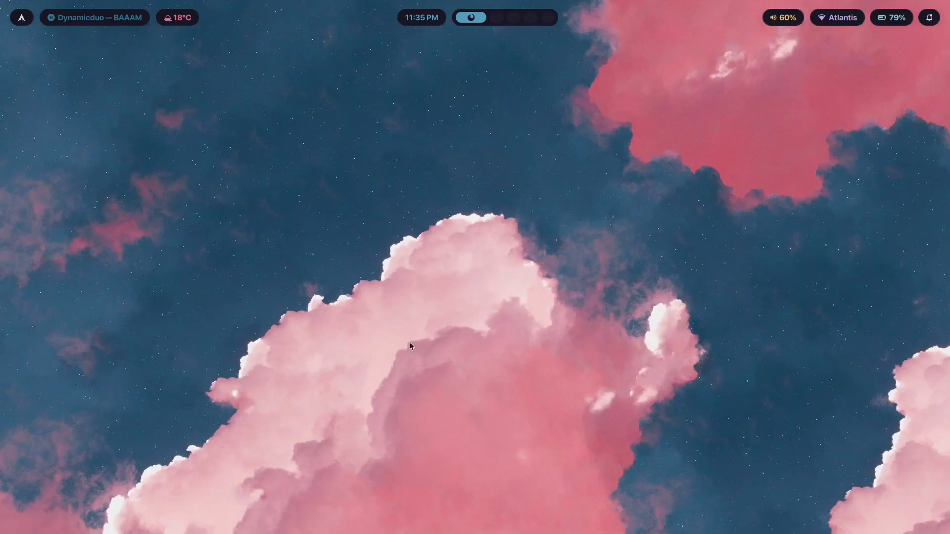
{"action": "mouse_move", "coordinate": [612, 431]}
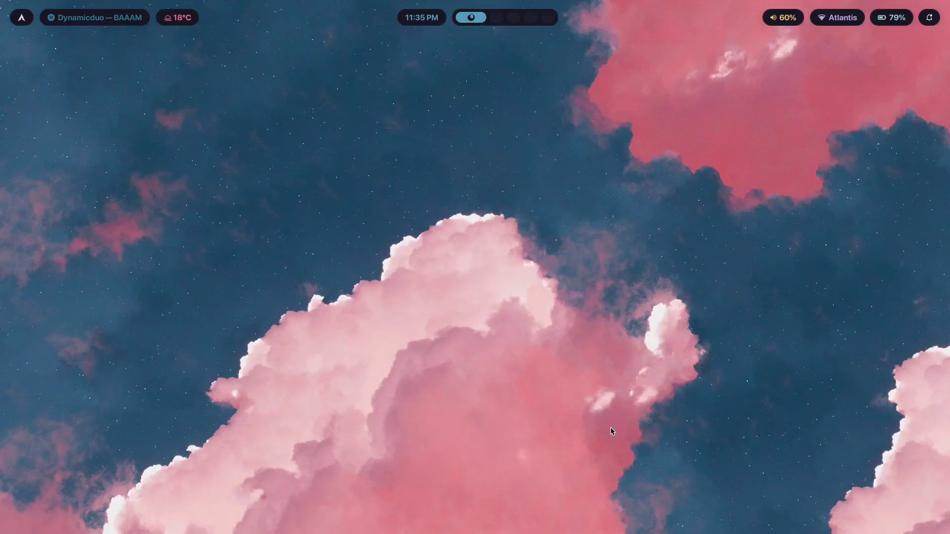
{"action": "mouse_move", "coordinate": [412, 297]}
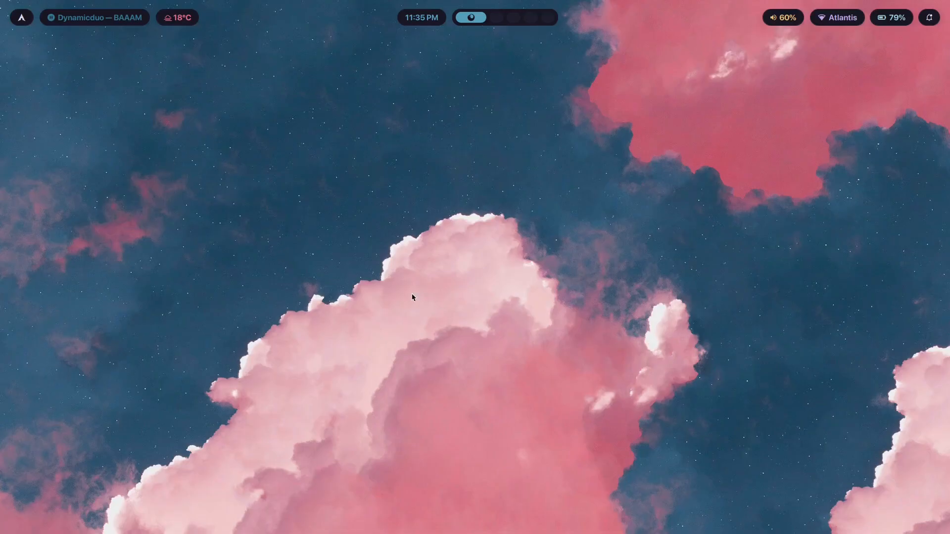
{"action": "mouse_move", "coordinate": [836, 261]}
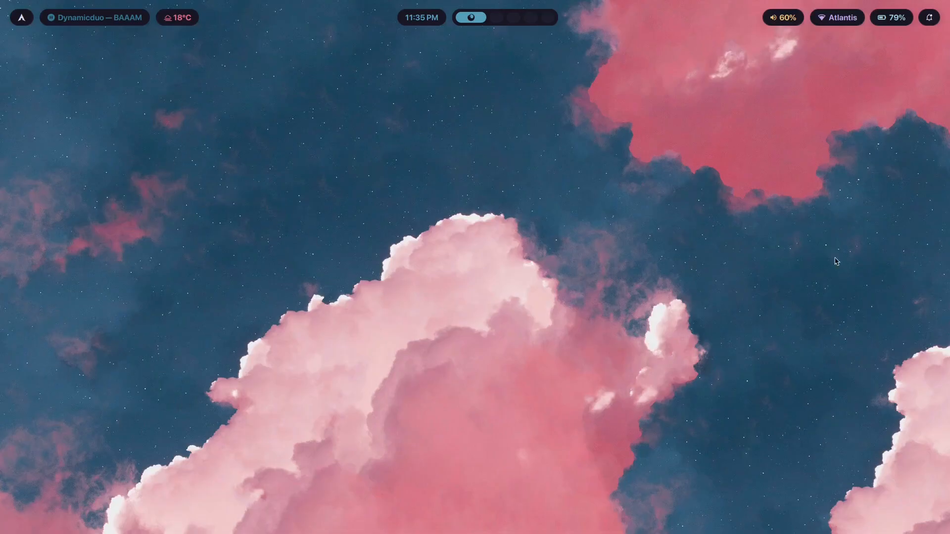
{"action": "mouse_move", "coordinate": [819, 164]}
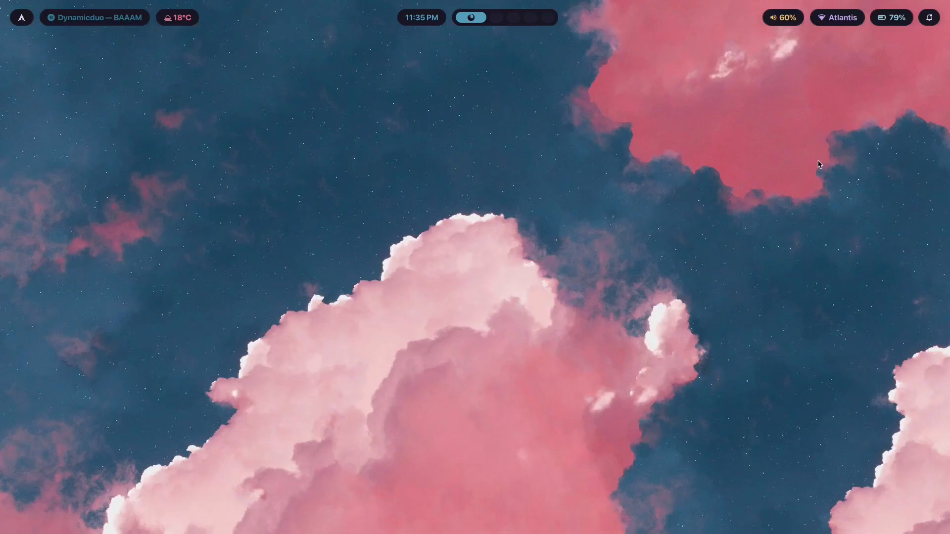
{"action": "mouse_move", "coordinate": [53, 107]}
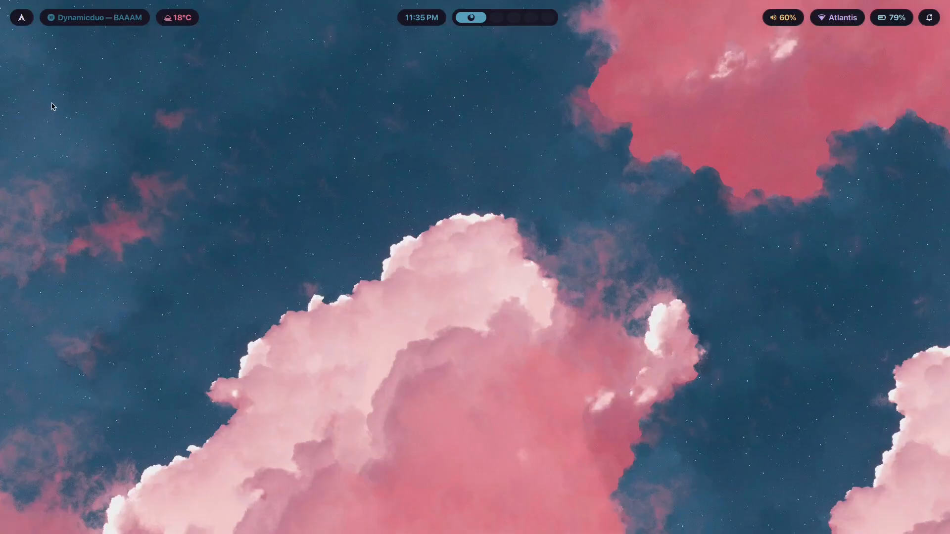
{"action": "mouse_move", "coordinate": [865, 145]}
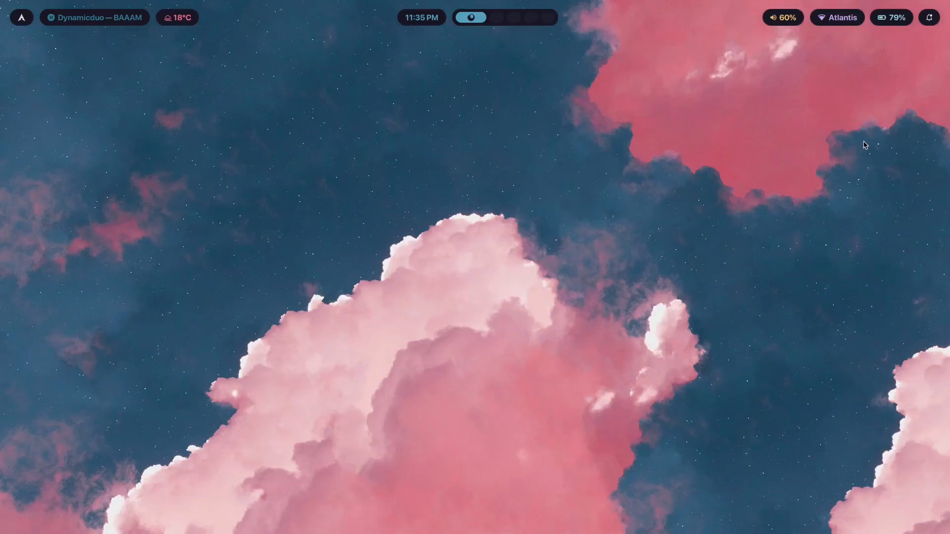
{"action": "mouse_move", "coordinate": [909, 64]}
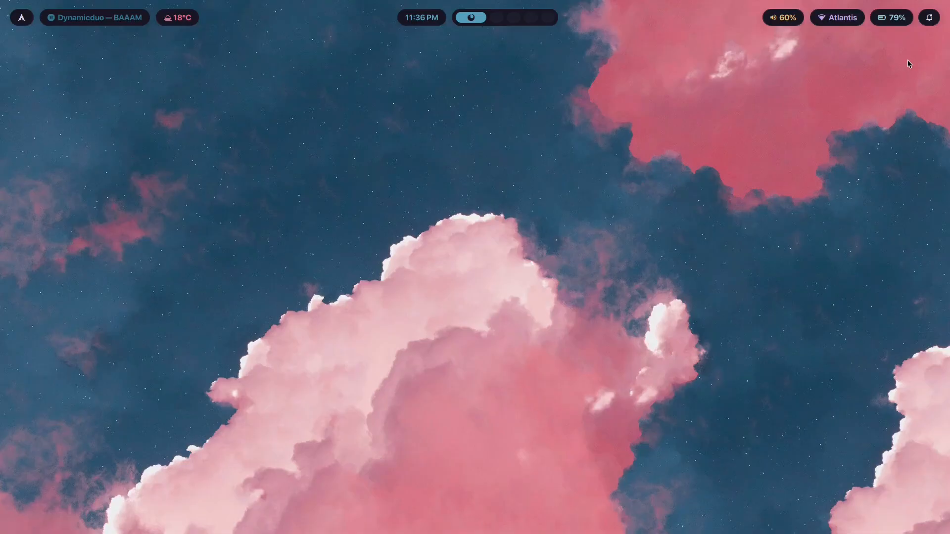
{"action": "mouse_move", "coordinate": [349, 111]}
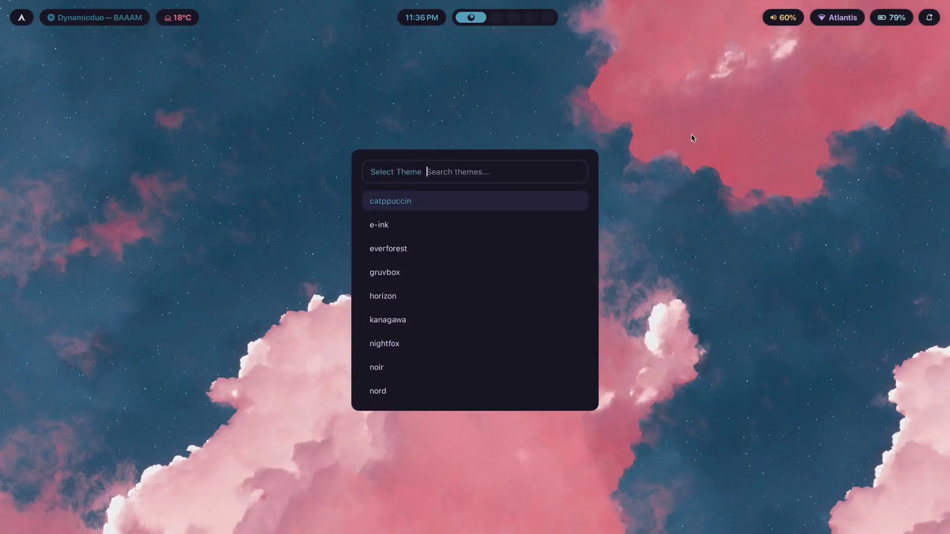
- Apply the everforest theme from the theme switcher, setting the forest stairs wallpaper
{"action": "left_click", "coordinate": [387, 249]}
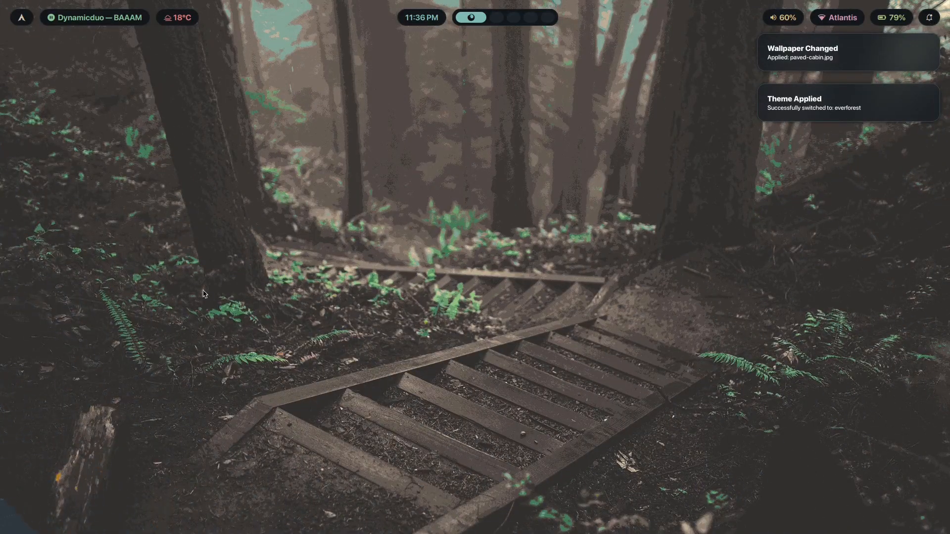
{"action": "mouse_move", "coordinate": [586, 469]}
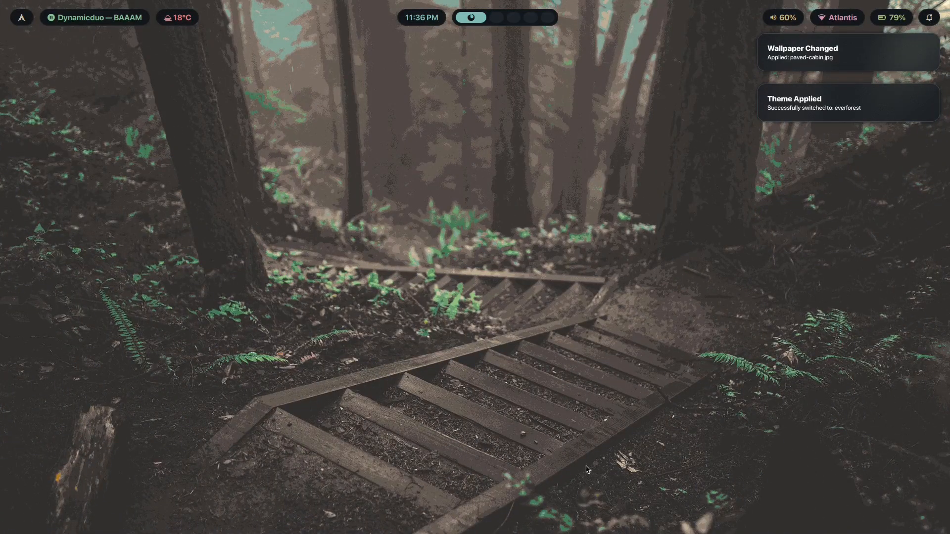